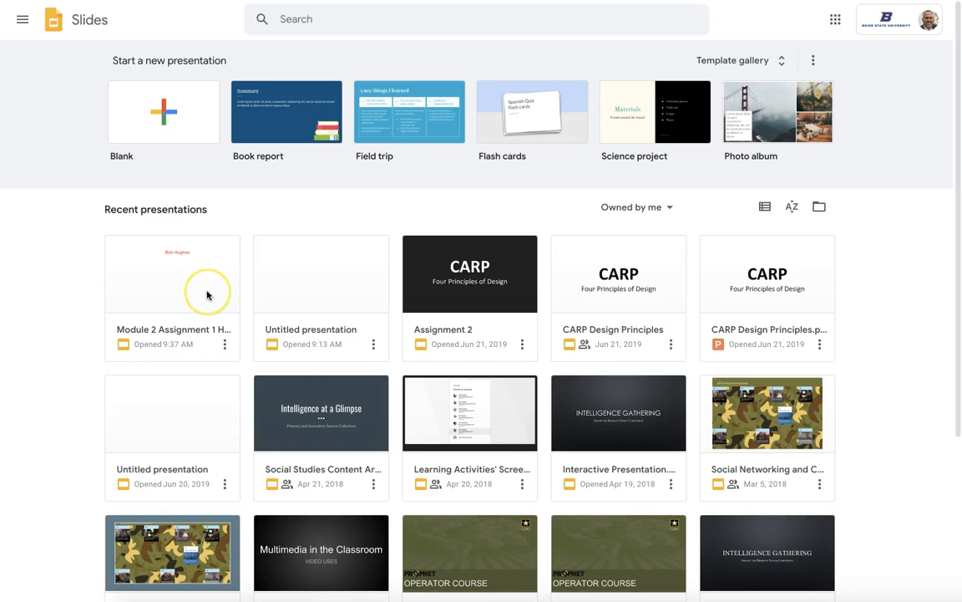
{"action": "mouse_move", "coordinate": [208, 294]}
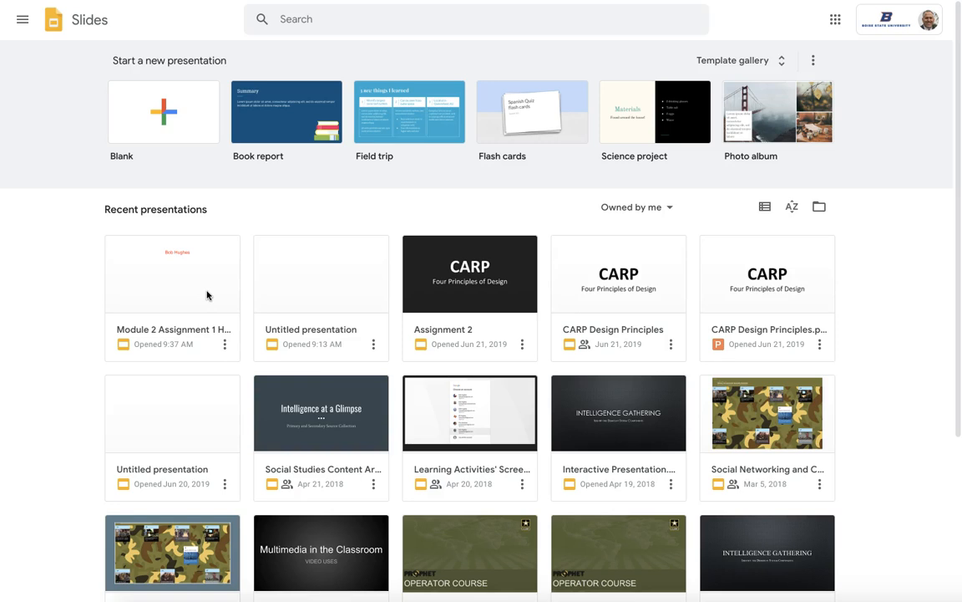
Open the Module 2 Assignment 1 presentation
{"action": "left_click", "coordinate": [166, 273]}
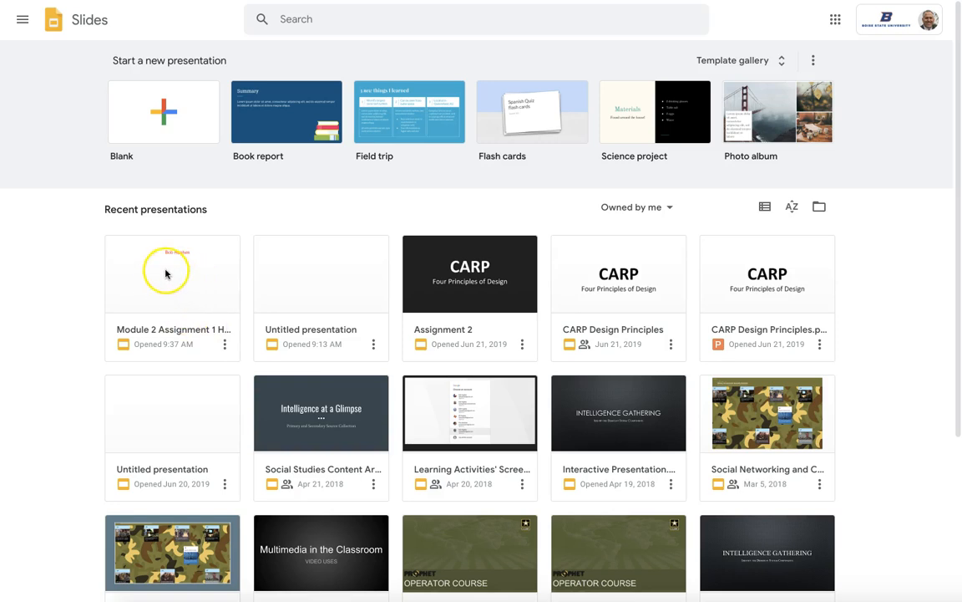
{"action": "mouse_move", "coordinate": [154, 332]}
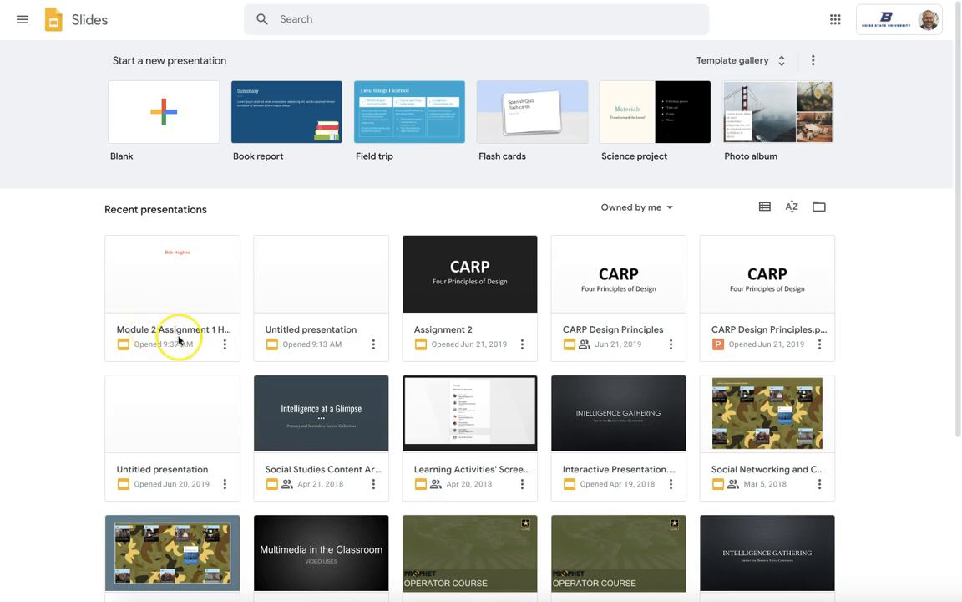
{"action": "mouse_move", "coordinate": [178, 338]}
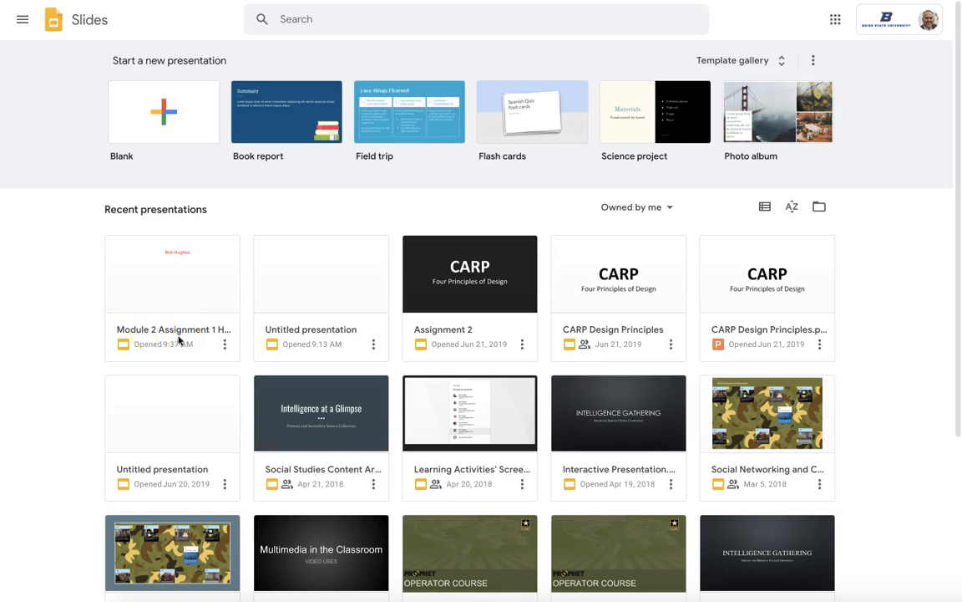
{"action": "left_click", "coordinate": [172, 274]}
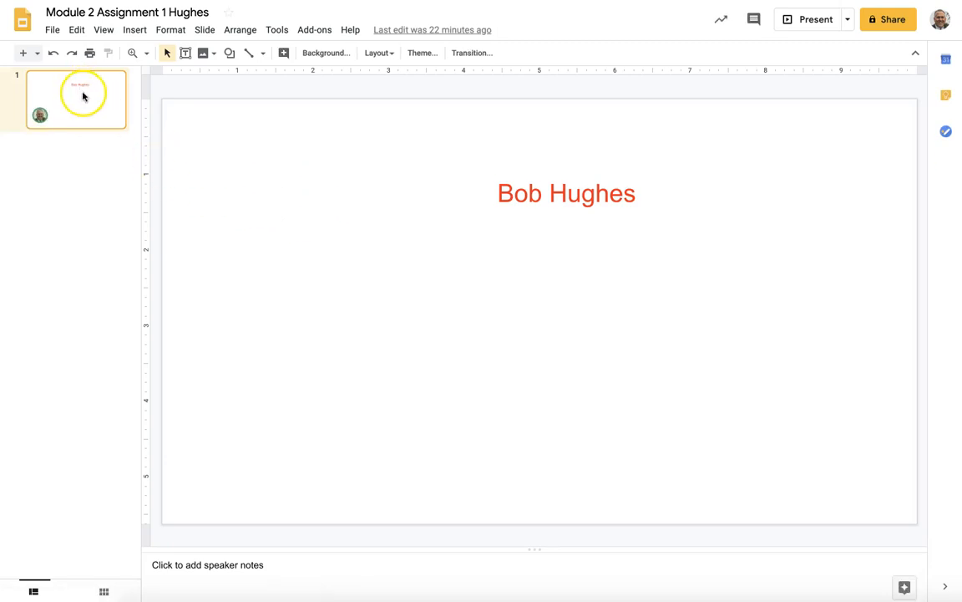
{"action": "left_click", "coordinate": [76, 30]}
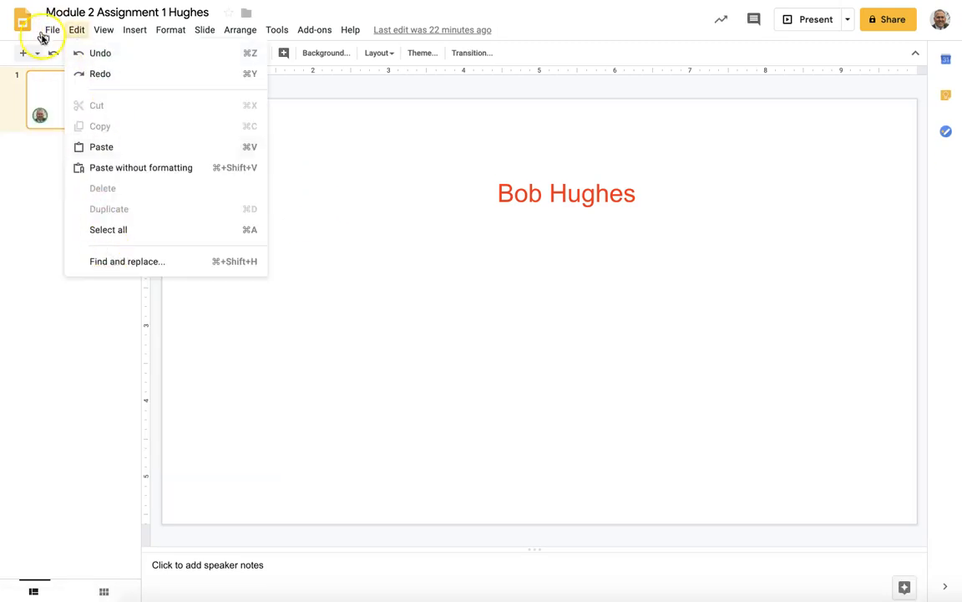
Make a copy named Module 2 Assignment 2, shared with the same people
{"action": "left_click", "coordinate": [52, 29]}
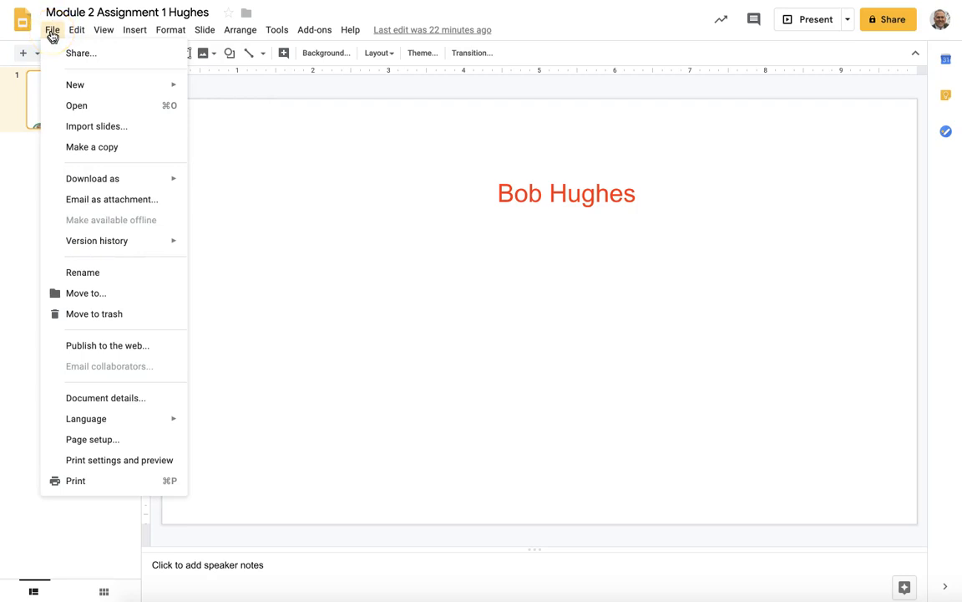
{"action": "left_click", "coordinate": [92, 146]}
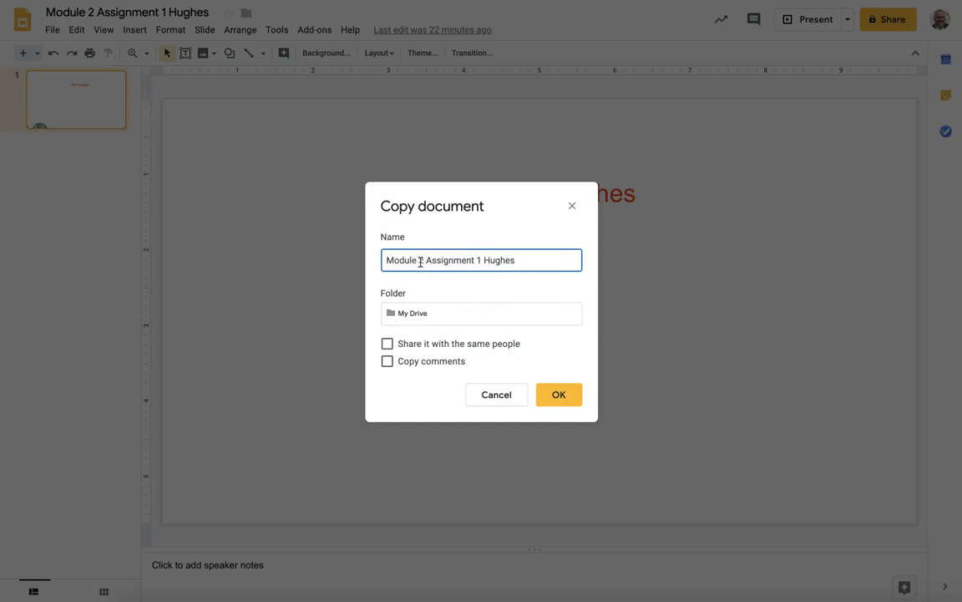
{"action": "left_click", "coordinate": [477, 260]}
{"action": "type", "text": "2"}
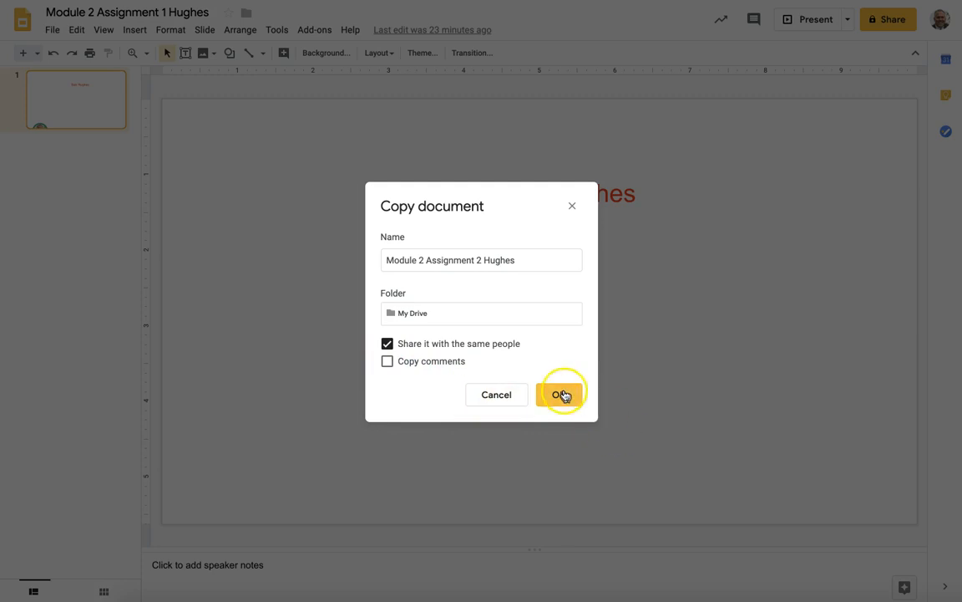
{"action": "left_click", "coordinate": [563, 394]}
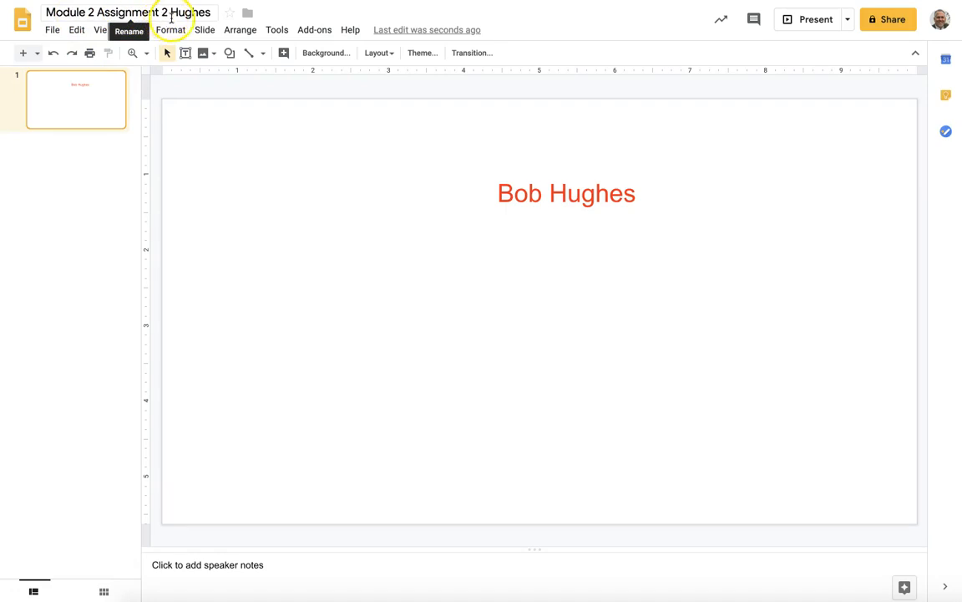
{"action": "mouse_move", "coordinate": [86, 231]}
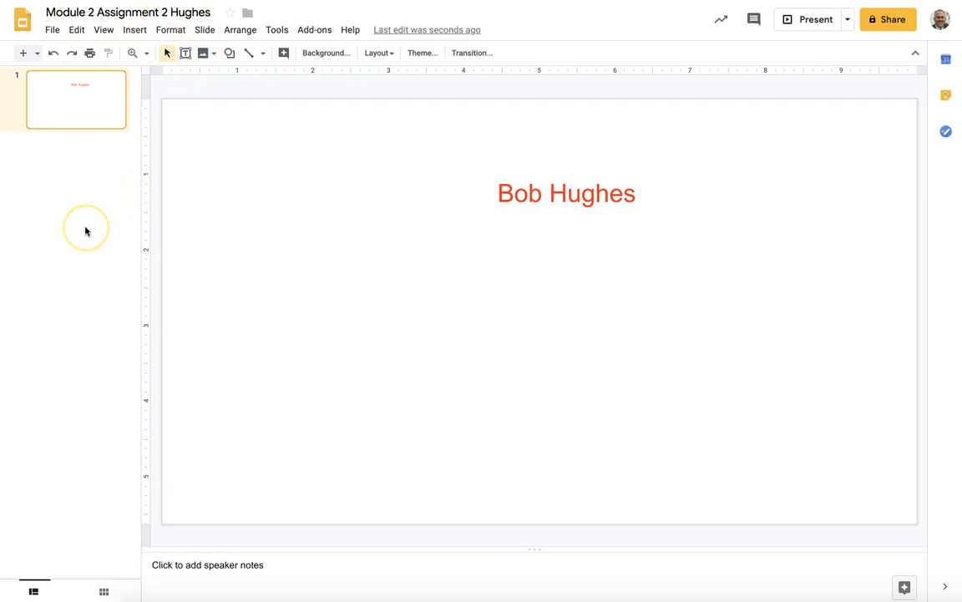
{"action": "mouse_move", "coordinate": [63, 142]}
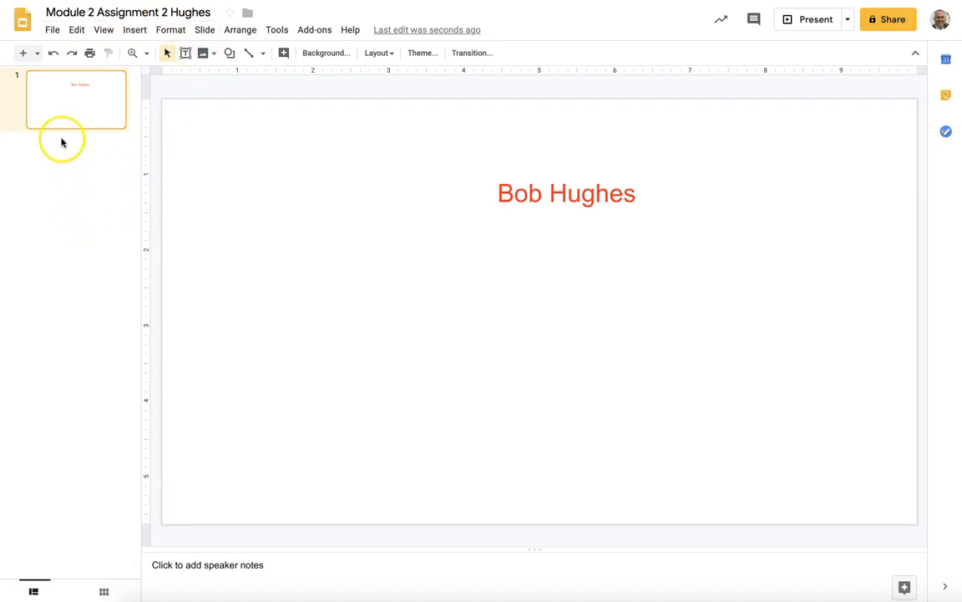
{"action": "mouse_move", "coordinate": [80, 147]}
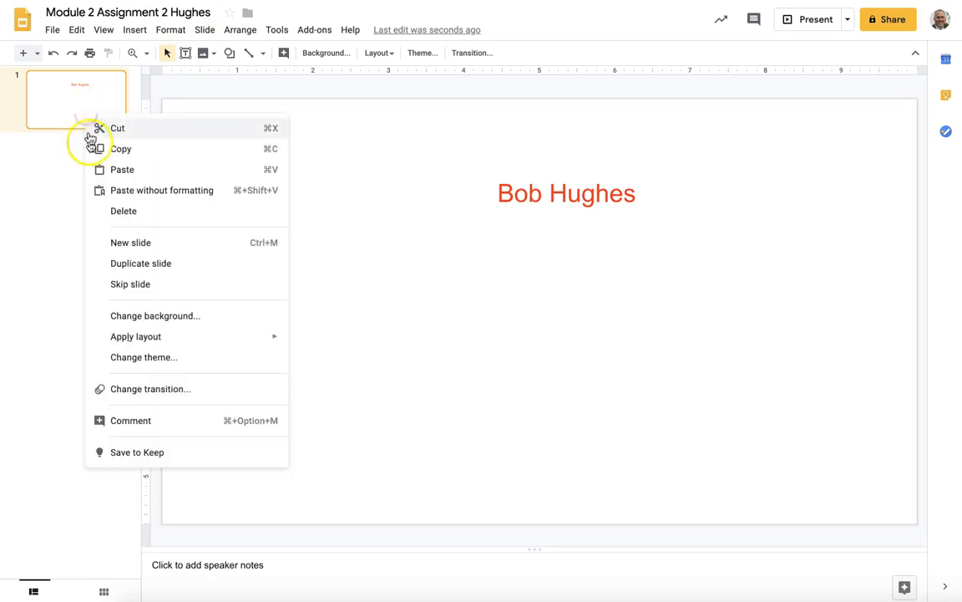
{"action": "mouse_move", "coordinate": [98, 169]}
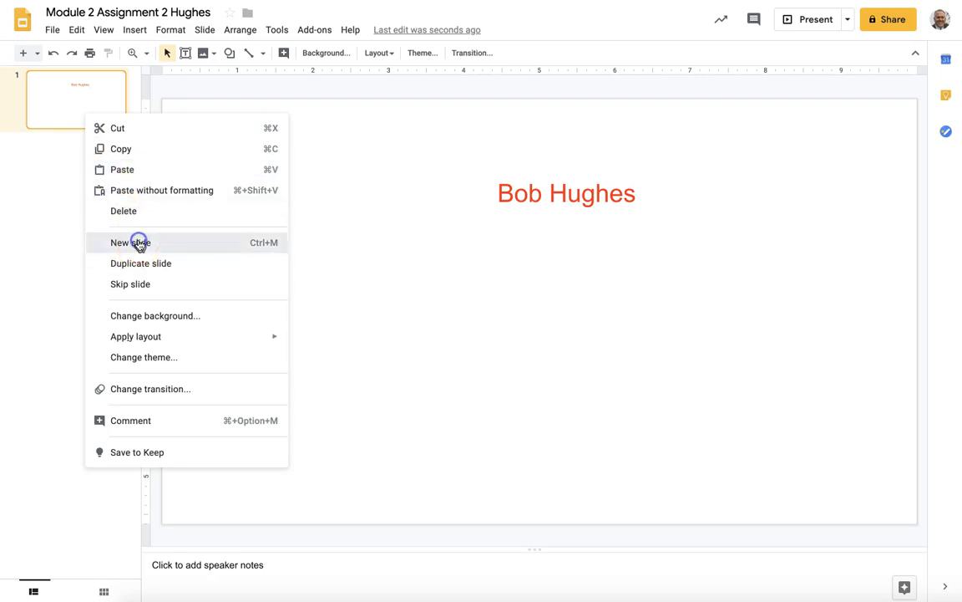
Insert a blank second slide and a third slide after the Bob Hughes title slide
{"action": "left_click", "coordinate": [131, 242]}
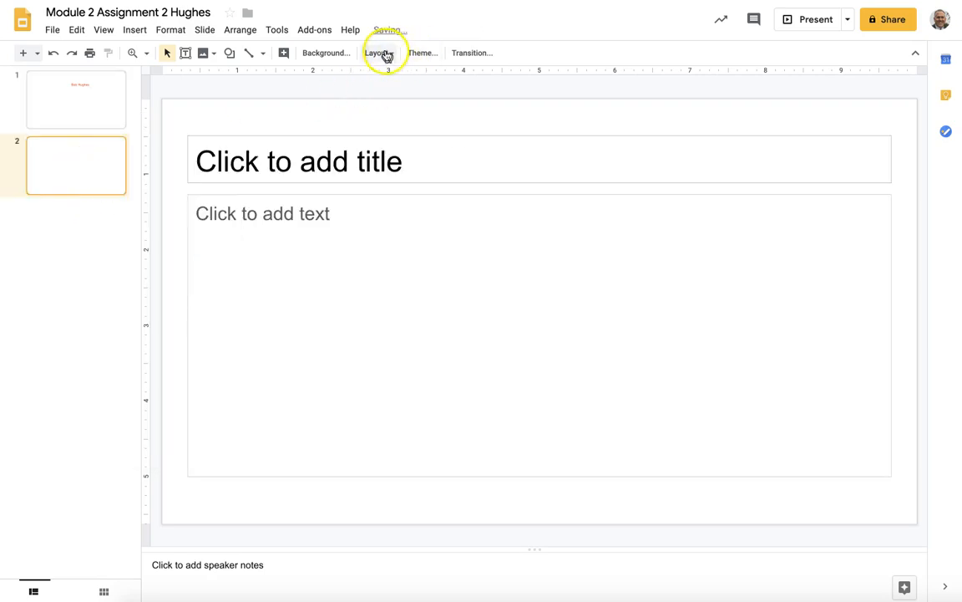
{"action": "left_click", "coordinate": [379, 52]}
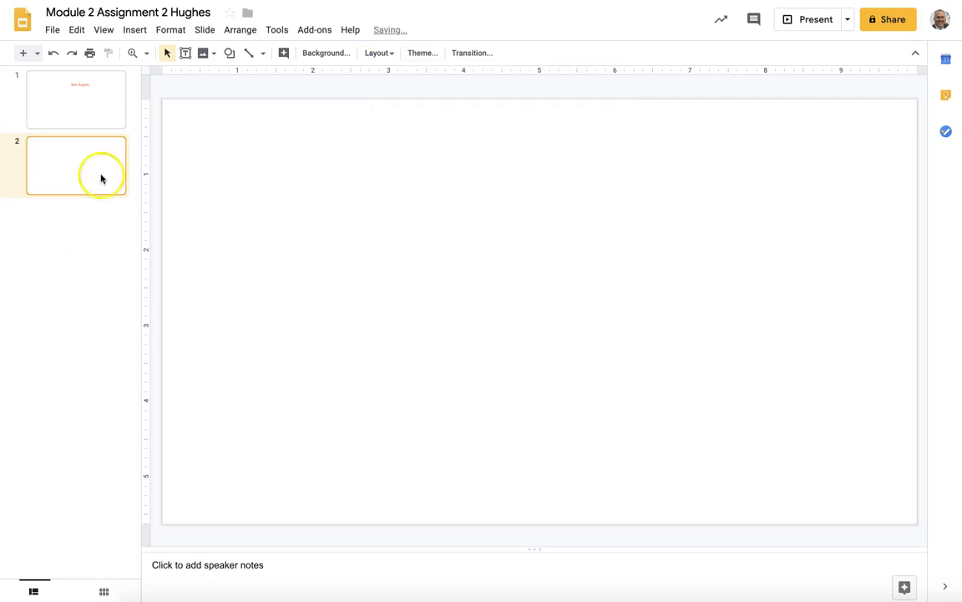
{"action": "right_click", "coordinate": [76, 164]}
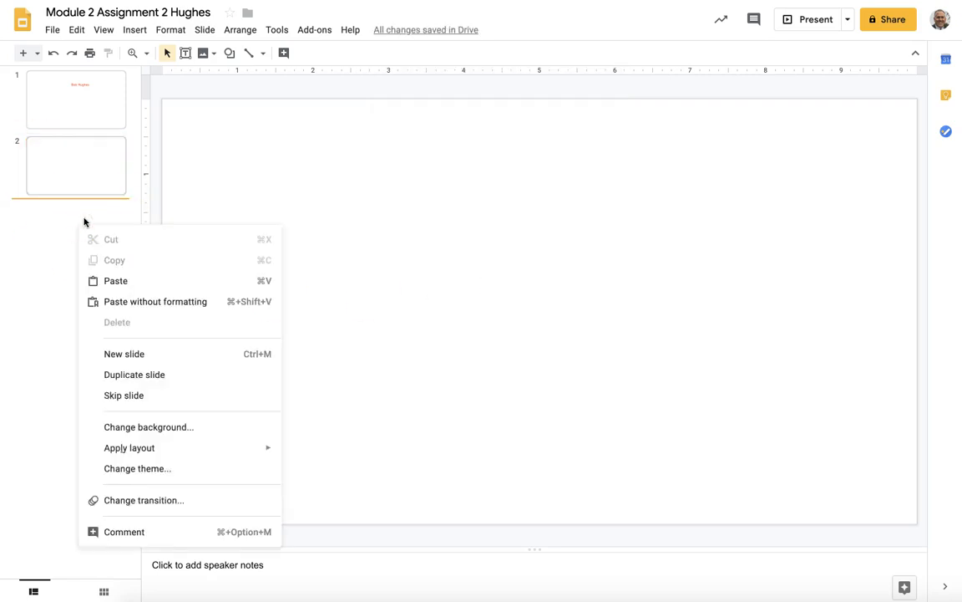
{"action": "left_click", "coordinate": [123, 354]}
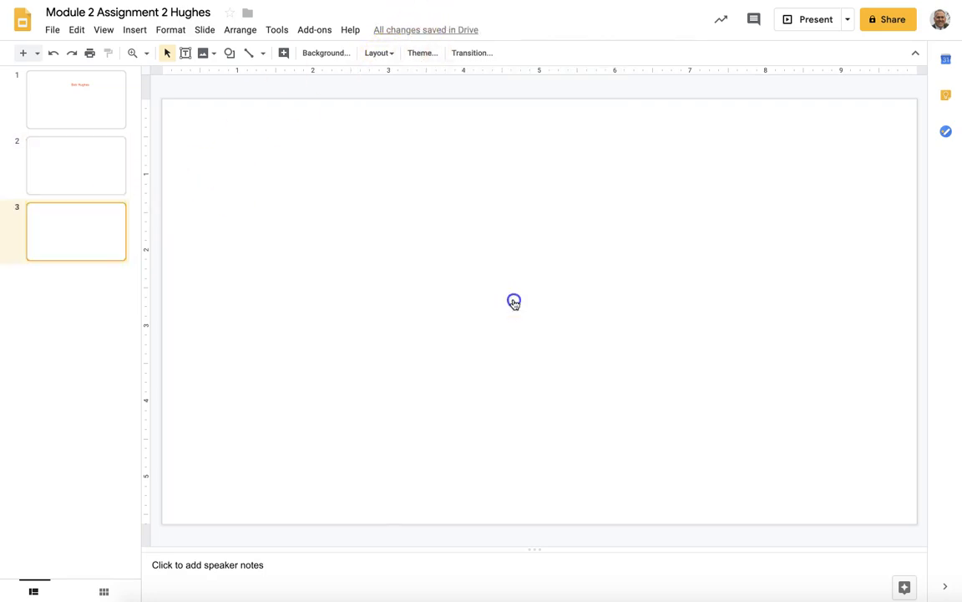
{"action": "mouse_move", "coordinate": [36, 329]}
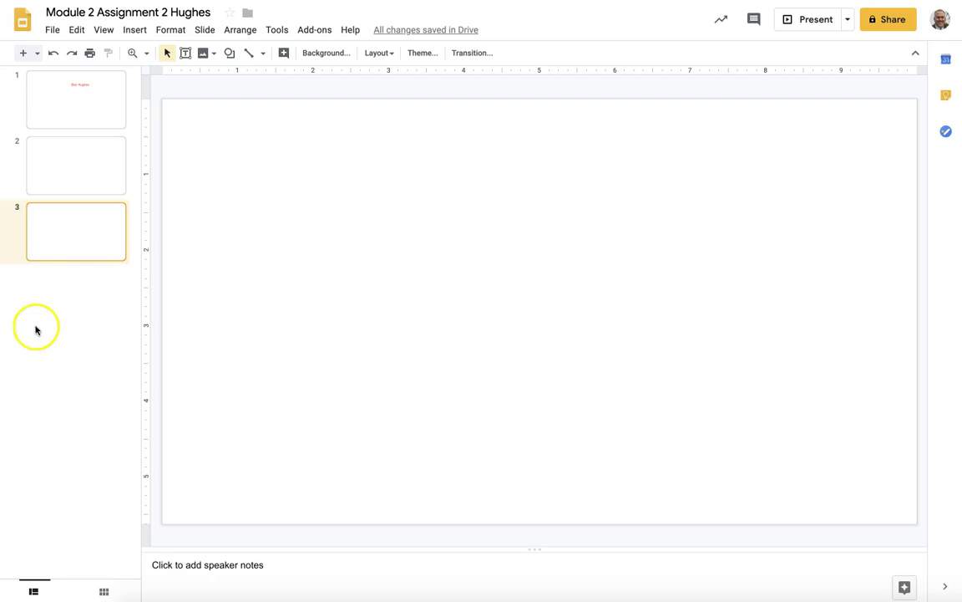
{"action": "left_click", "coordinate": [76, 98]}
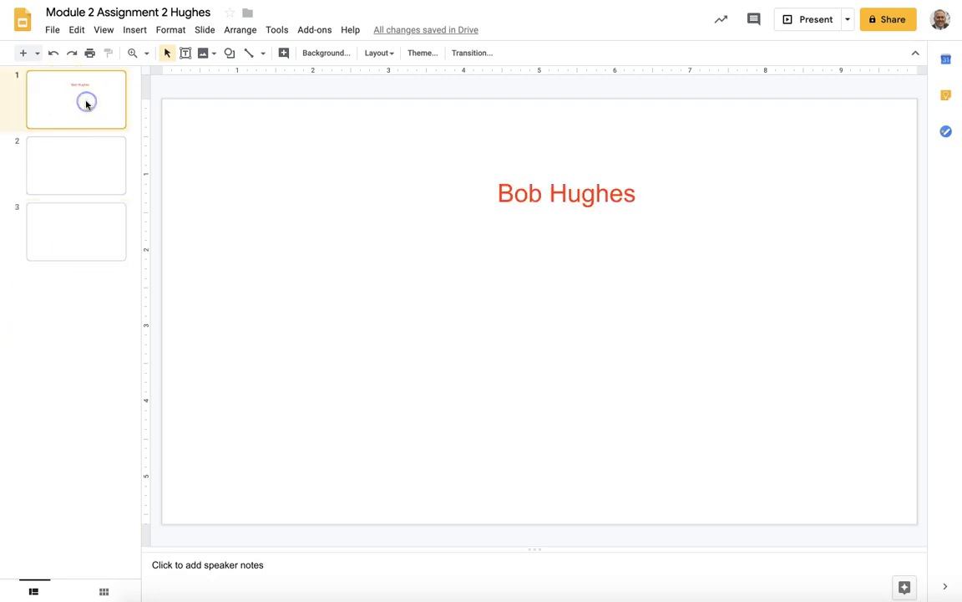
{"action": "left_click", "coordinate": [76, 231]}
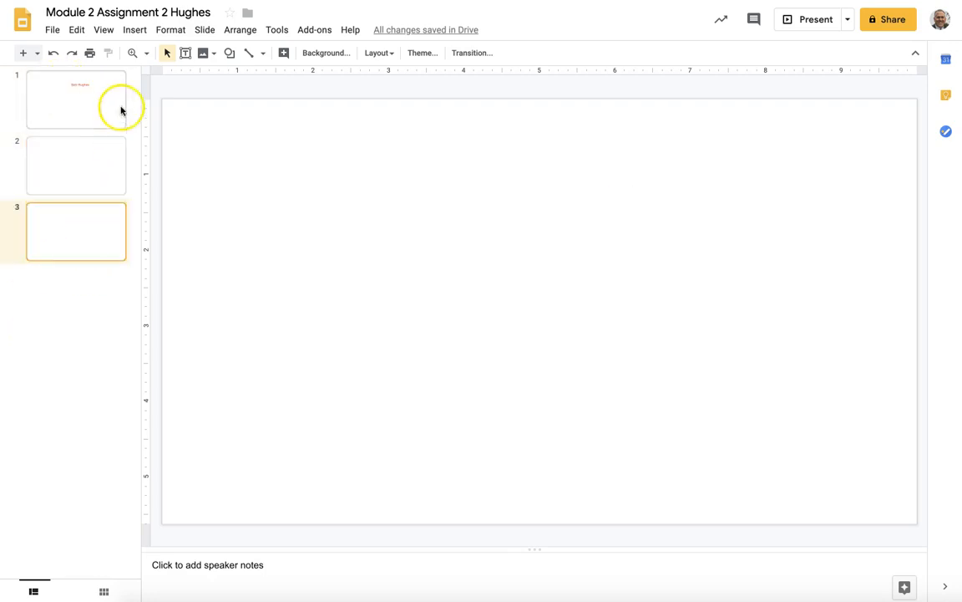
Give slide 1 a light grey background
{"action": "left_click", "coordinate": [76, 100]}
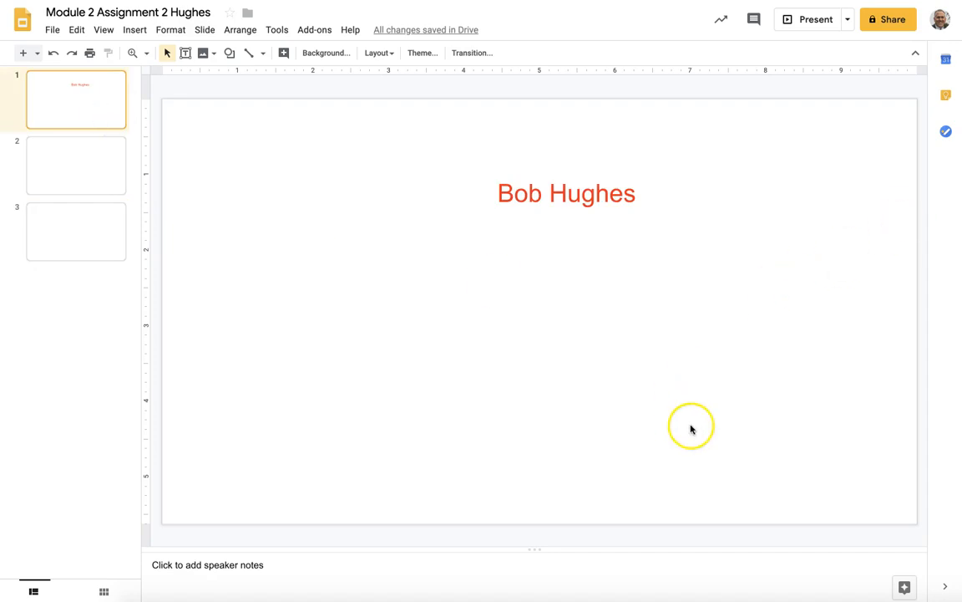
{"action": "mouse_move", "coordinate": [459, 344]}
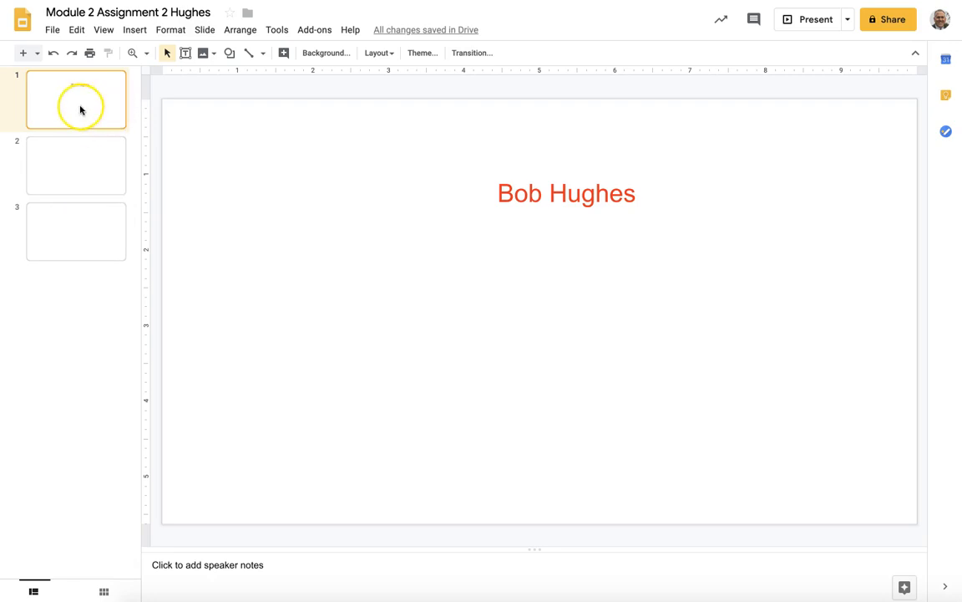
{"action": "mouse_move", "coordinate": [574, 269]}
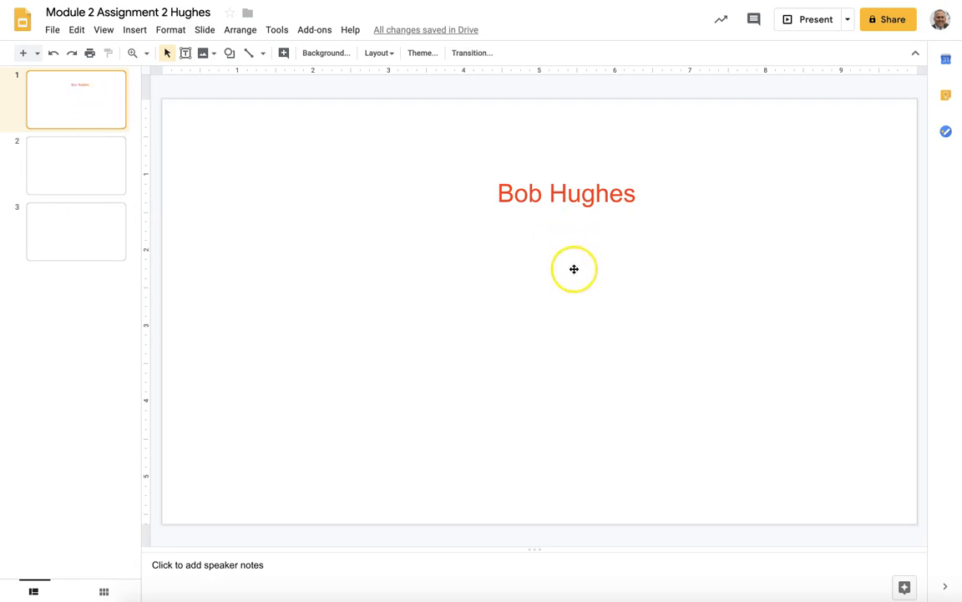
{"action": "mouse_move", "coordinate": [325, 53]}
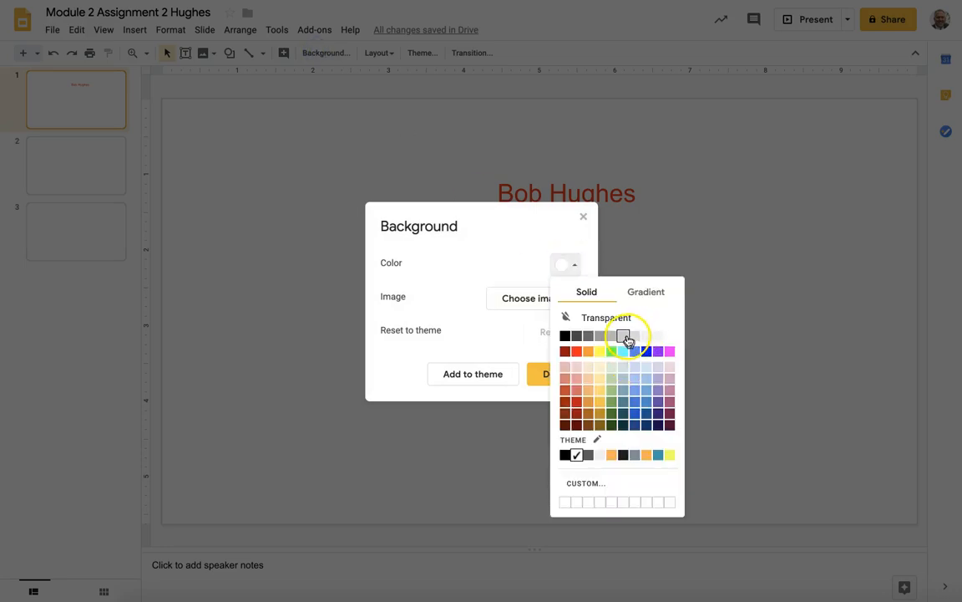
{"action": "left_click", "coordinate": [626, 338]}
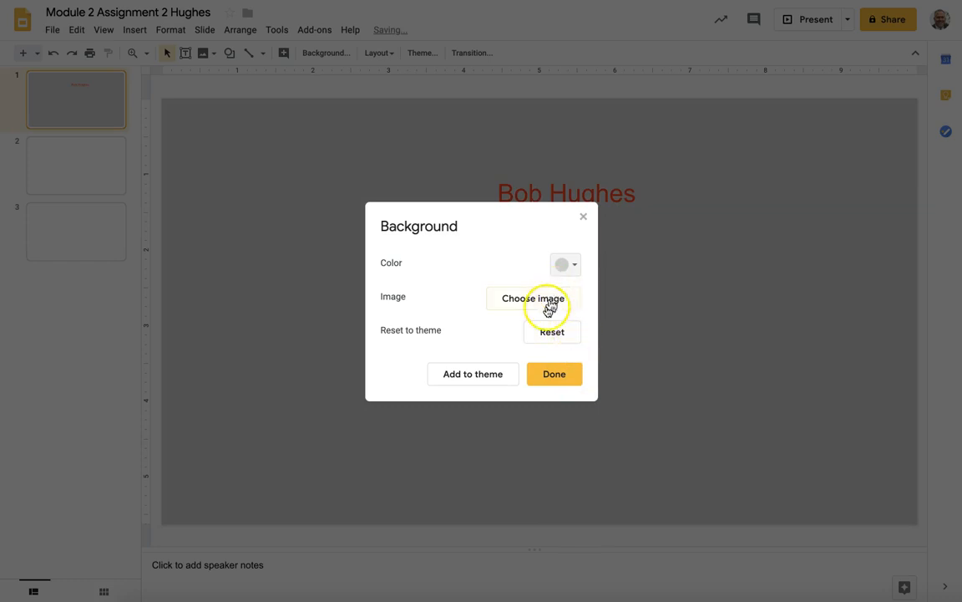
{"action": "left_click", "coordinate": [554, 373]}
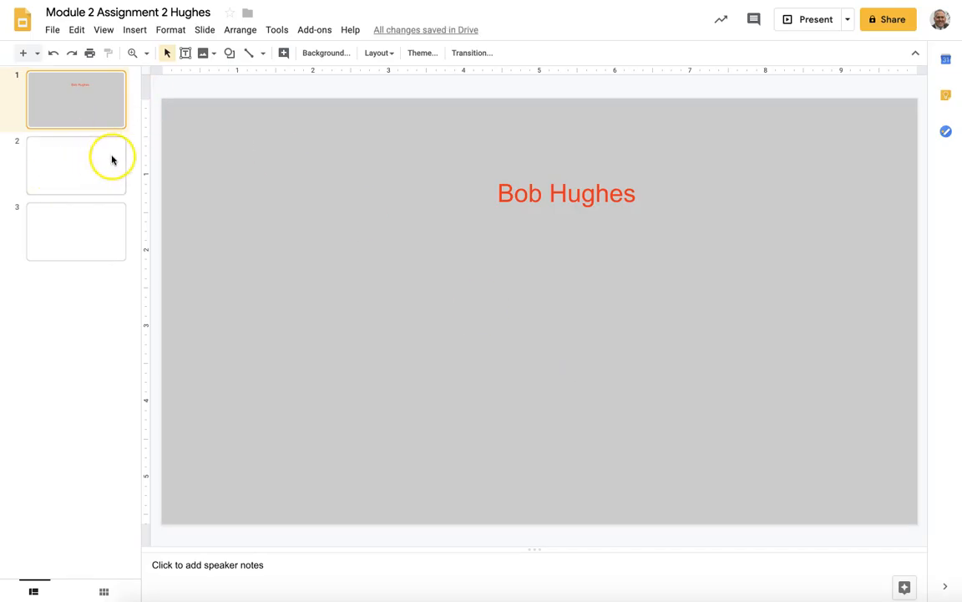
Give slide 2 a grey background and slide 3 a dark grey one
{"action": "left_click", "coordinate": [76, 165]}
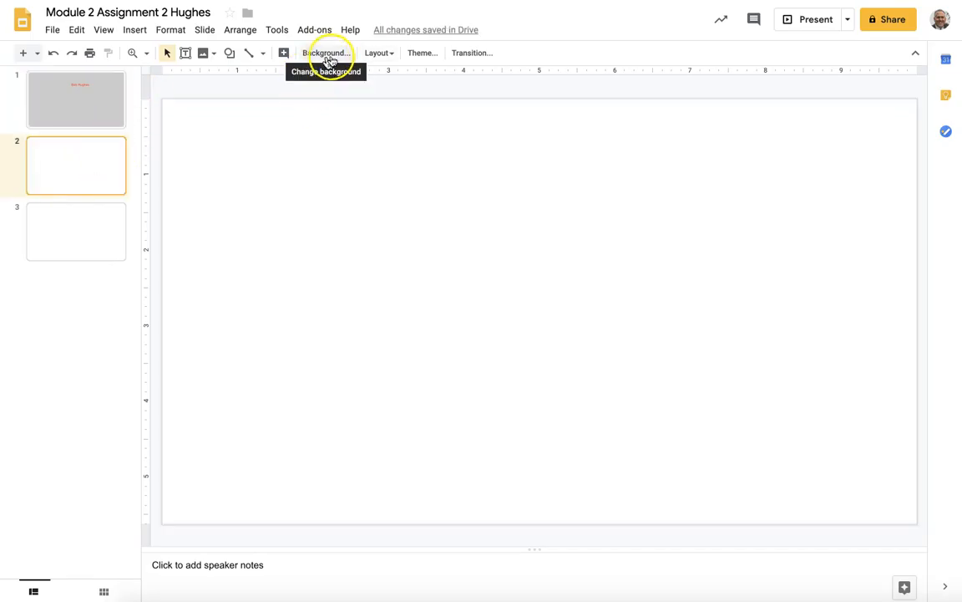
{"action": "left_click", "coordinate": [325, 52]}
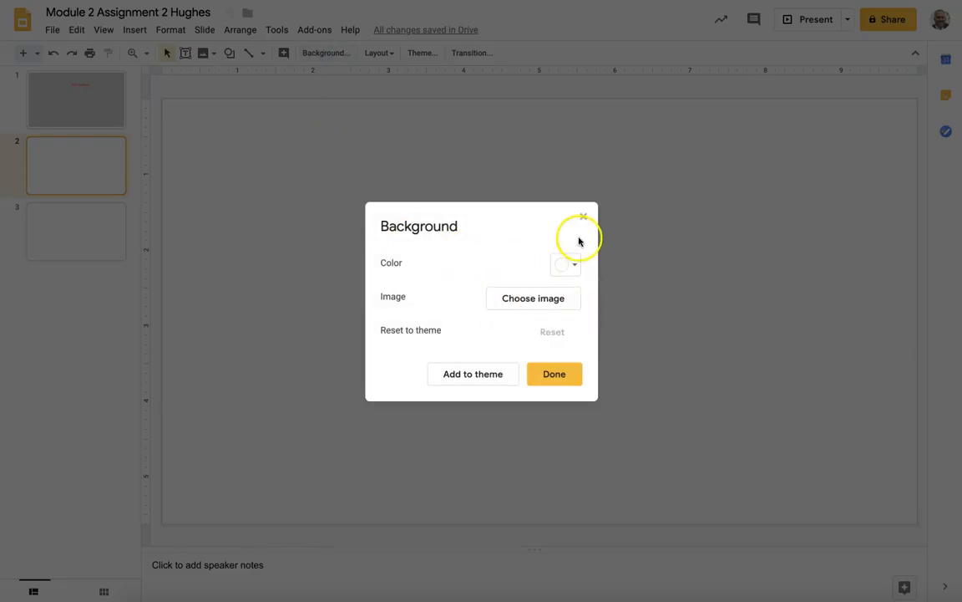
{"action": "left_click", "coordinate": [574, 265]}
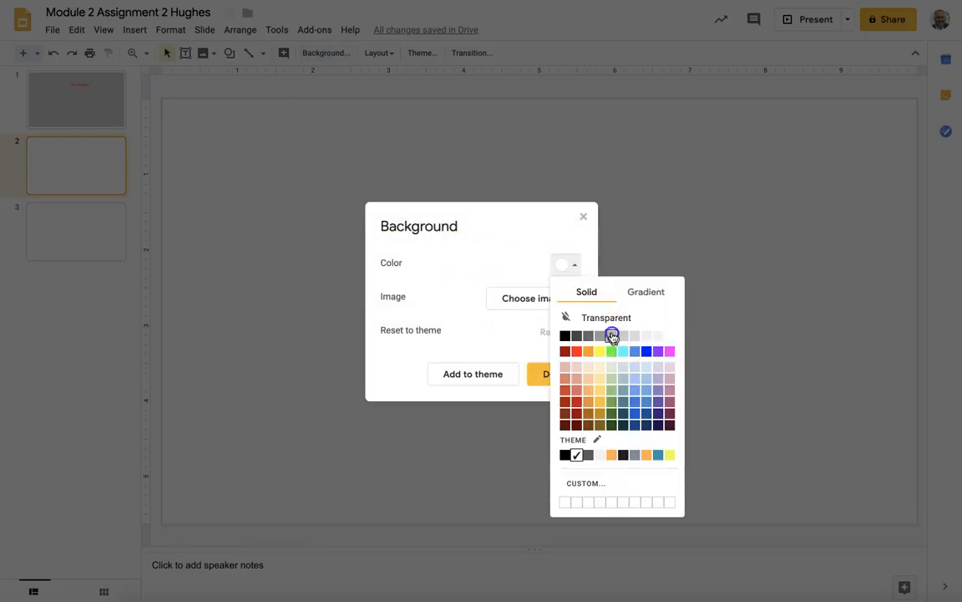
{"action": "left_click", "coordinate": [611, 335]}
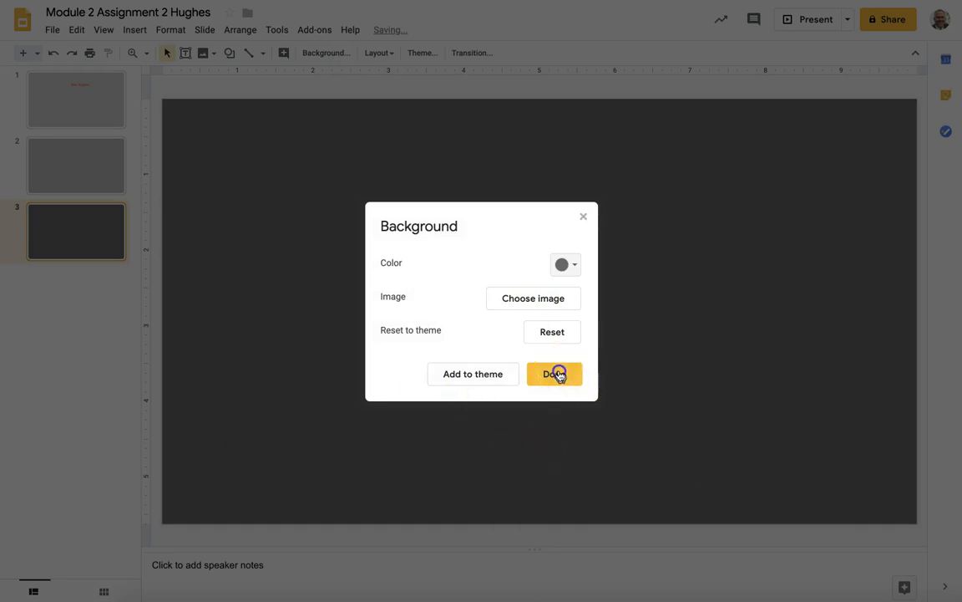
{"action": "left_click", "coordinate": [556, 373]}
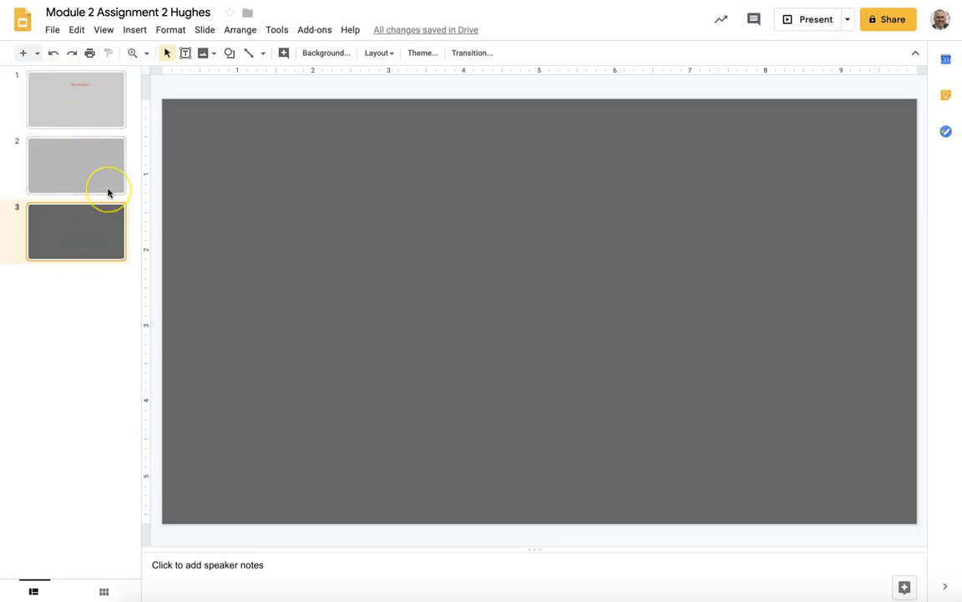
{"action": "mouse_move", "coordinate": [107, 193]}
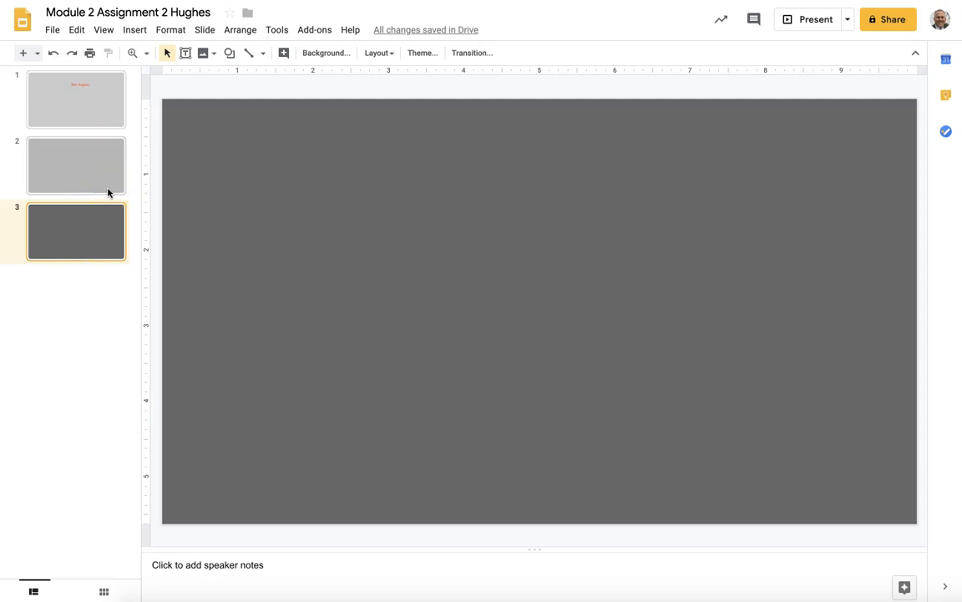
Clear slide 1's text and apply the Title and body layout to slides 2 and 3
{"action": "left_click", "coordinate": [76, 100]}
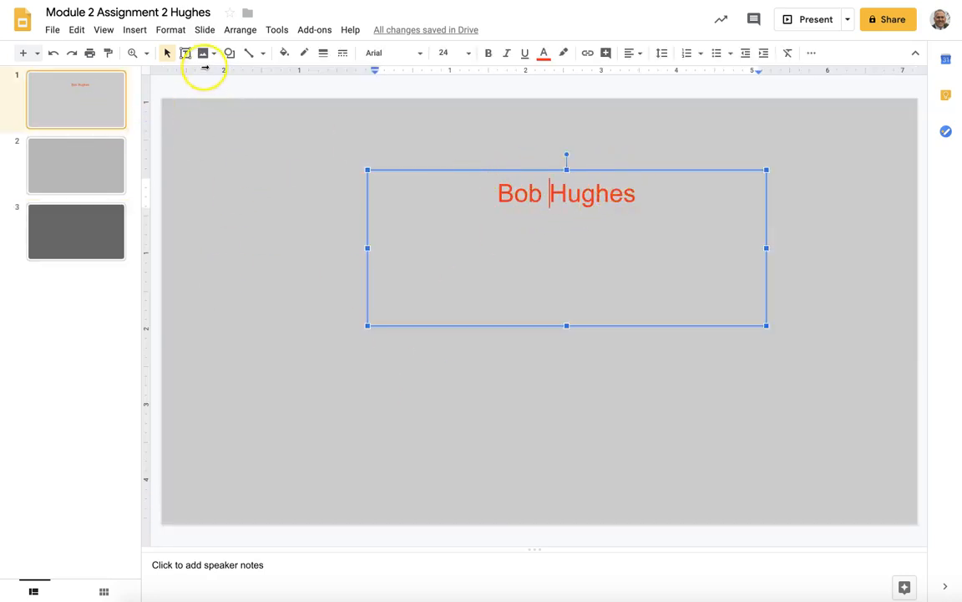
{"action": "mouse_move", "coordinate": [464, 175]}
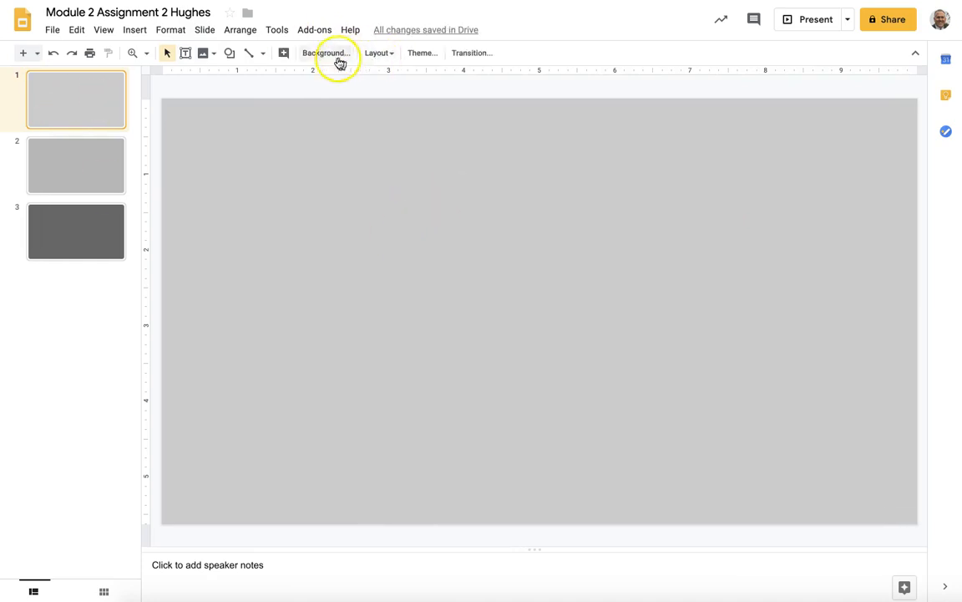
{"action": "left_click", "coordinate": [378, 52]}
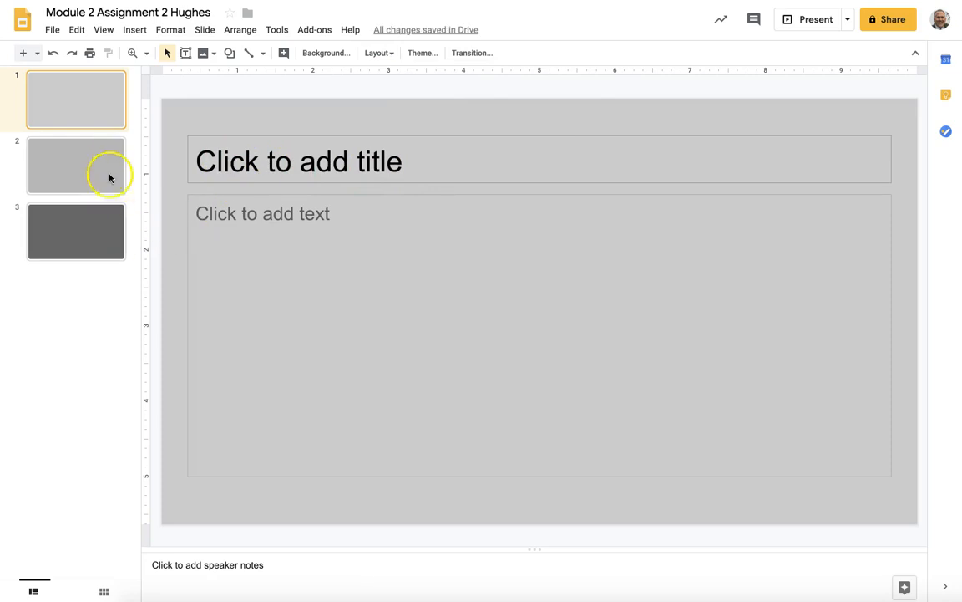
{"action": "left_click", "coordinate": [76, 166]}
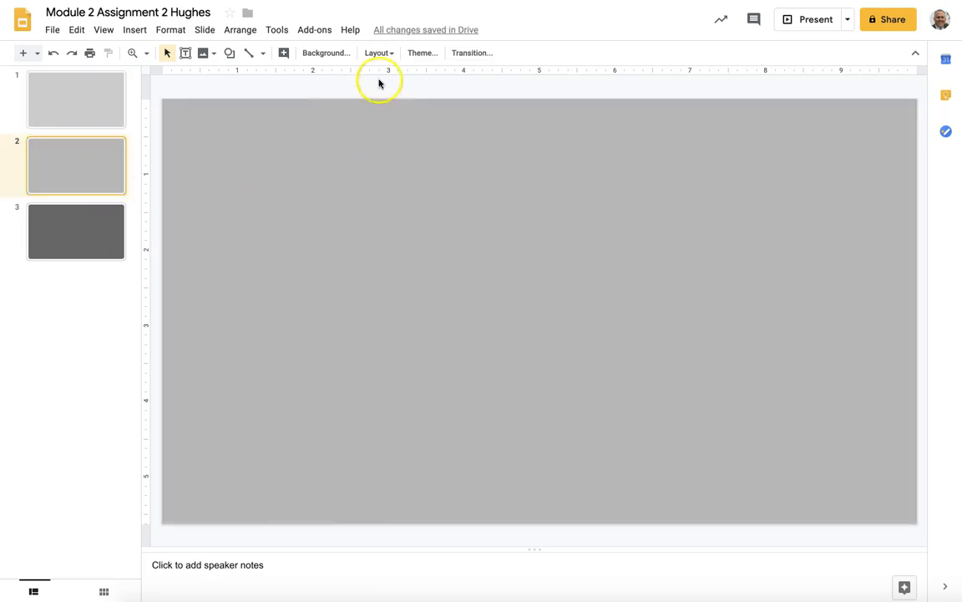
{"action": "left_click", "coordinate": [378, 53]}
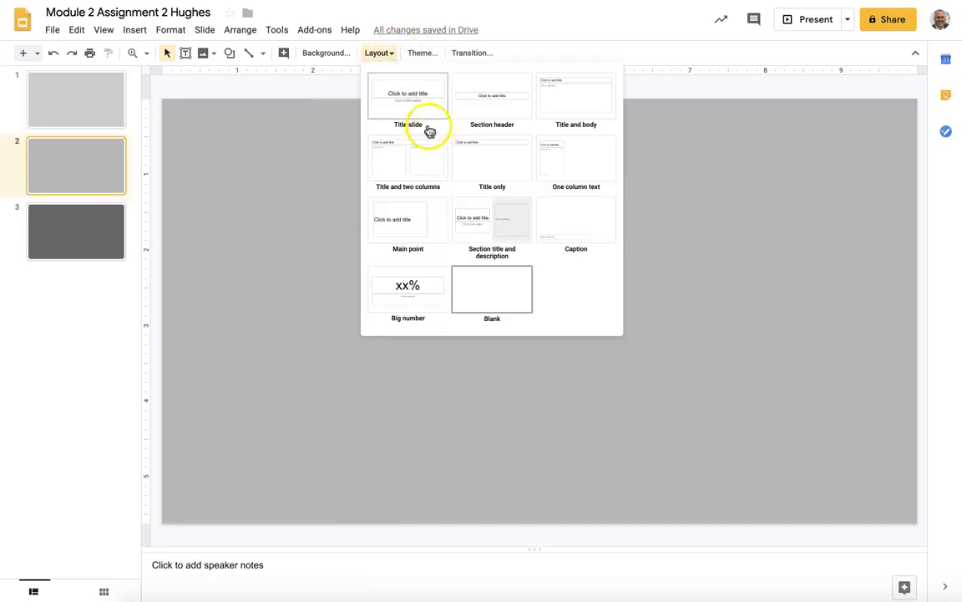
{"action": "left_click", "coordinate": [575, 96]}
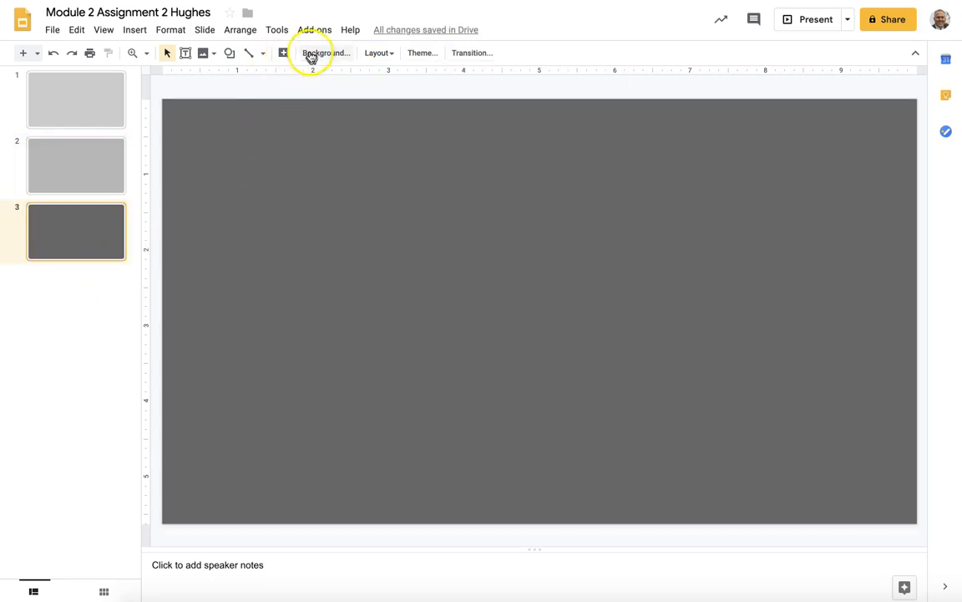
{"action": "left_click", "coordinate": [378, 52]}
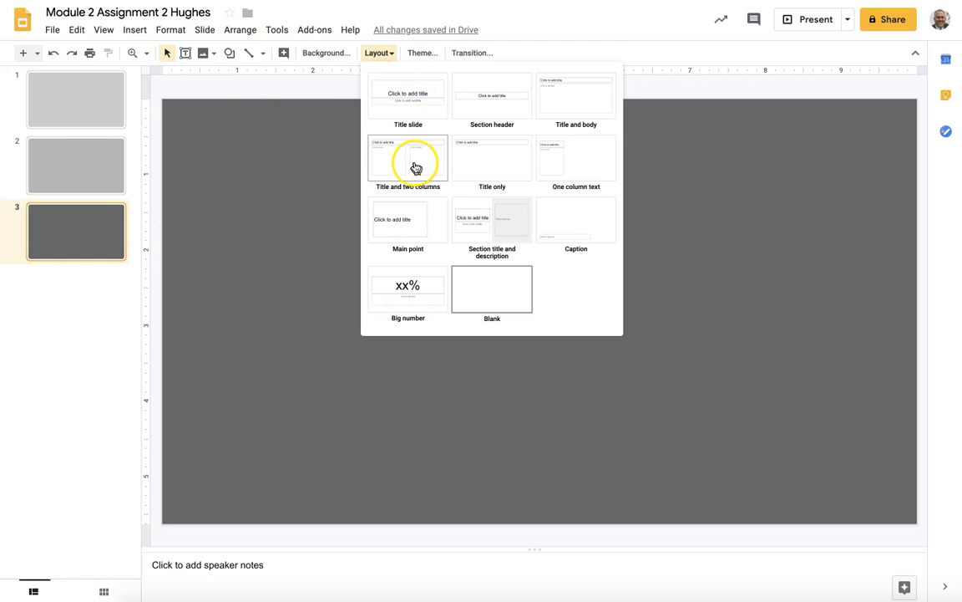
{"action": "mouse_move", "coordinate": [576, 96]}
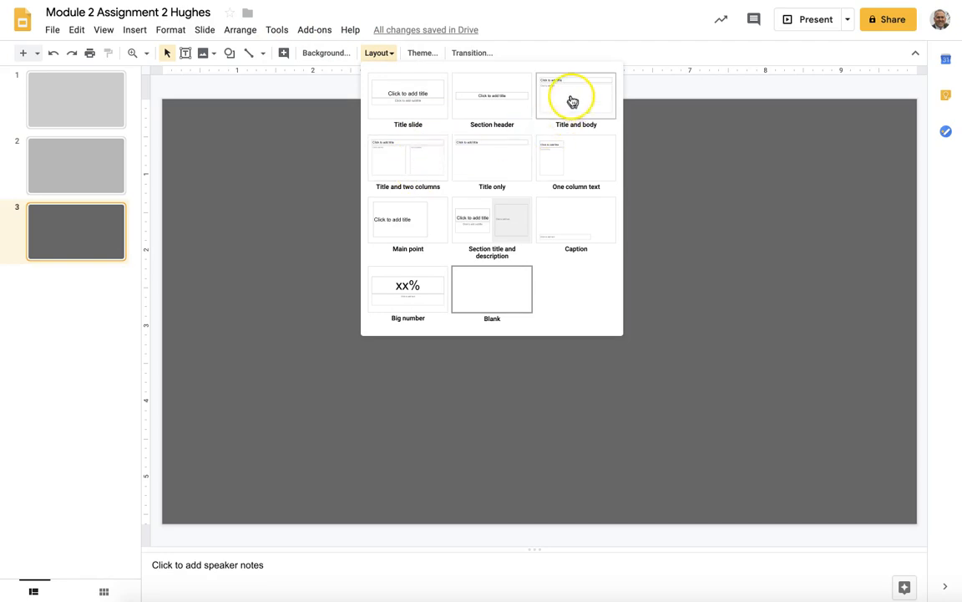
{"action": "left_click", "coordinate": [576, 94]}
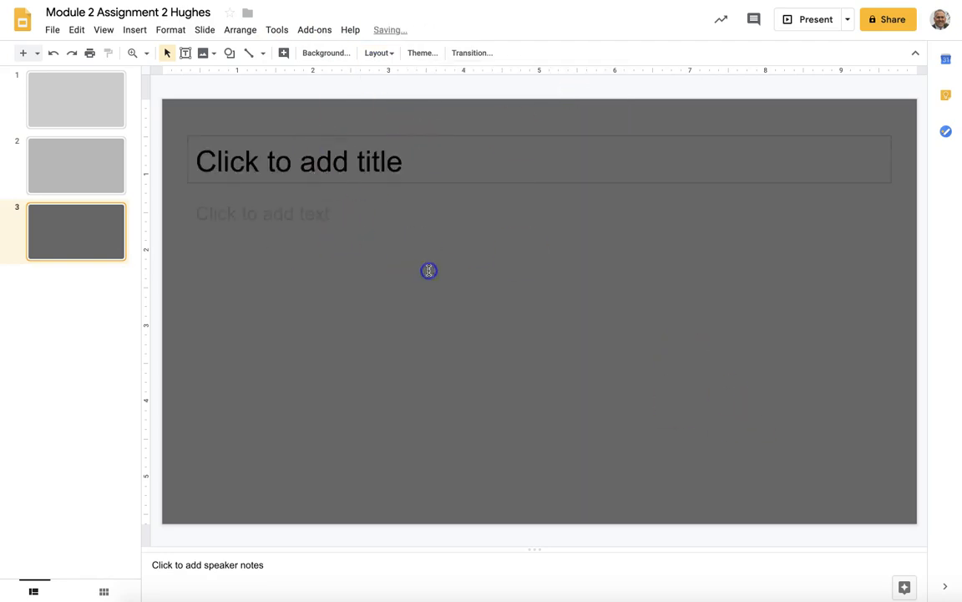
Apply the Title slide layout to slide 1
{"action": "left_click", "coordinate": [77, 165]}
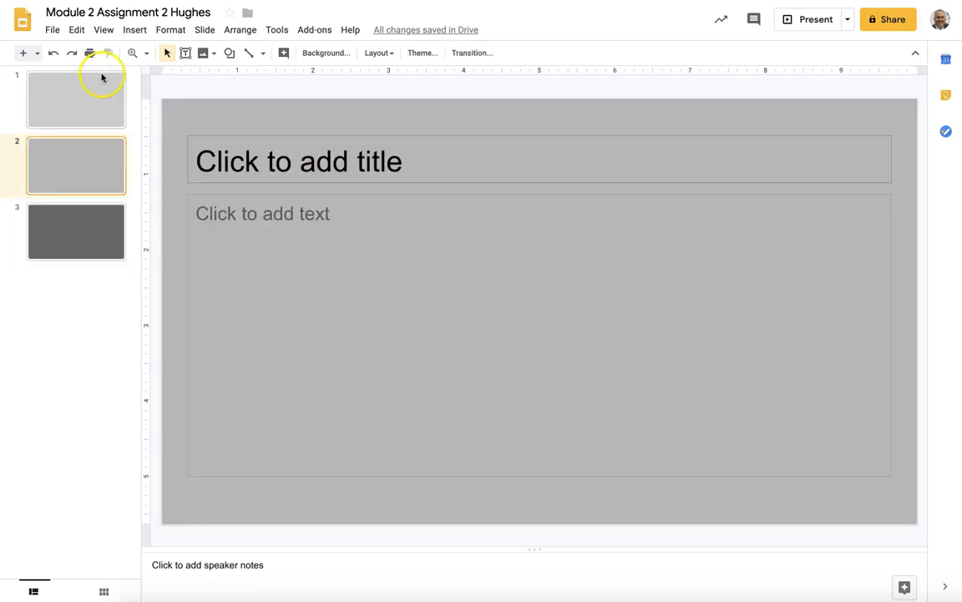
{"action": "left_click", "coordinate": [76, 99]}
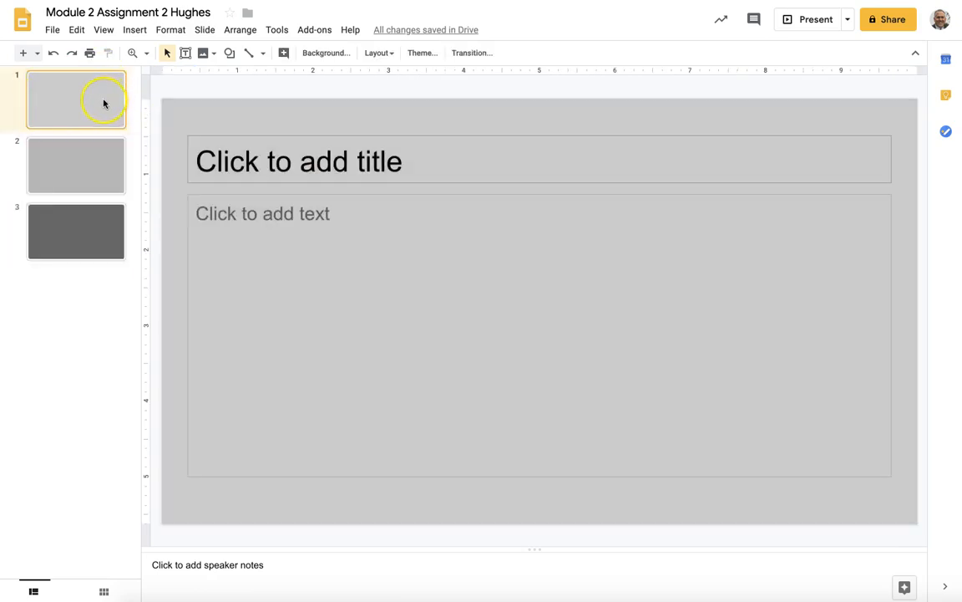
{"action": "left_click", "coordinate": [378, 52]}
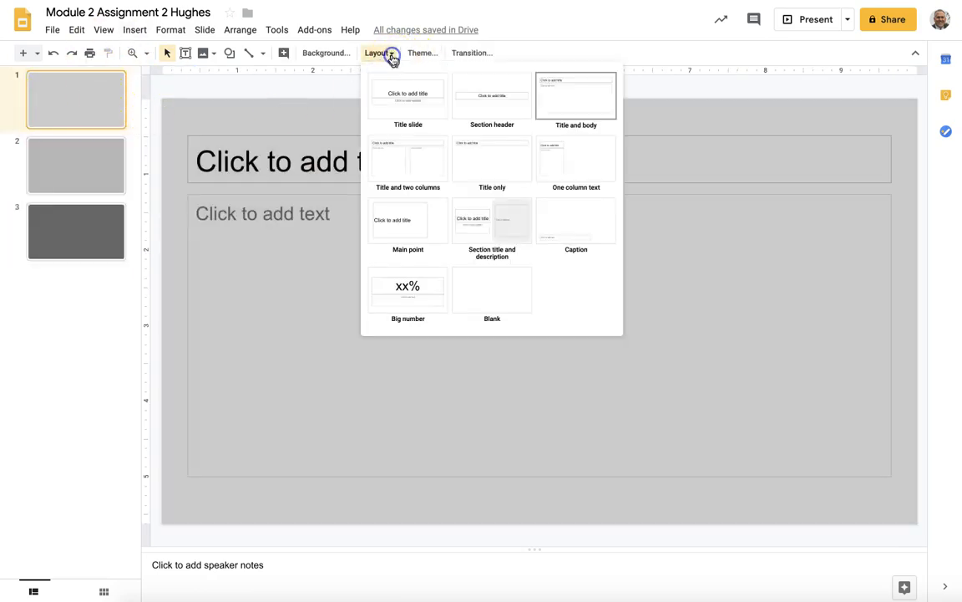
{"action": "left_click", "coordinate": [407, 96]}
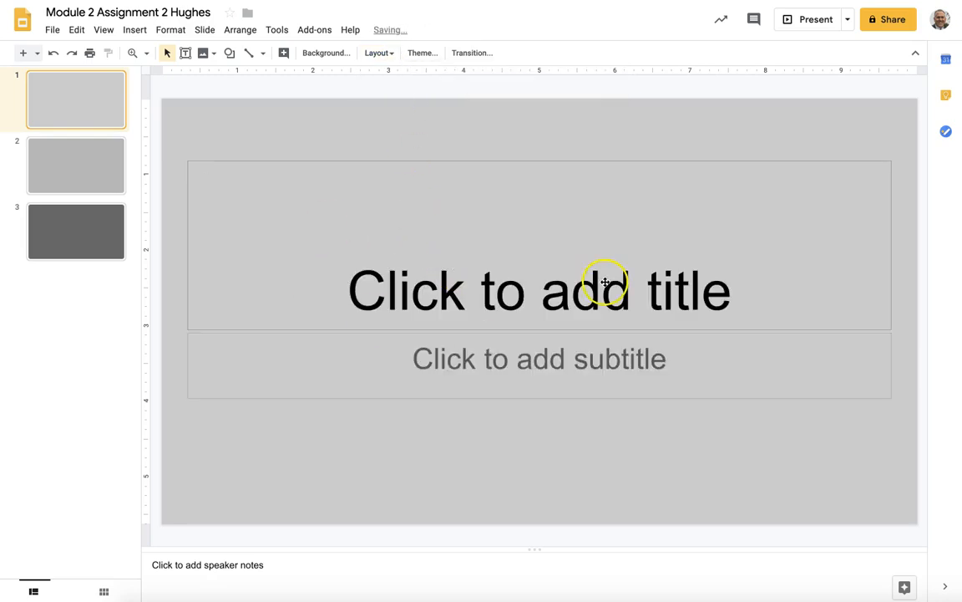
{"action": "mouse_move", "coordinate": [592, 389]}
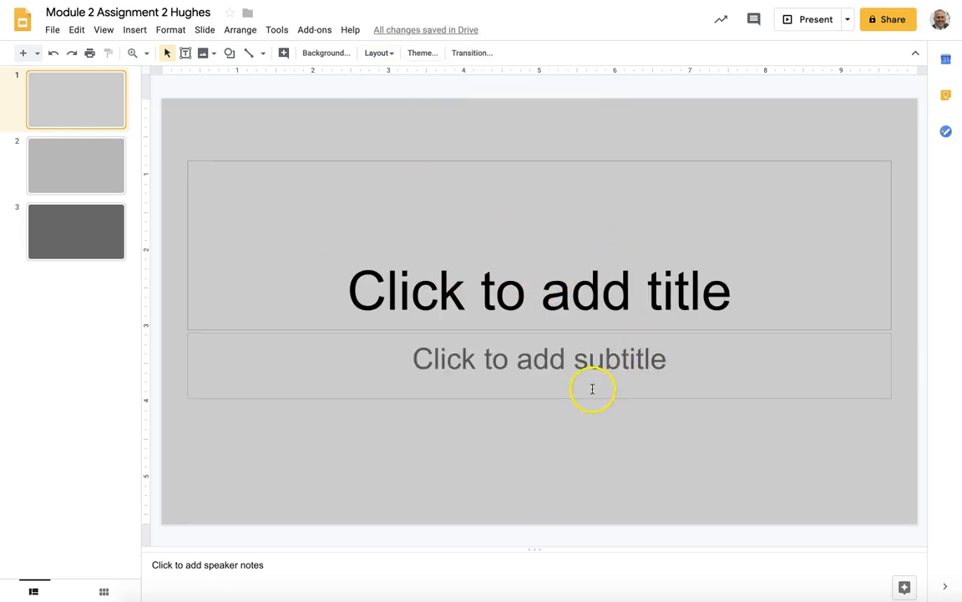
{"action": "mouse_move", "coordinate": [60, 165]}
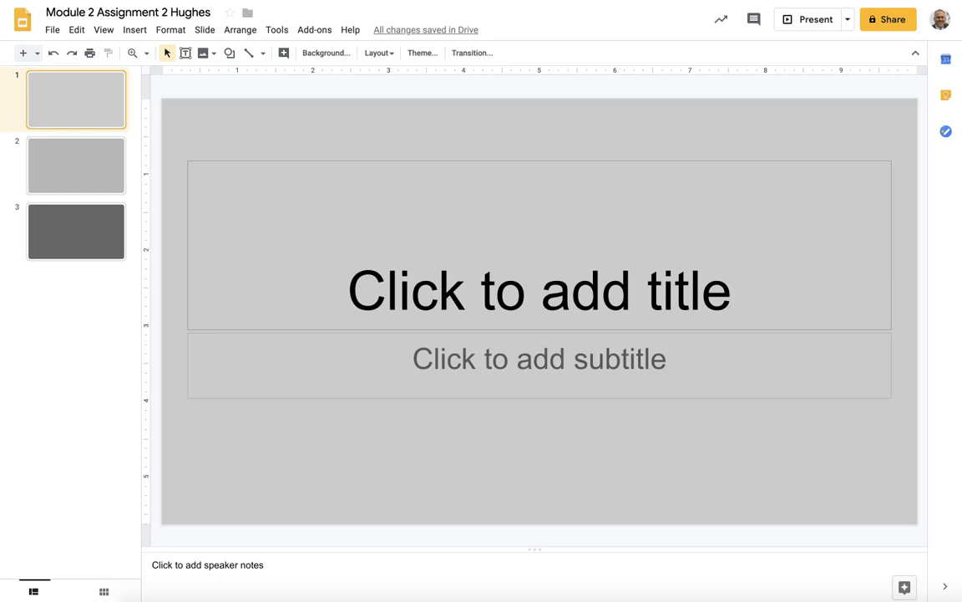
{"action": "mouse_move", "coordinate": [767, 441]}
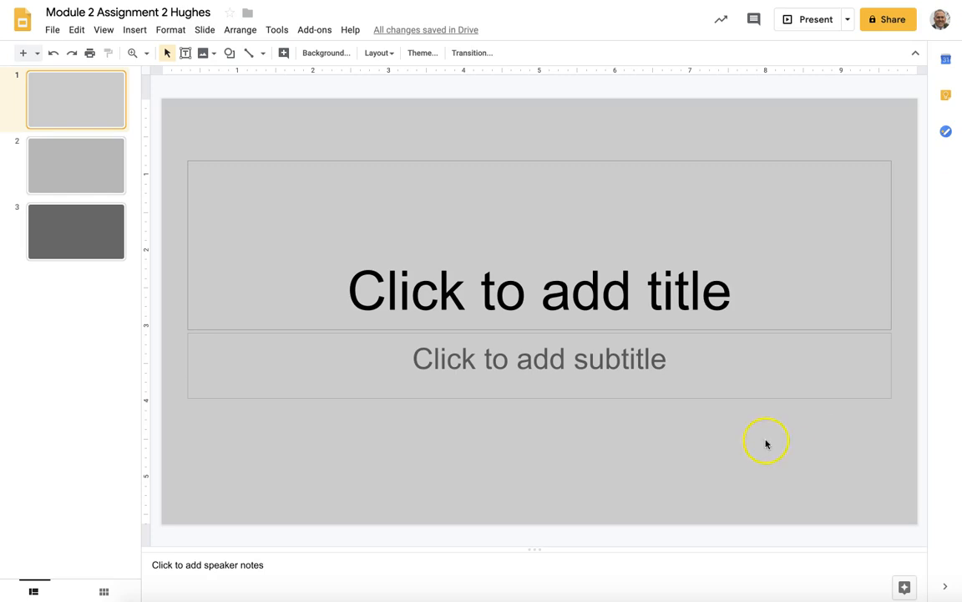
{"action": "mouse_move", "coordinate": [598, 418]}
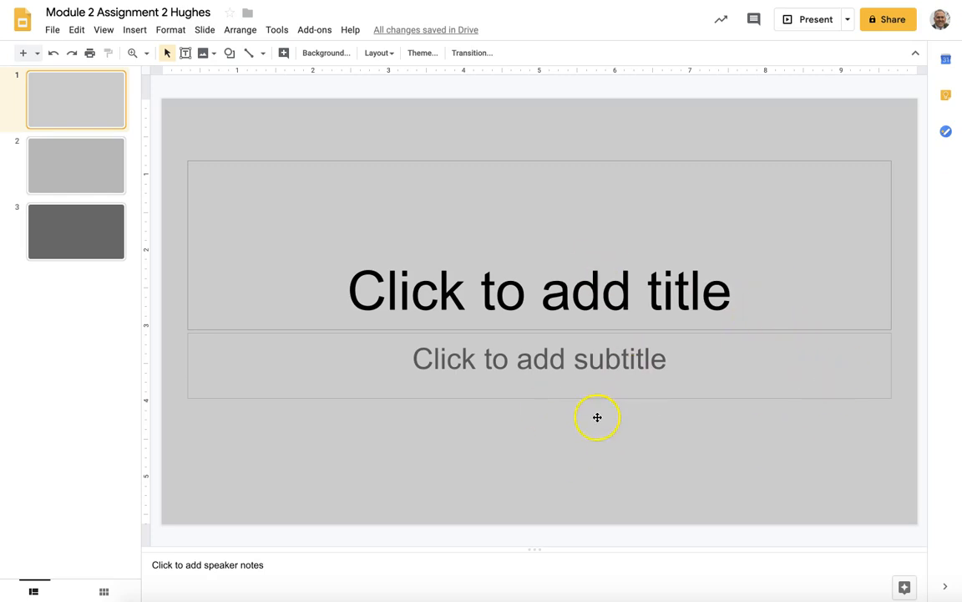
{"action": "mouse_move", "coordinate": [703, 449]}
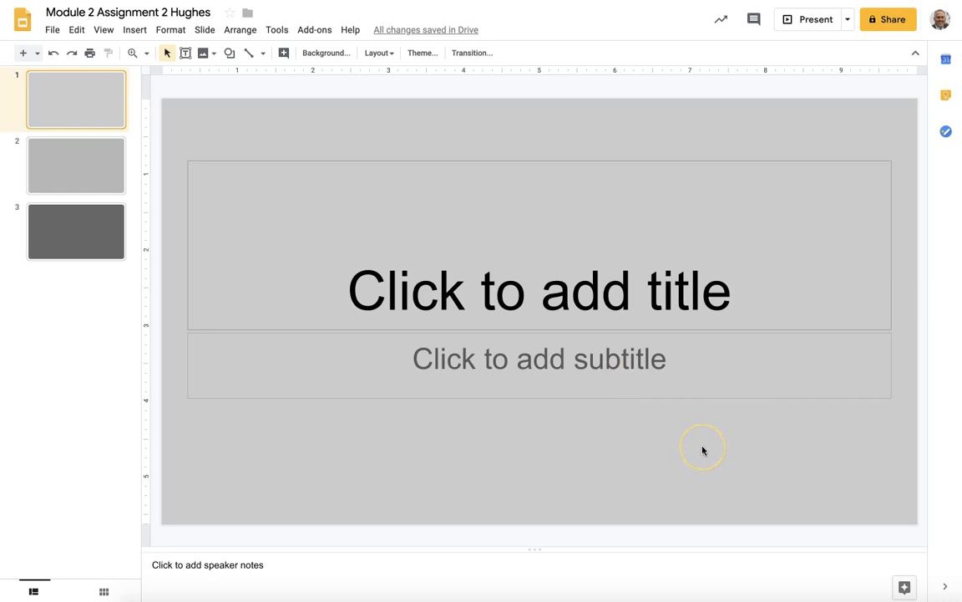
{"action": "mouse_move", "coordinate": [563, 450]}
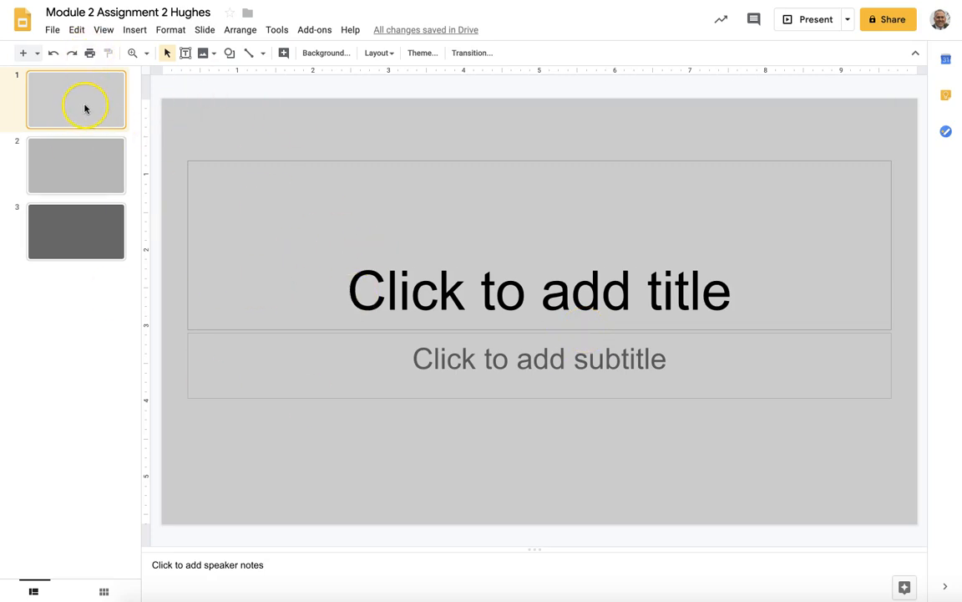
{"action": "left_click", "coordinate": [76, 165]}
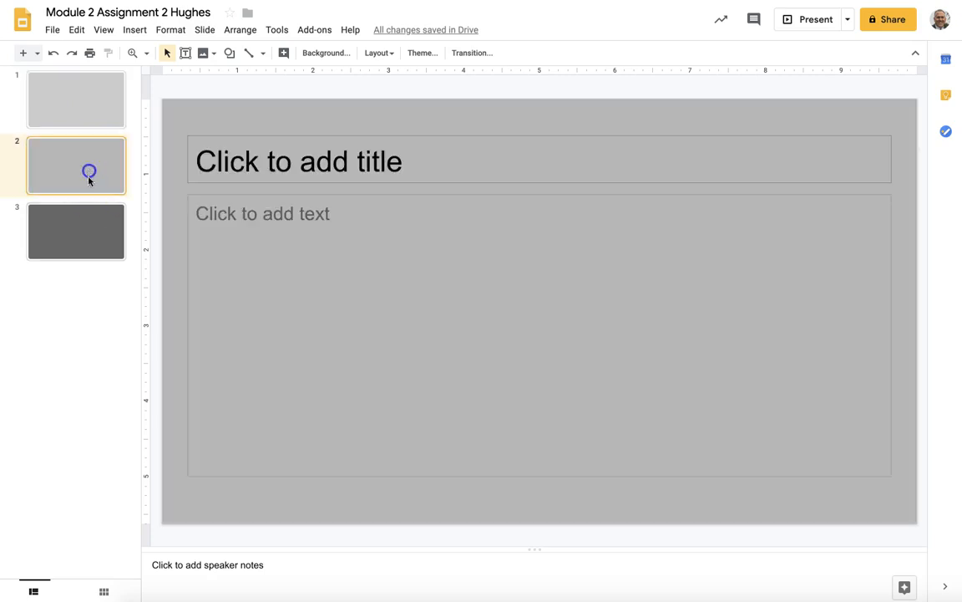
Set slide 3's title and body text colour to white
{"action": "left_click", "coordinate": [76, 231]}
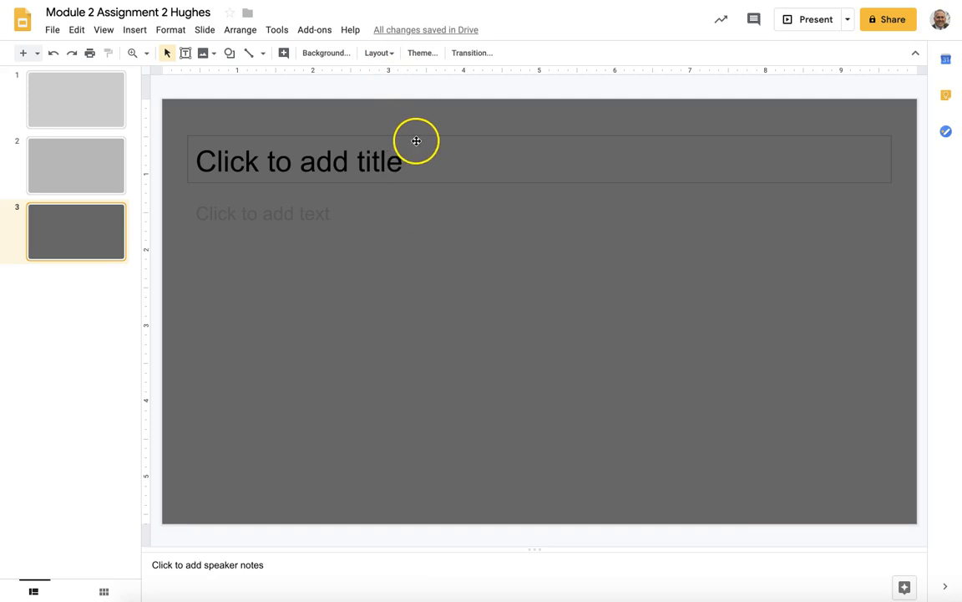
{"action": "mouse_move", "coordinate": [422, 136]}
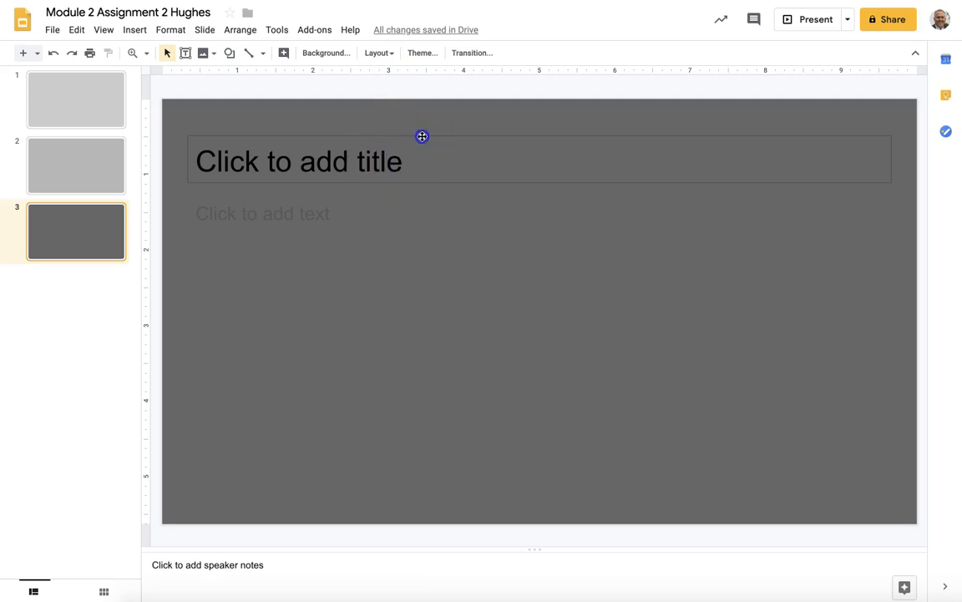
{"action": "left_click", "coordinate": [297, 159]}
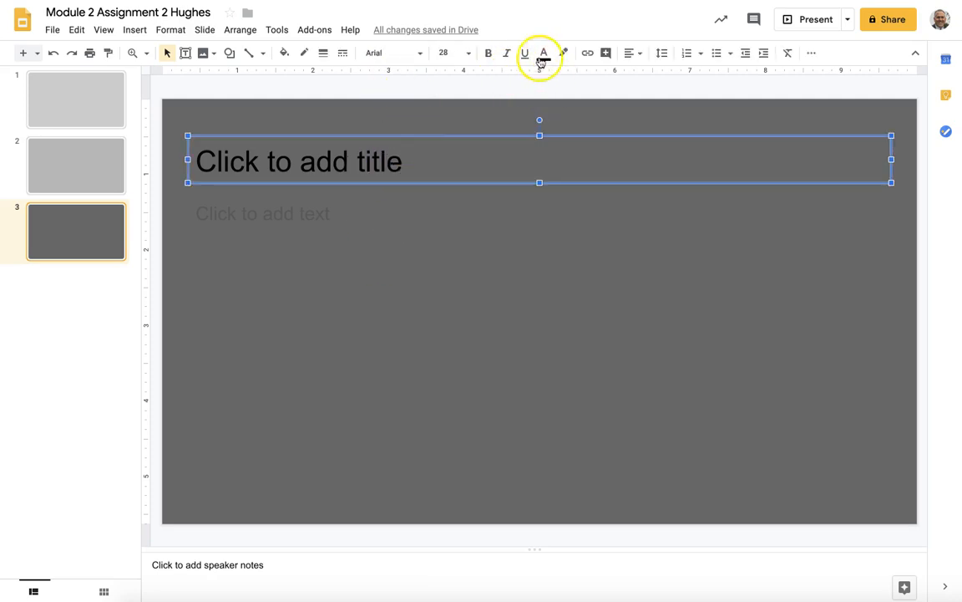
{"action": "left_click", "coordinate": [544, 52]}
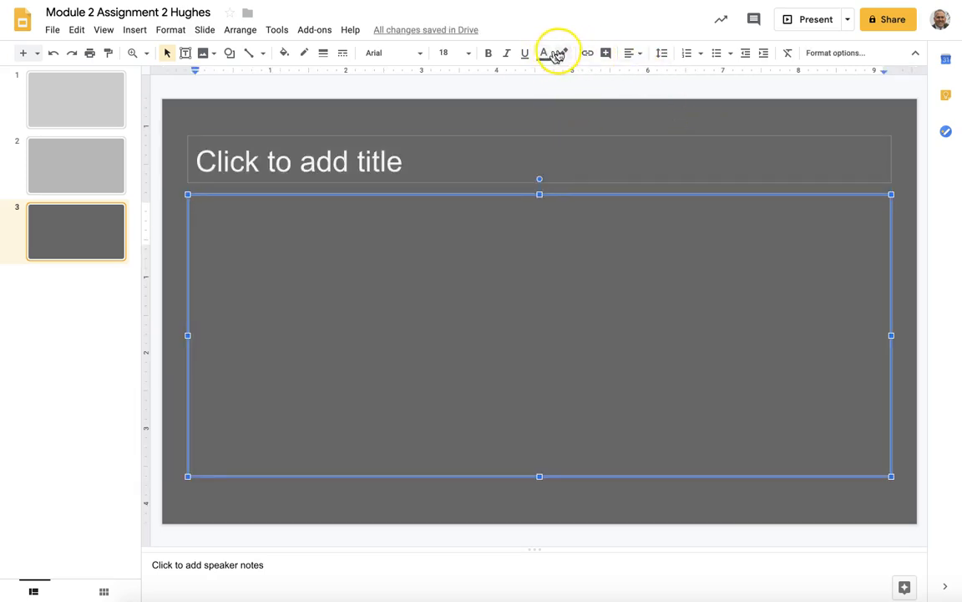
{"action": "left_click", "coordinate": [544, 52]}
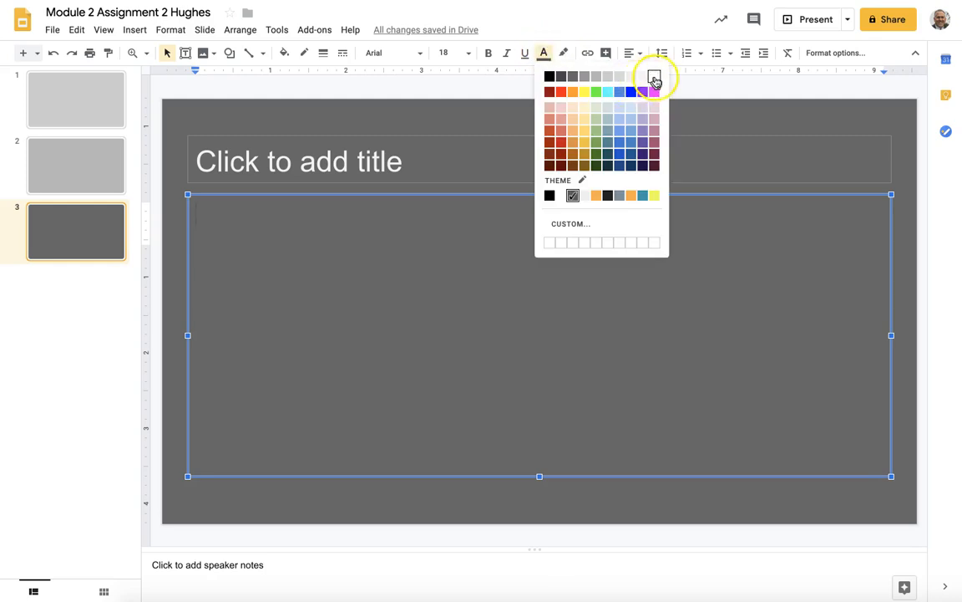
{"action": "left_click", "coordinate": [654, 76]}
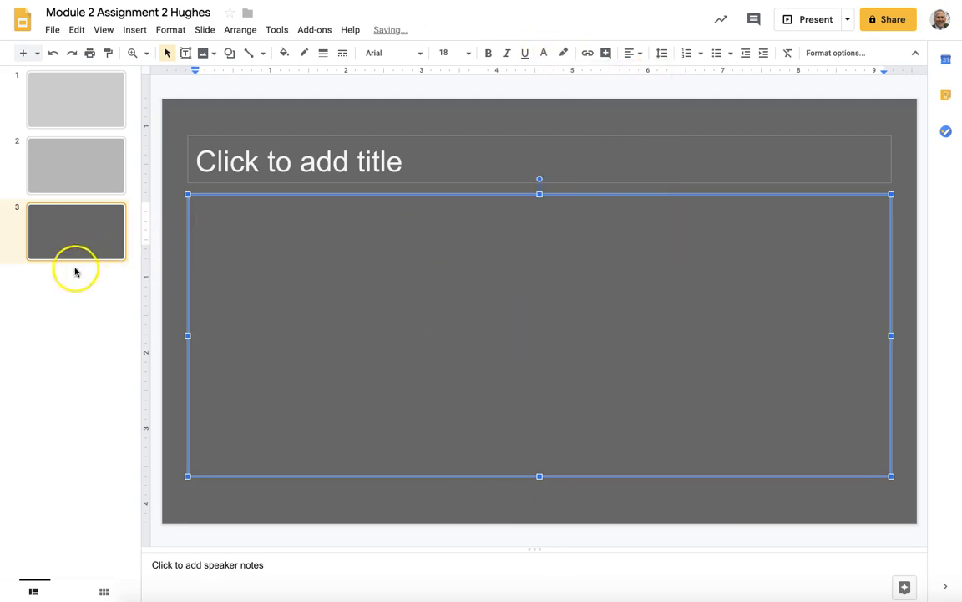
{"action": "left_click", "coordinate": [76, 165]}
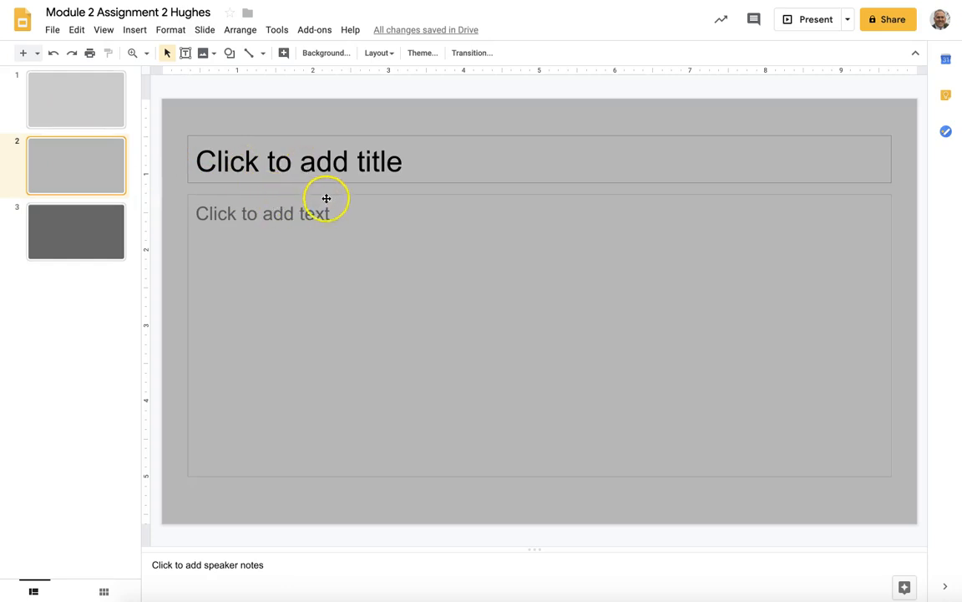
{"action": "left_click", "coordinate": [76, 99]}
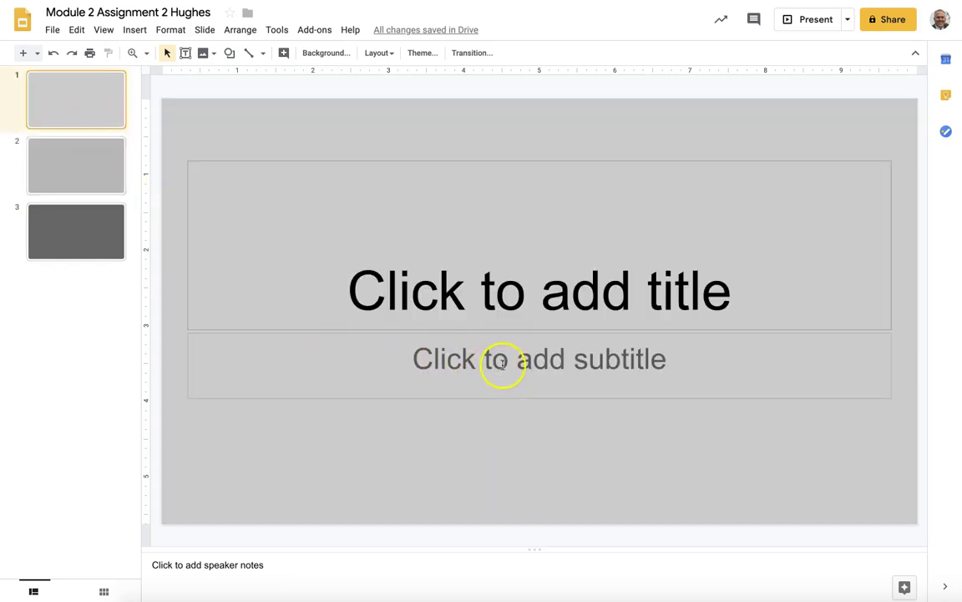
{"action": "mouse_move", "coordinate": [610, 310]}
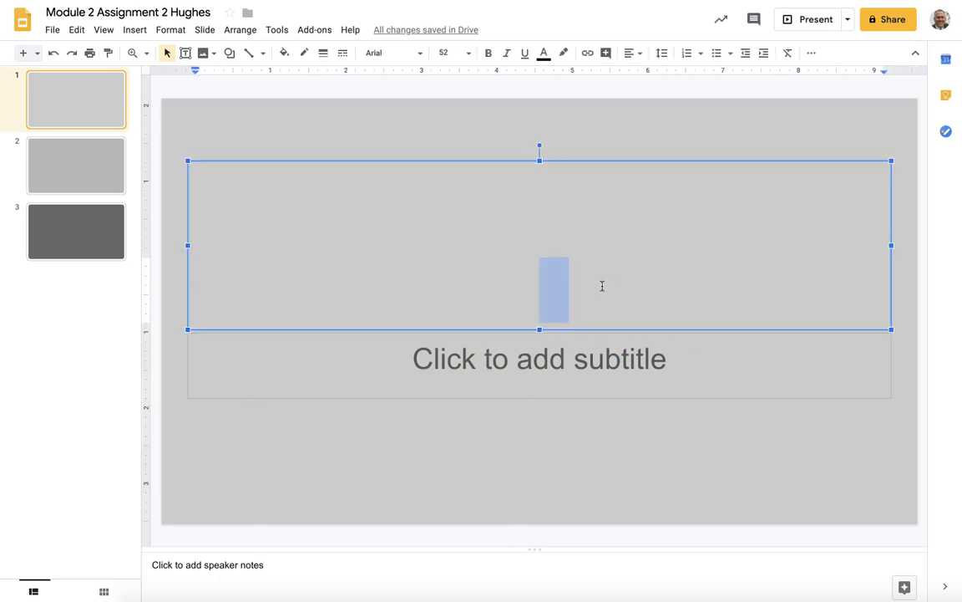
{"action": "type", "text": "Bob"}
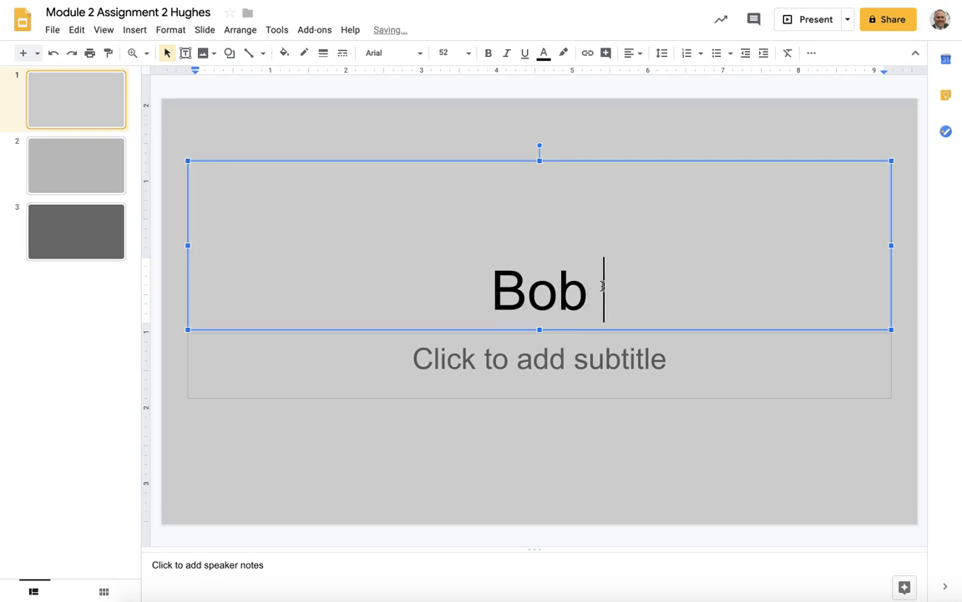
{"action": "type", "text": "Hughes"}
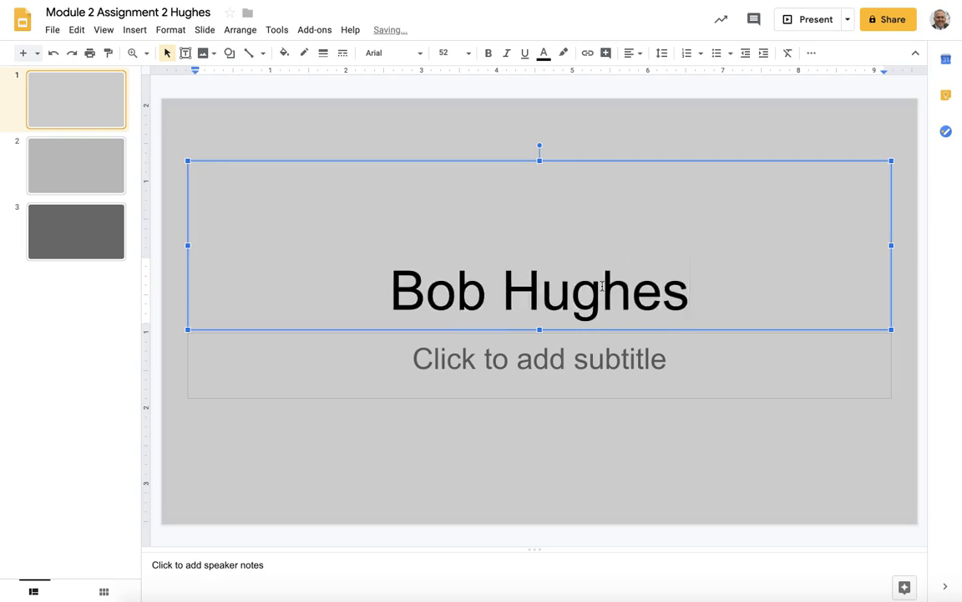
Add the subtitle 'Assignment 2 Module 2' to slide 1
{"action": "left_click", "coordinate": [538, 358]}
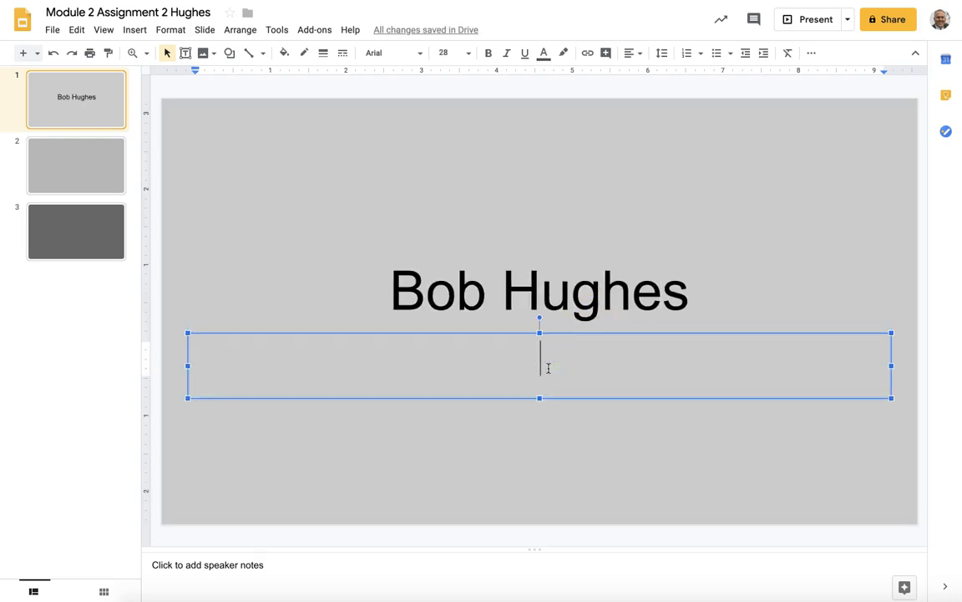
{"action": "type", "text": "A"}
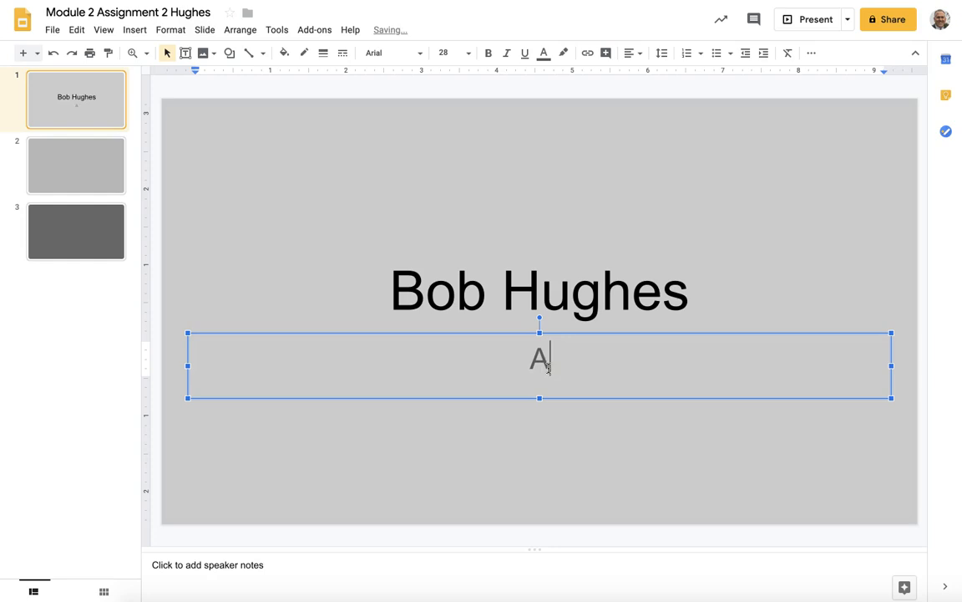
{"action": "type", "text": "ssign"}
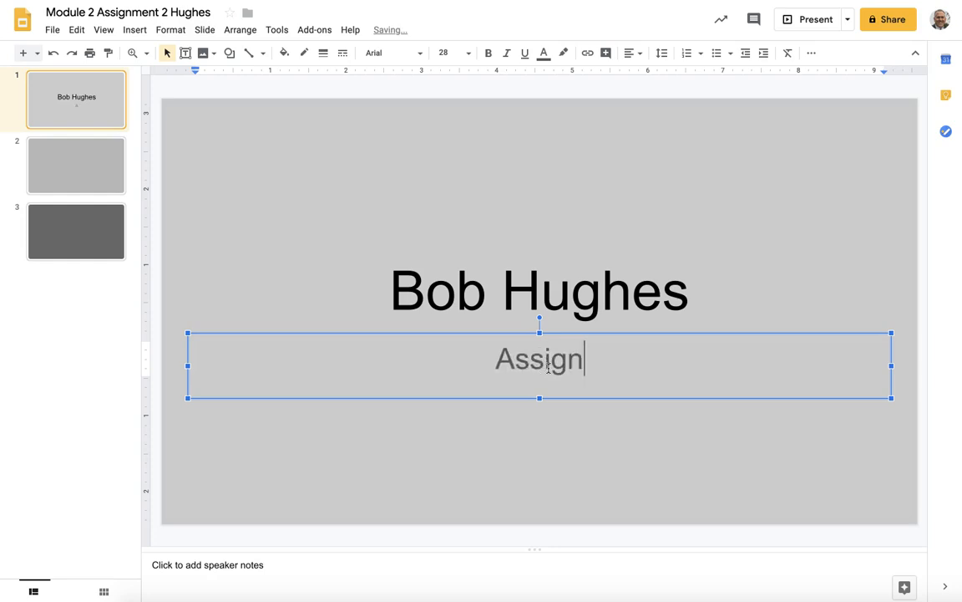
{"action": "type", "text": "ment 2"}
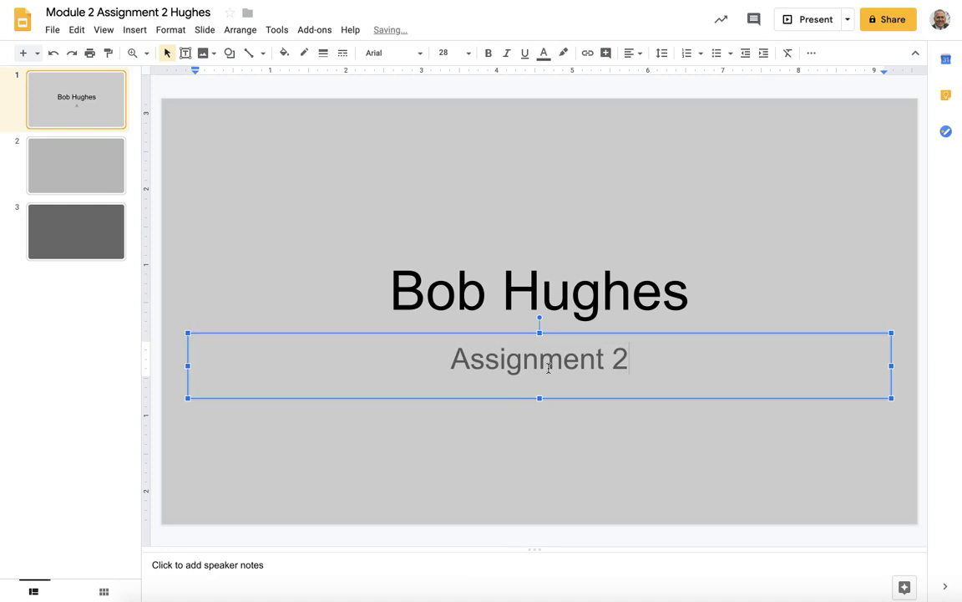
{"action": "type", "text": "M"}
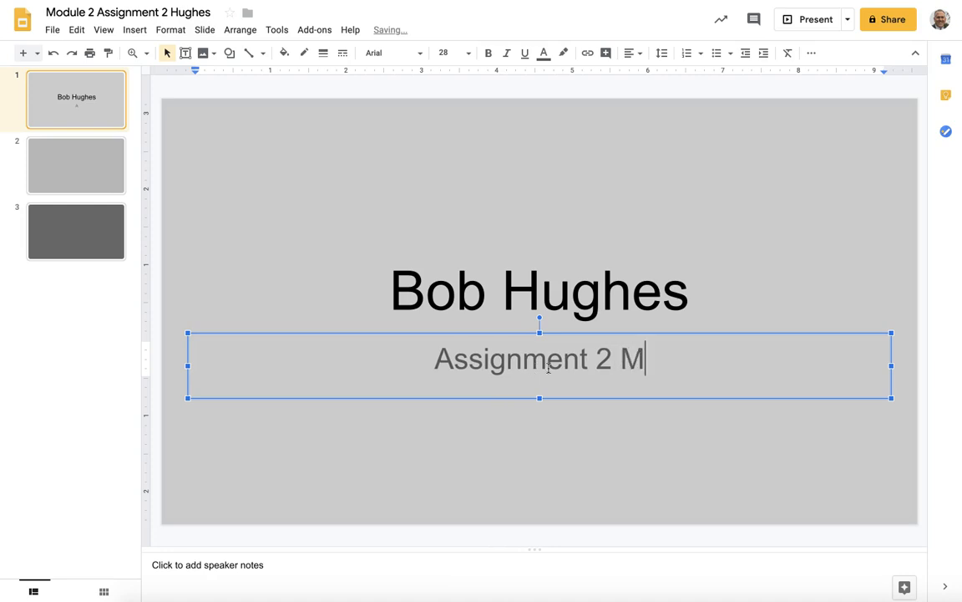
{"action": "type", "text": "ou"}
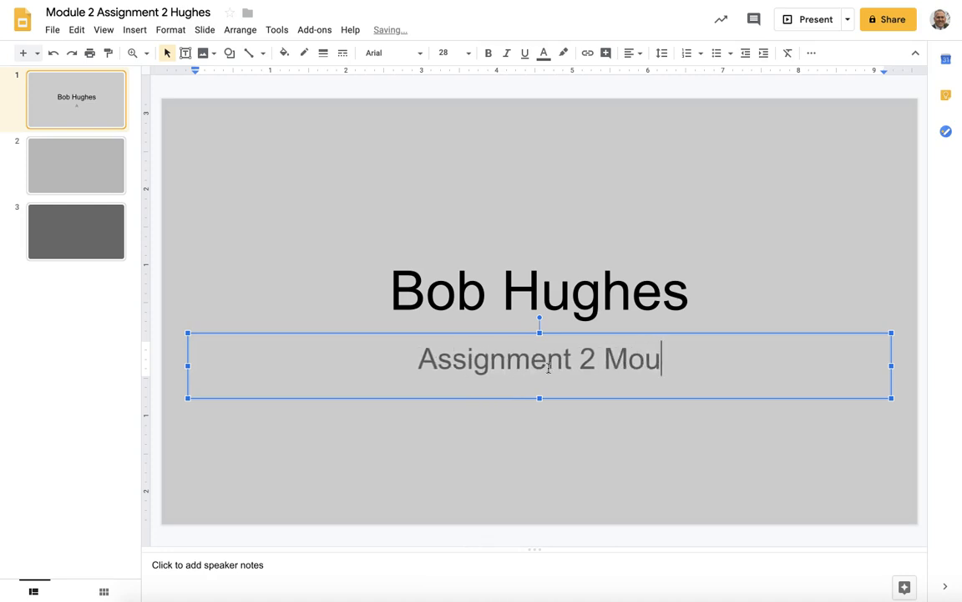
{"action": "type", "text": "dule 2"}
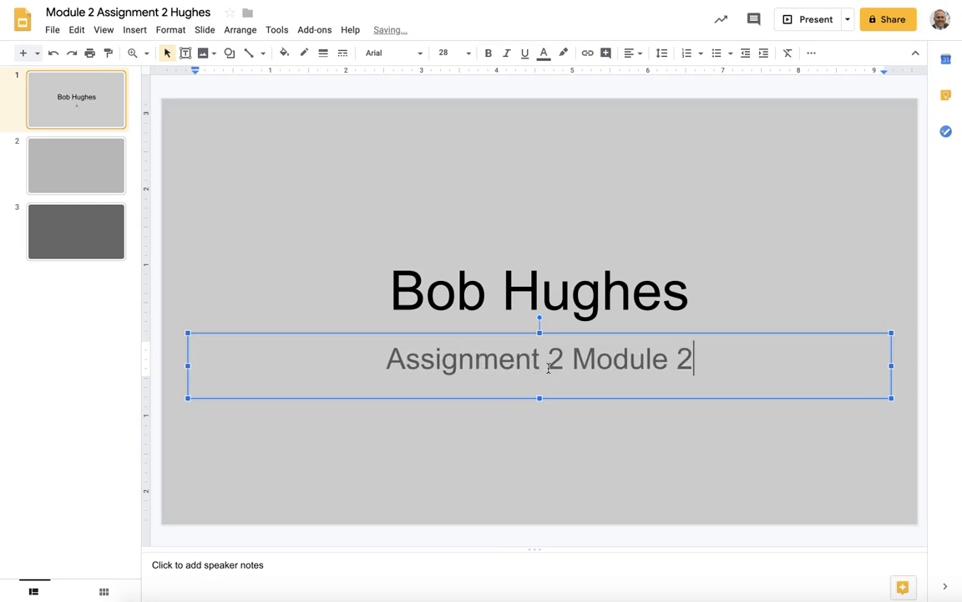
{"action": "left_click", "coordinate": [76, 165]}
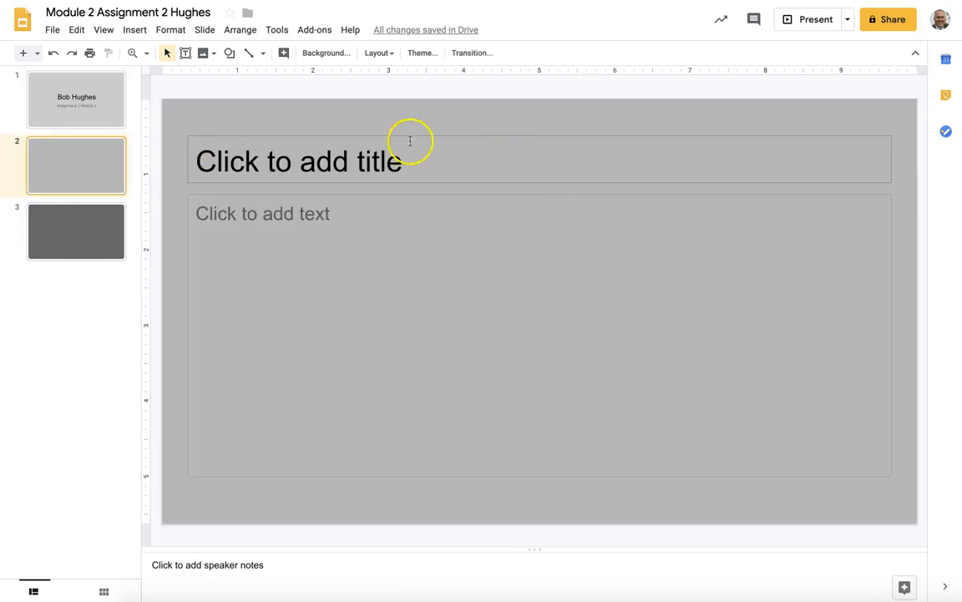
Give slide 2 the title 'Slide 2'
{"action": "left_click", "coordinate": [77, 99]}
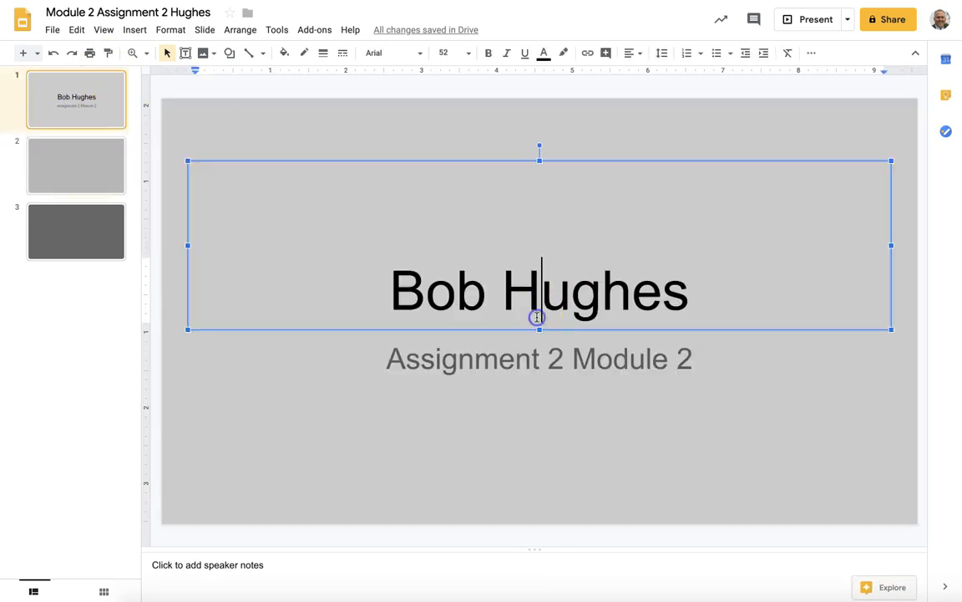
{"action": "left_click", "coordinate": [76, 165]}
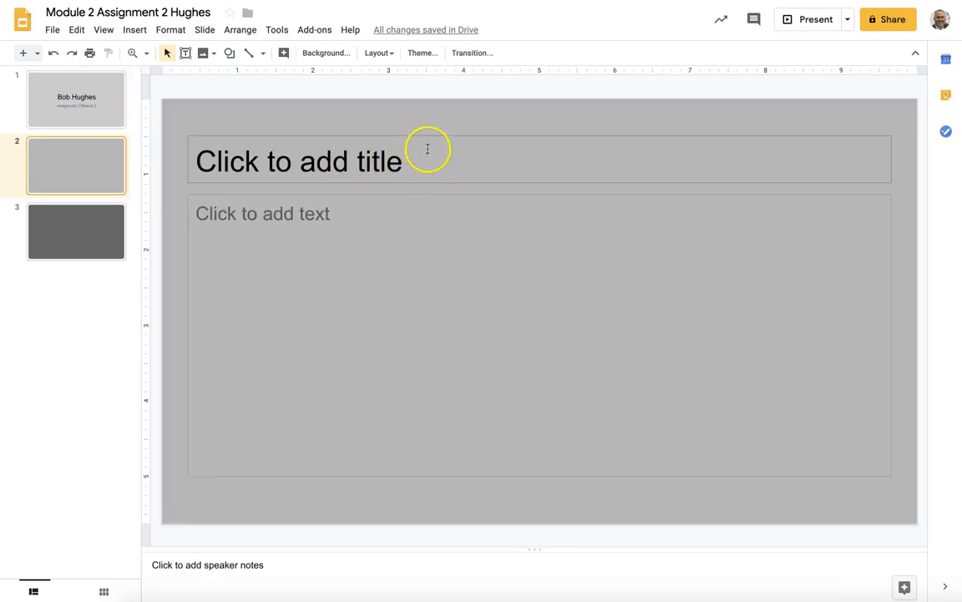
{"action": "left_click", "coordinate": [298, 160]}
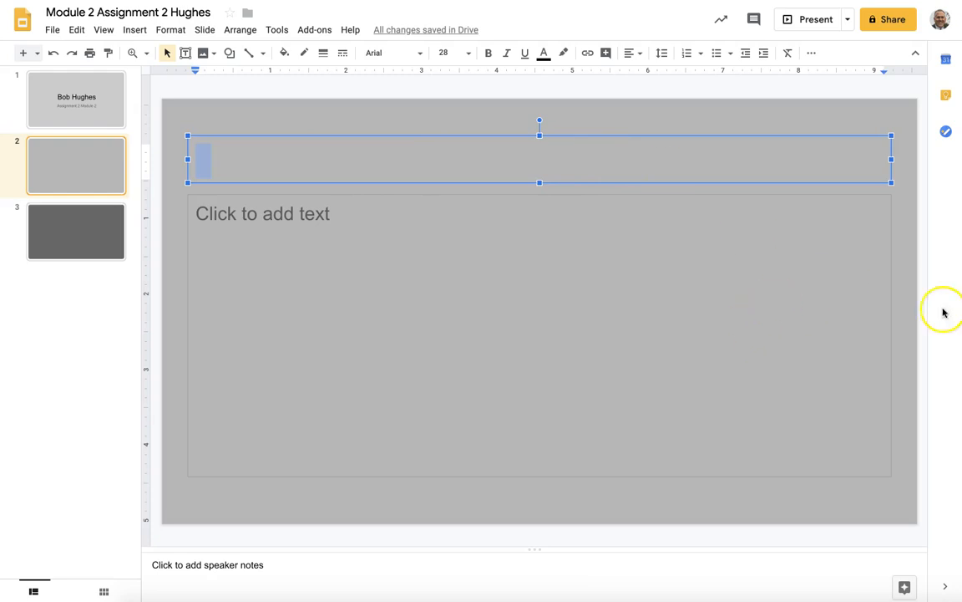
{"action": "mouse_move", "coordinate": [786, 374]}
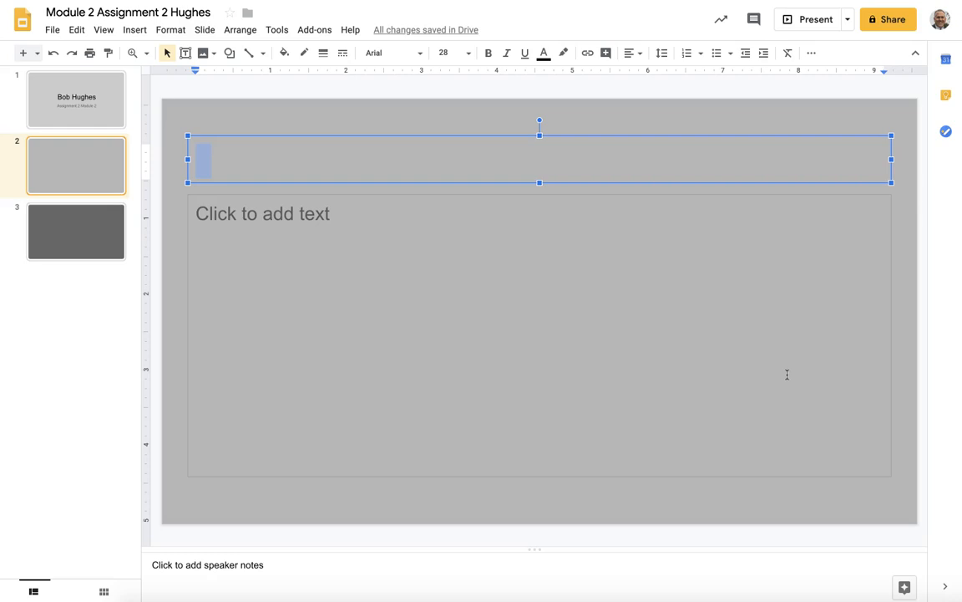
{"action": "type", "text": "S"}
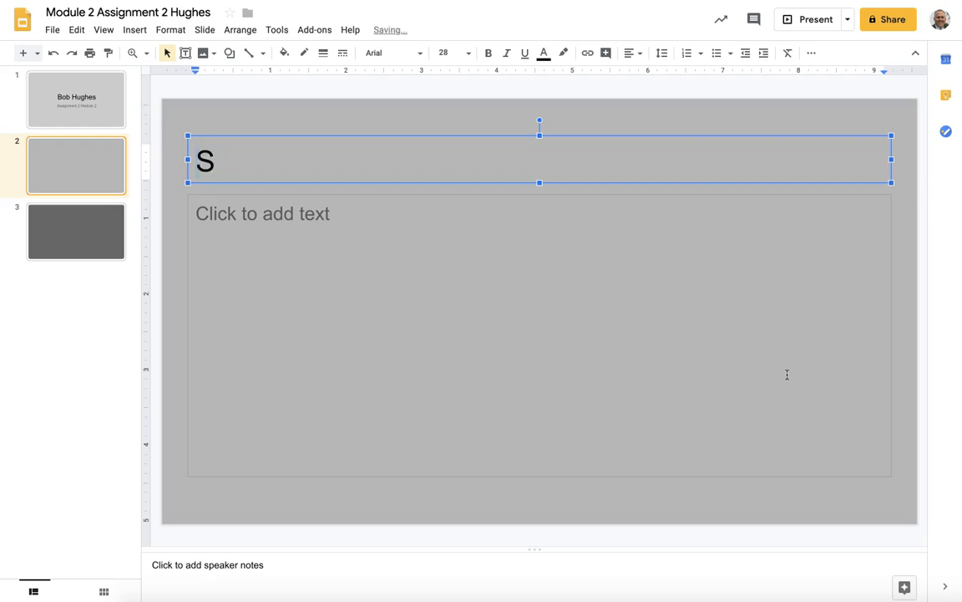
{"action": "type", "text": "lide 2"}
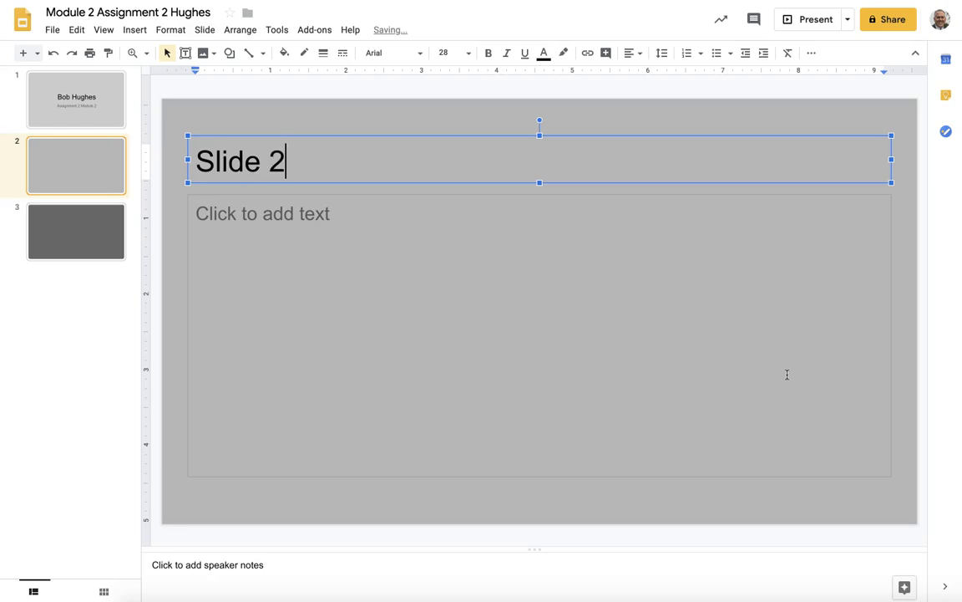
Enter the body text 'This is slide 2 with text added' on slide 2
{"action": "left_click", "coordinate": [559, 287]}
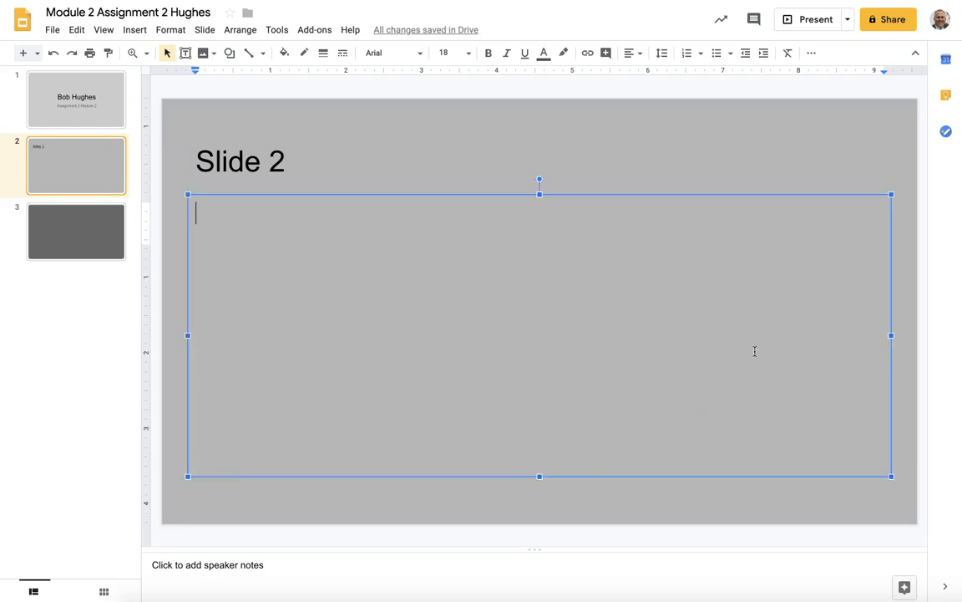
{"action": "type", "text": "This is"}
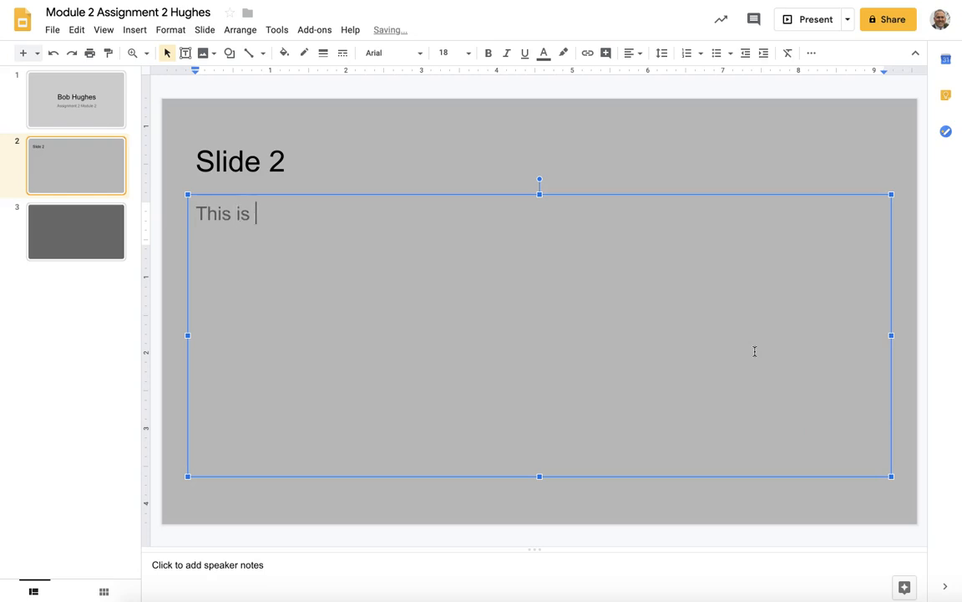
{"action": "type", "text": "slide"}
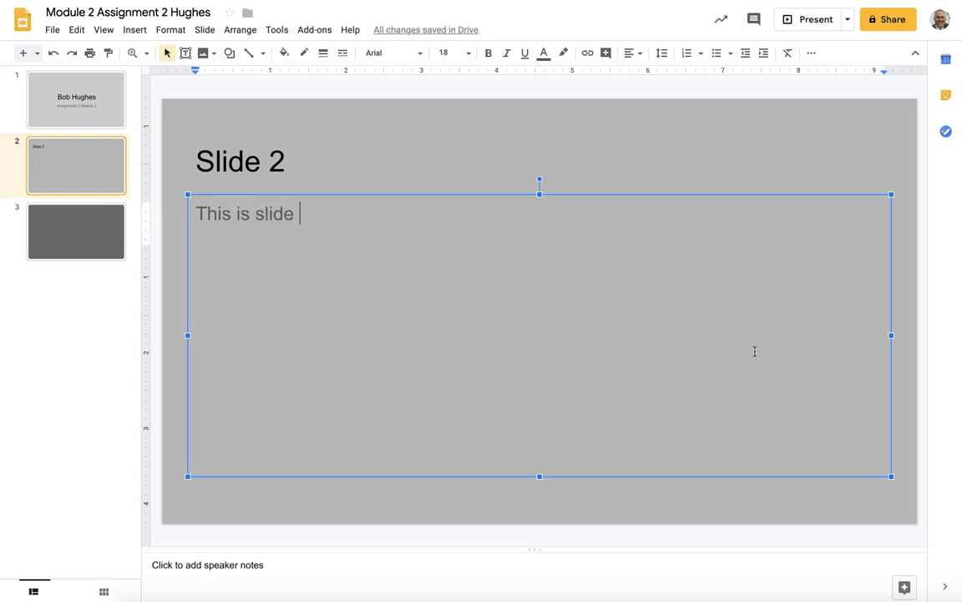
{"action": "type", "text": "2 with te"}
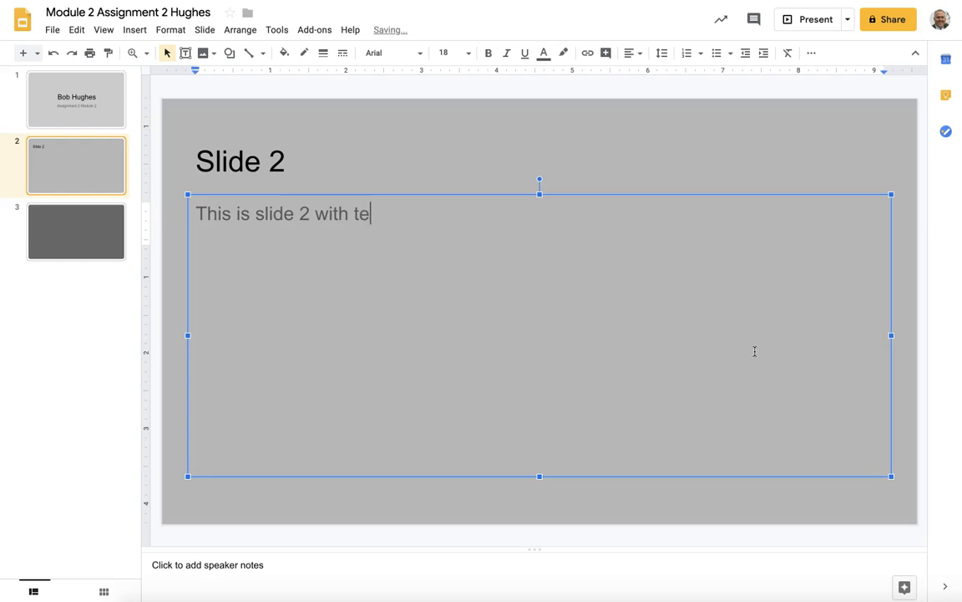
{"action": "type", "text": "xt"}
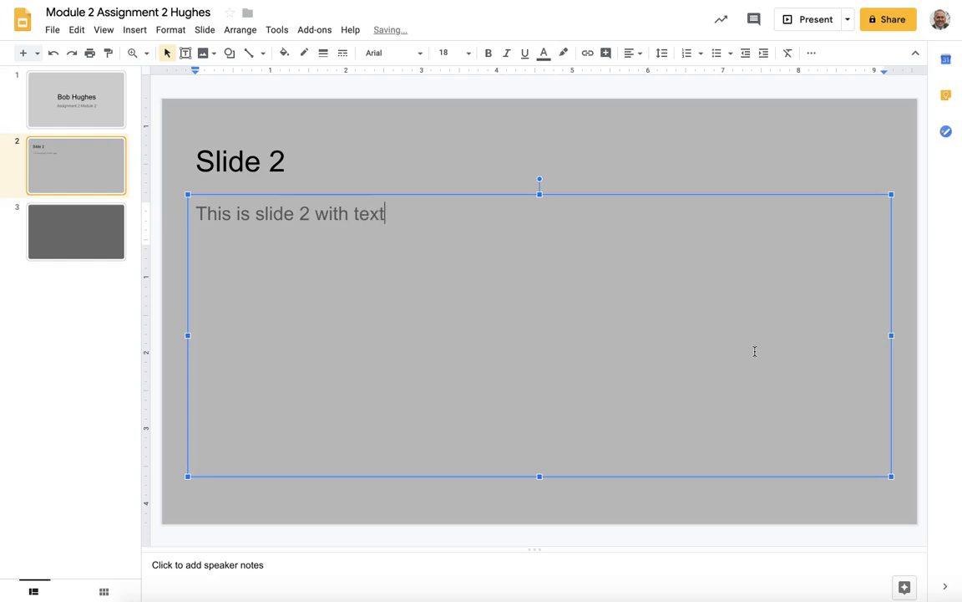
{"action": "type", "text": "added."}
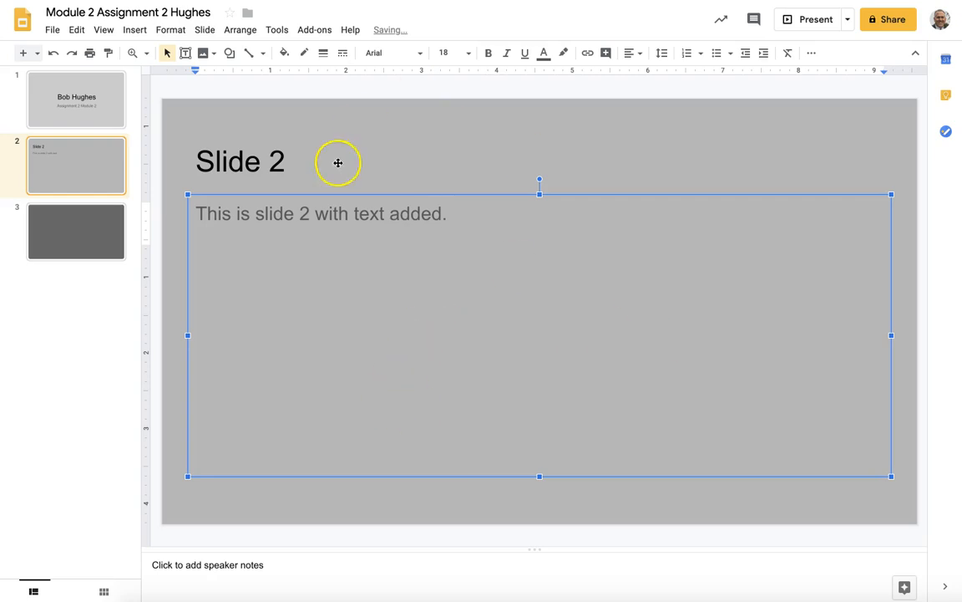
Fill slide 3 with title 'Slide 3' and body 'Slide body text'
{"action": "left_click", "coordinate": [76, 232]}
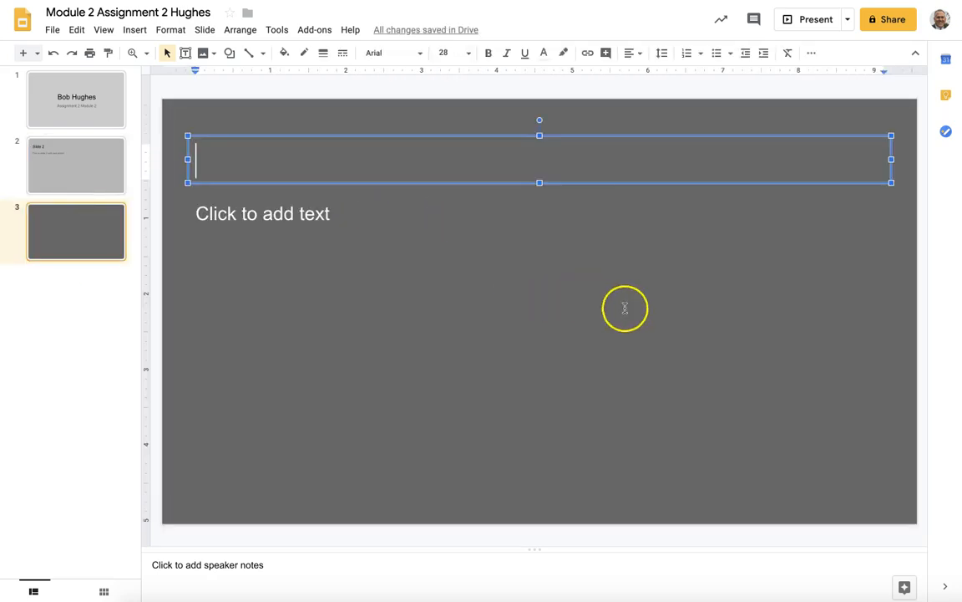
{"action": "mouse_move", "coordinate": [666, 389]}
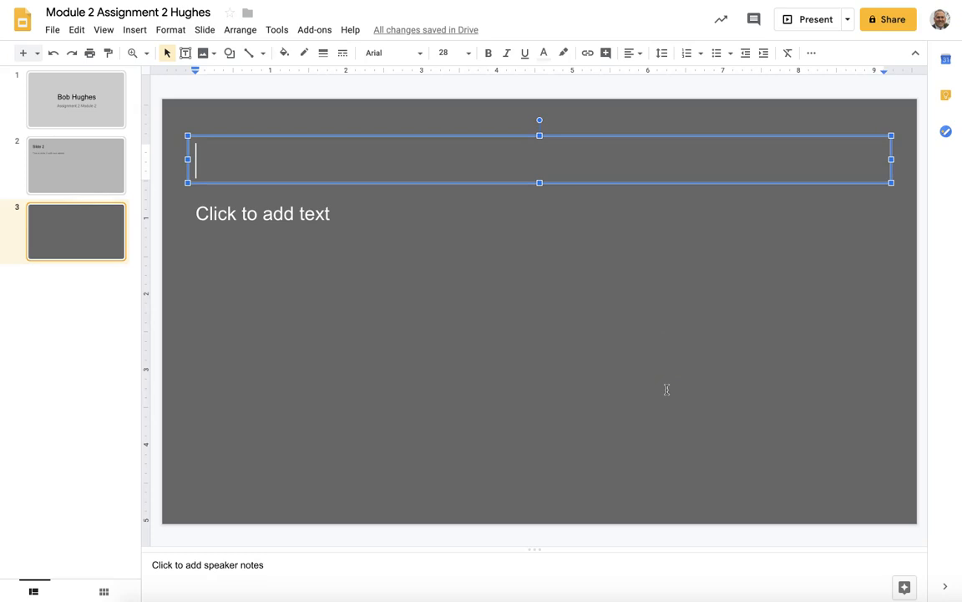
{"action": "type", "text": "Slide"}
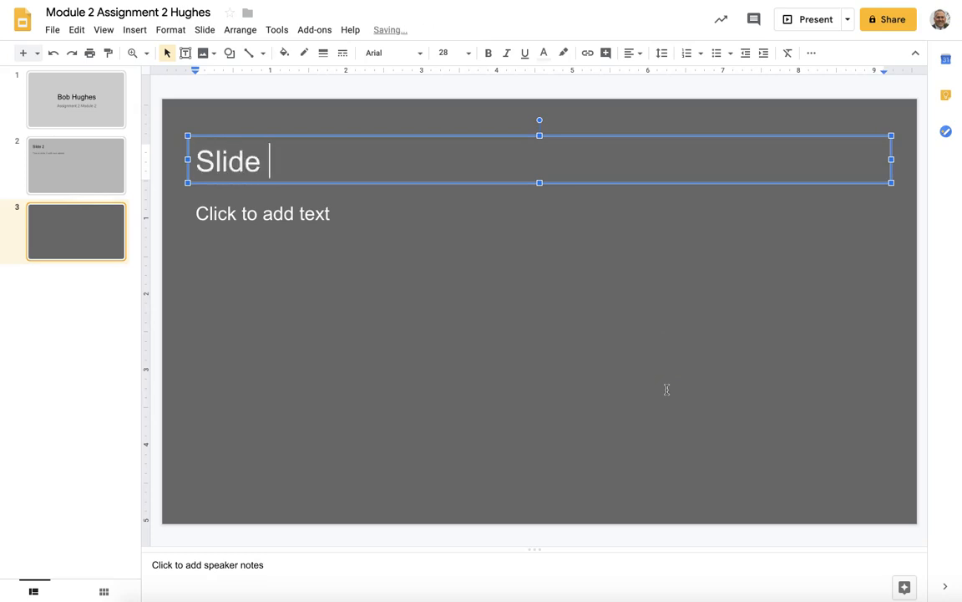
{"action": "type", "text": "3"}
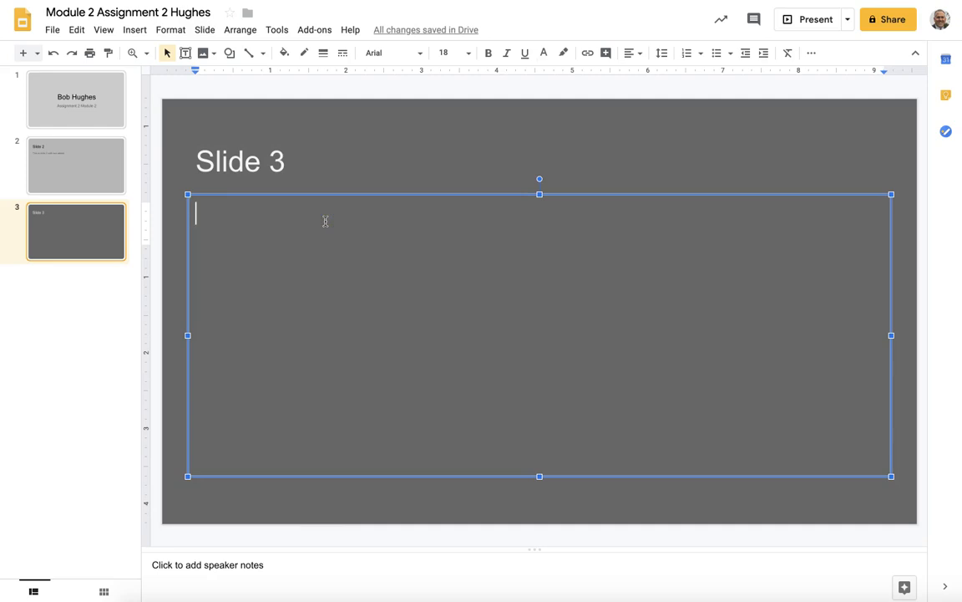
{"action": "type", "text": "Slide"}
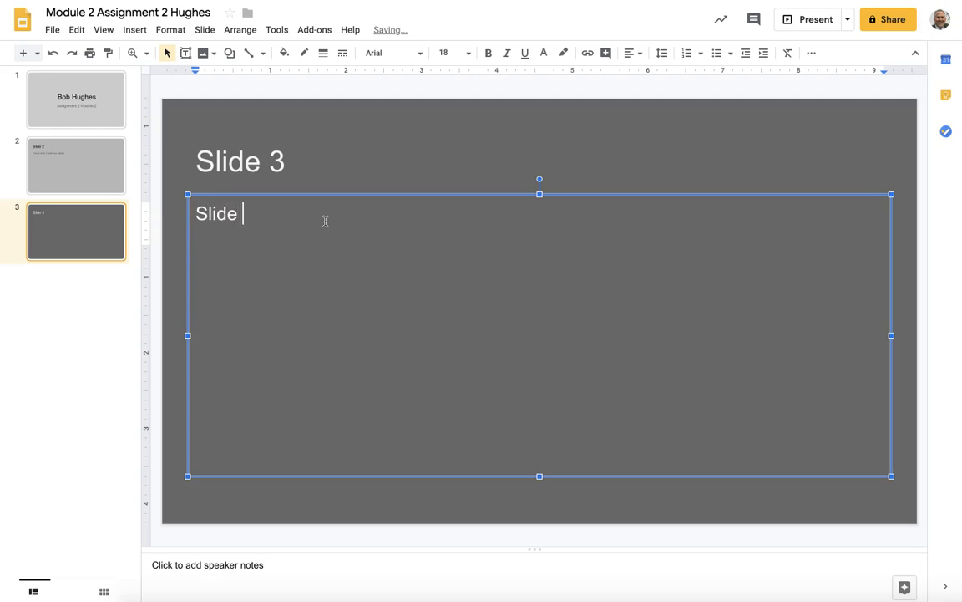
{"action": "type", "text": "body"}
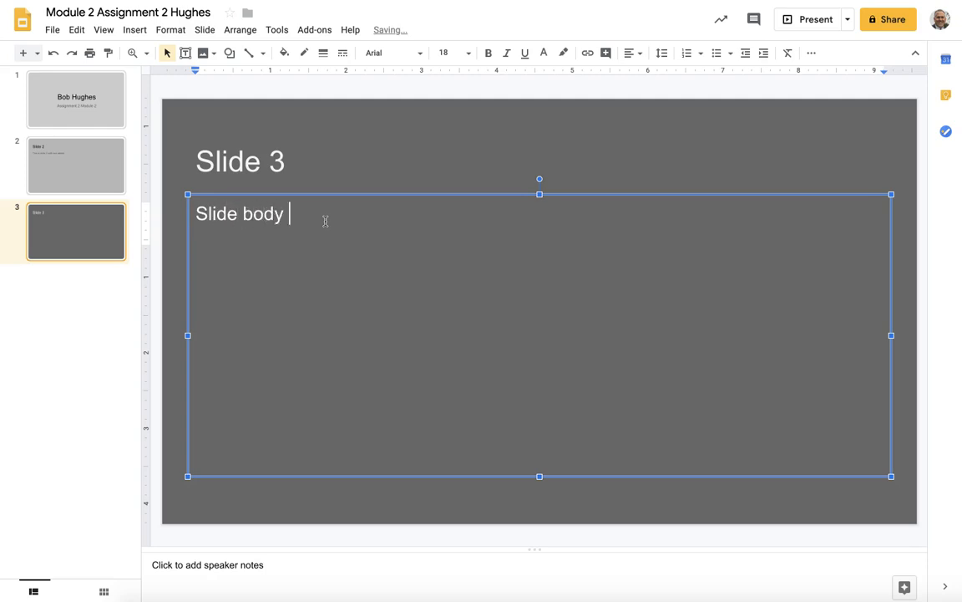
{"action": "type", "text": "text"}
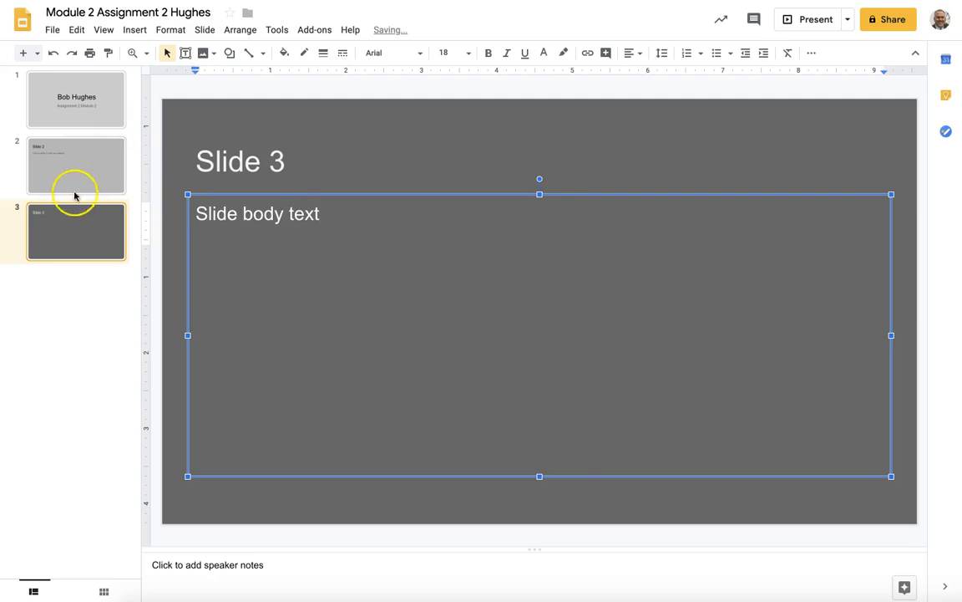
Colour the Bob Hughes title on slide 1 dark blue
{"action": "left_click", "coordinate": [75, 165]}
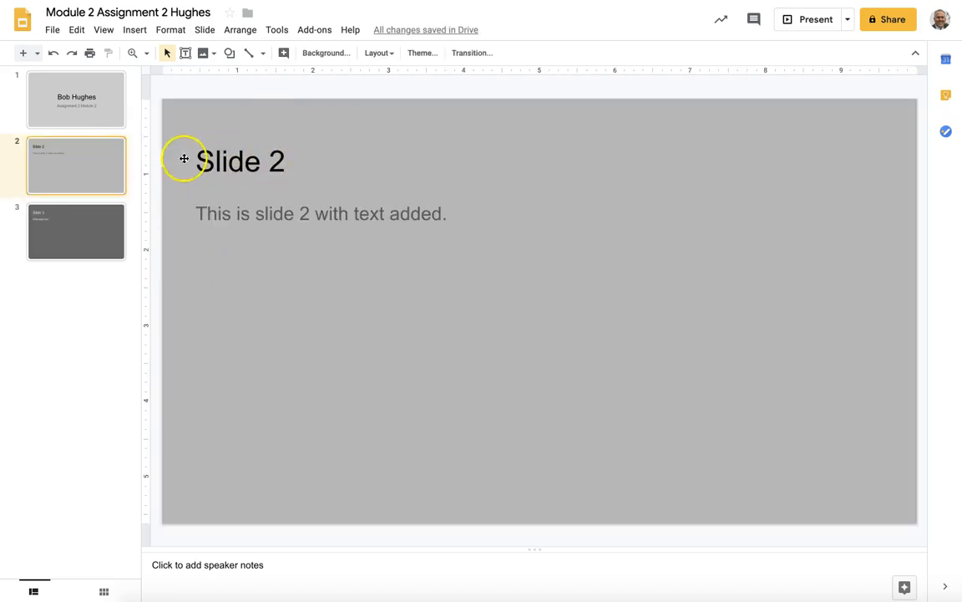
{"action": "left_click", "coordinate": [76, 99]}
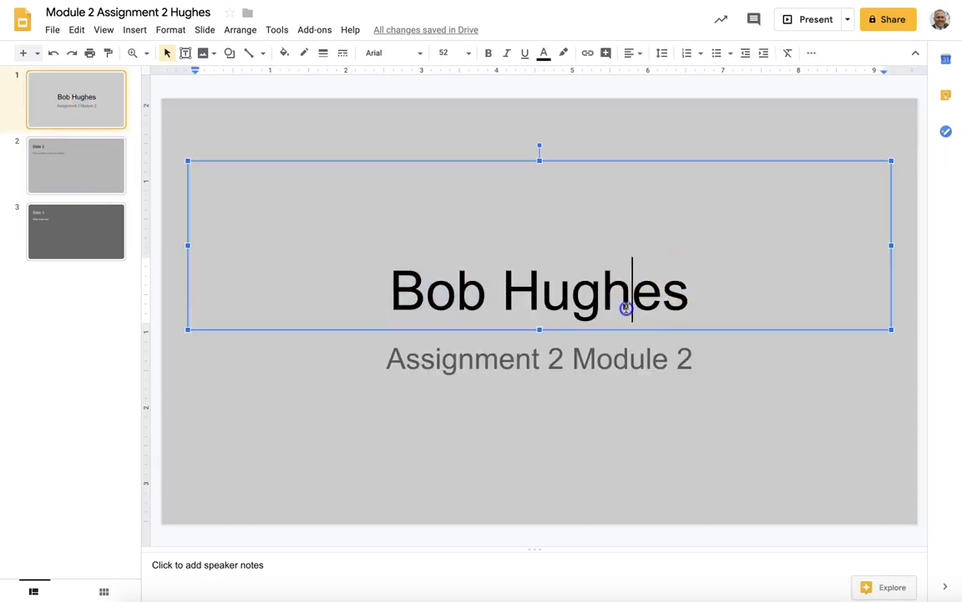
{"action": "triple_click", "coordinate": [539, 290]}
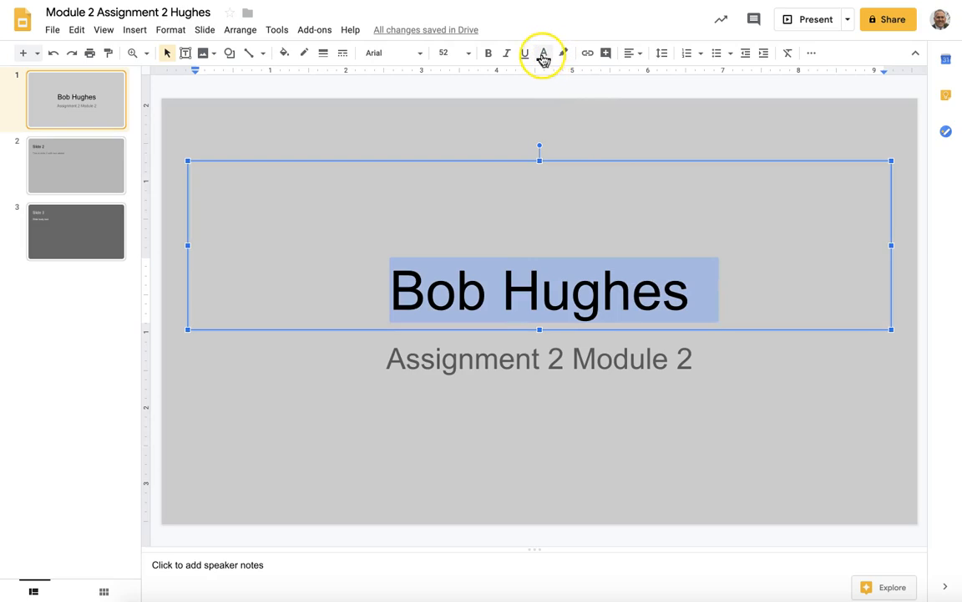
{"action": "left_click", "coordinate": [544, 53]}
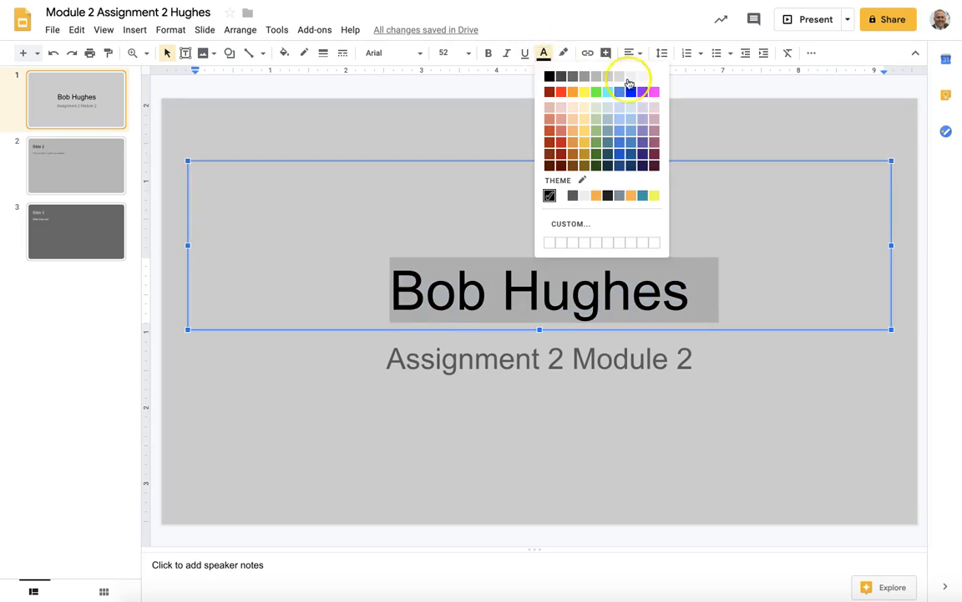
{"action": "mouse_move", "coordinate": [635, 178]}
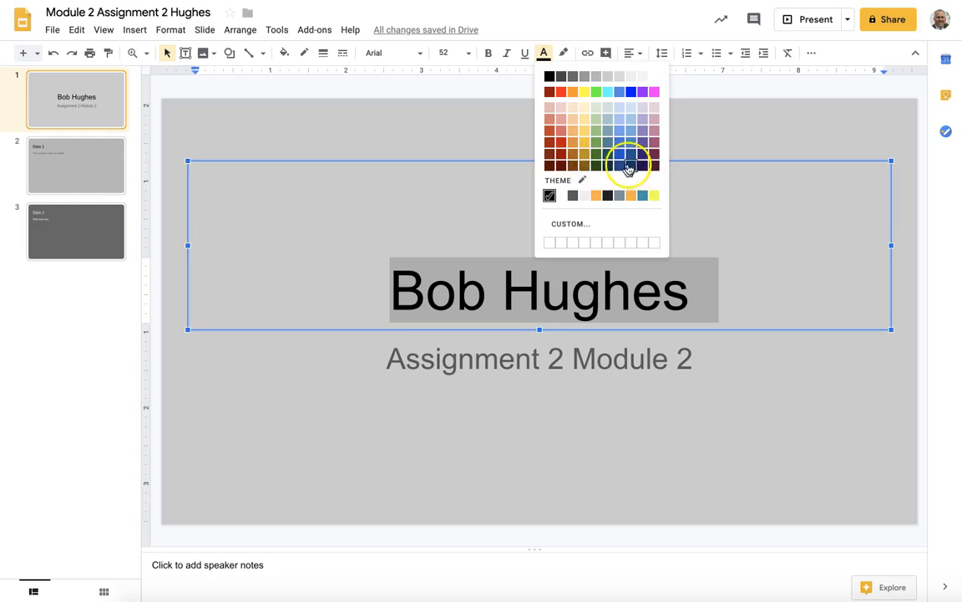
{"action": "left_click", "coordinate": [630, 165]}
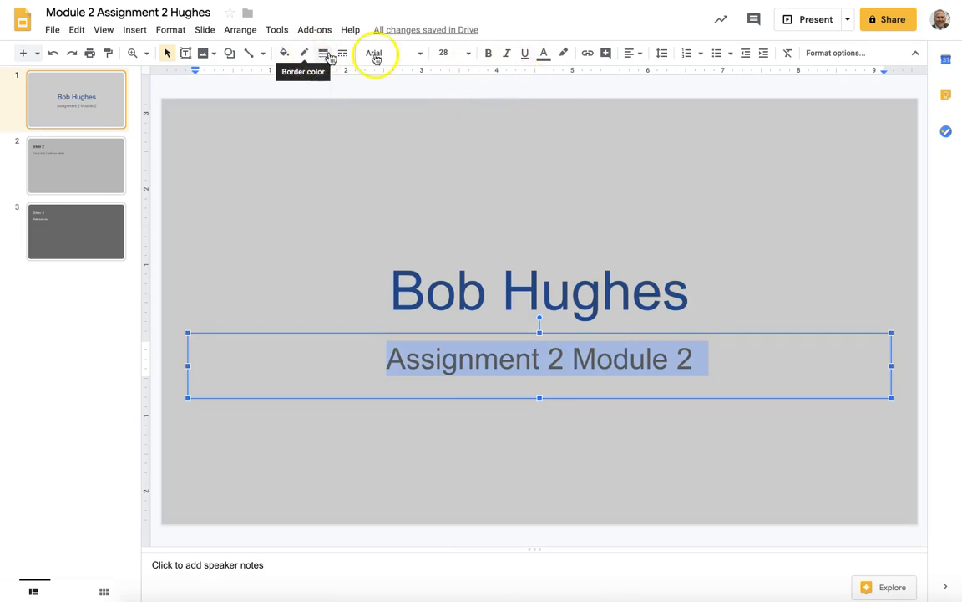
Colour the Assignment 2 Module 2 subtitle blue
{"action": "left_click", "coordinate": [544, 52]}
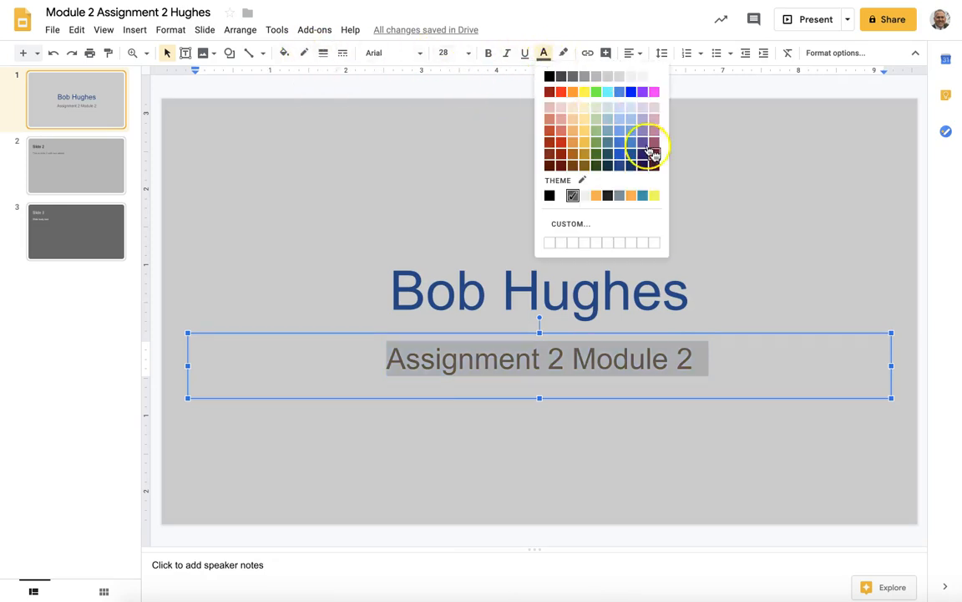
{"action": "mouse_move", "coordinate": [622, 154]}
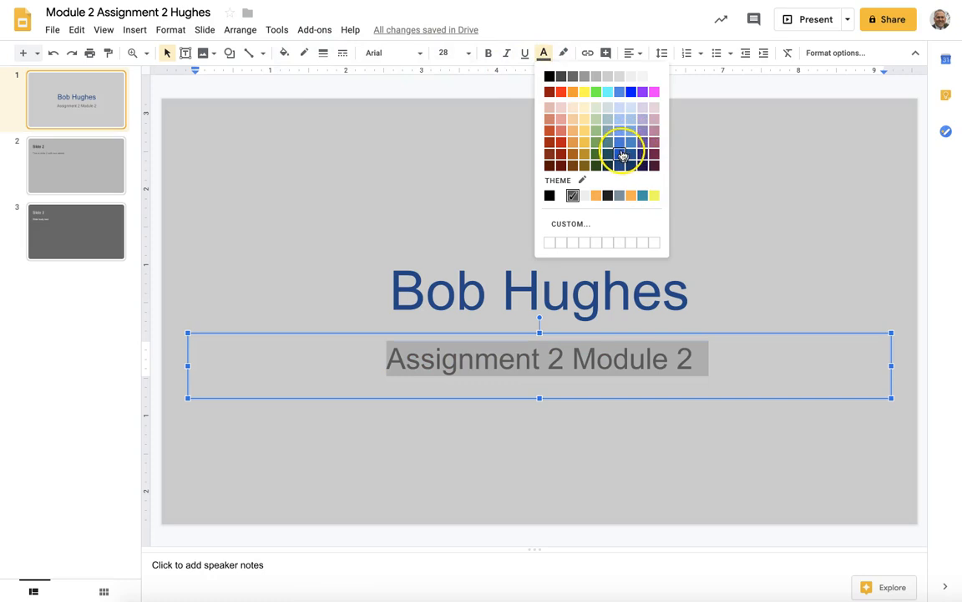
{"action": "left_click", "coordinate": [622, 154]}
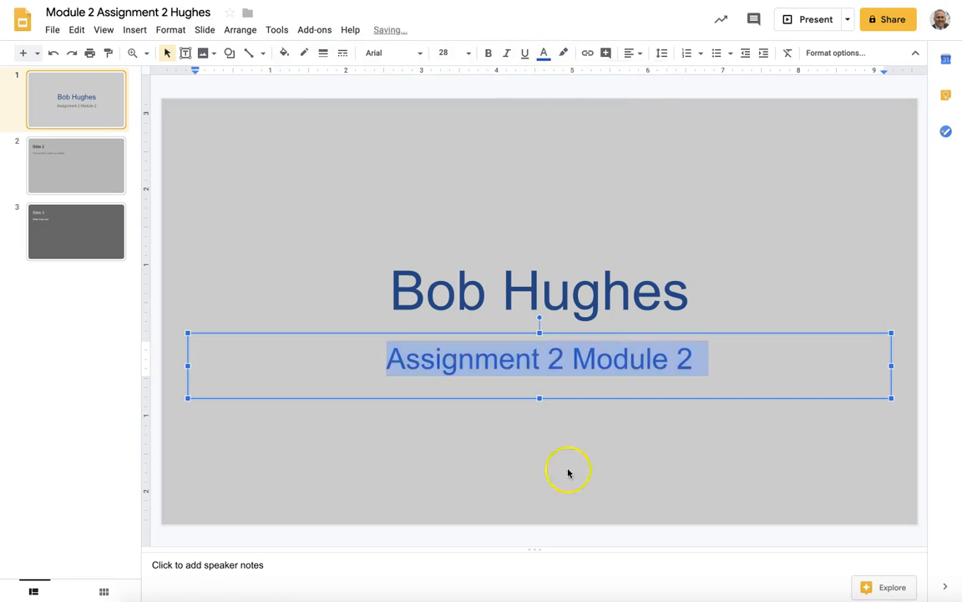
{"action": "left_click", "coordinate": [209, 233]}
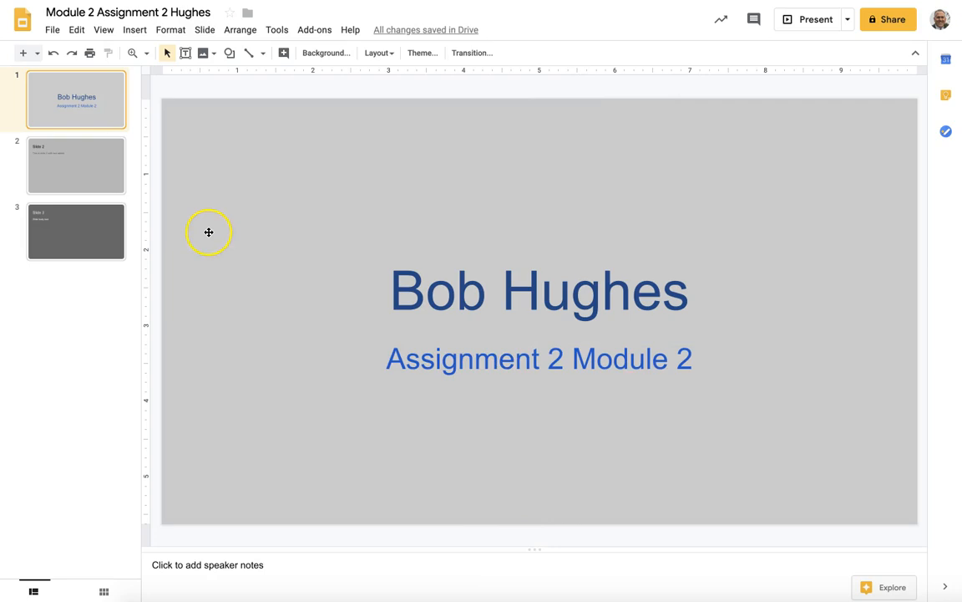
{"action": "left_click", "coordinate": [76, 165]}
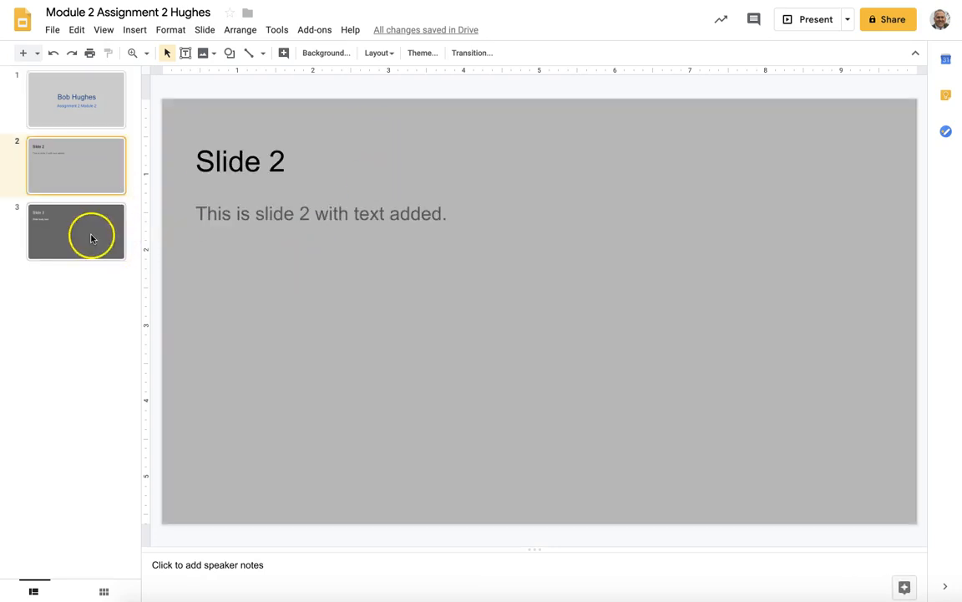
{"action": "left_click", "coordinate": [76, 231]}
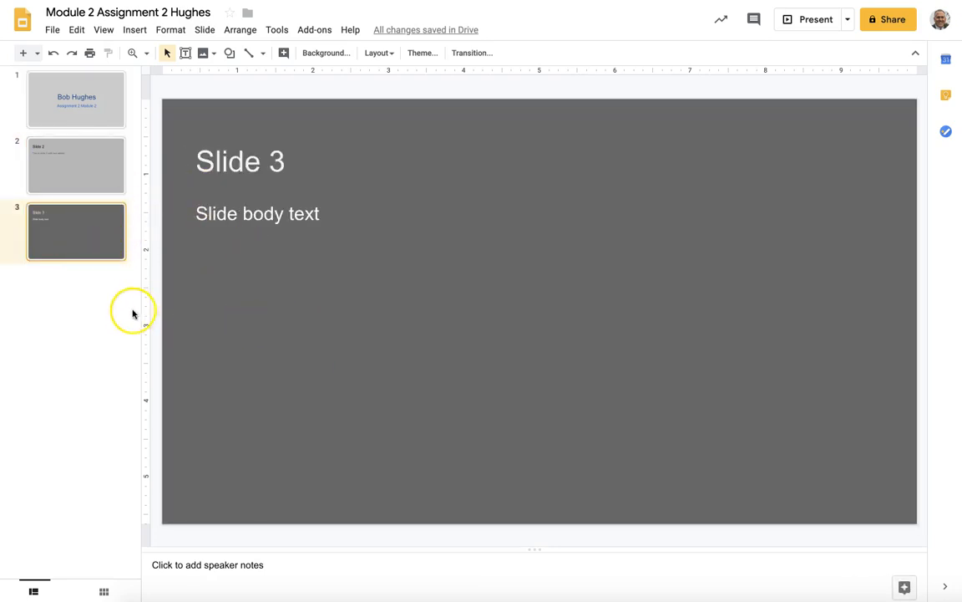
{"action": "mouse_move", "coordinate": [689, 147]}
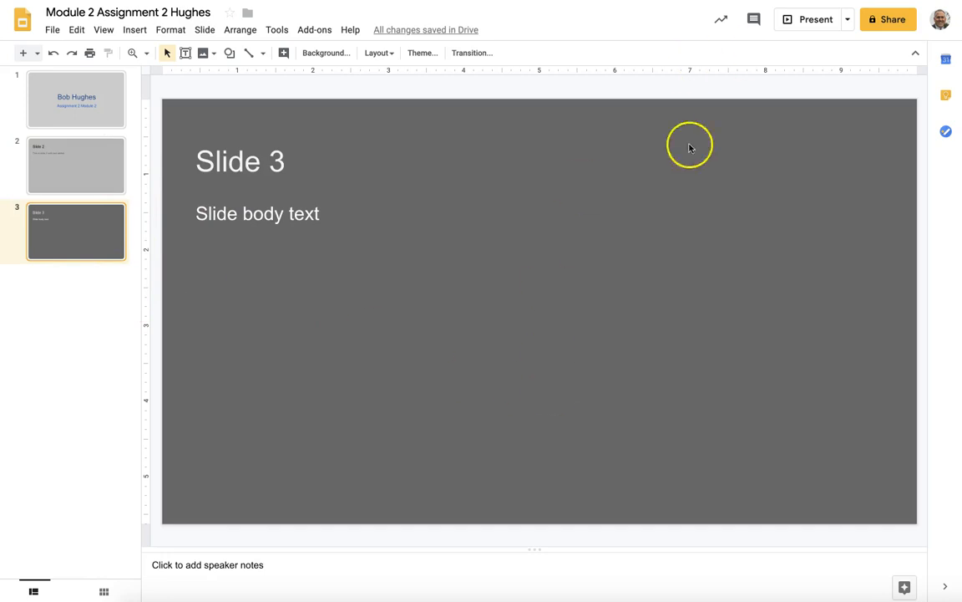
{"action": "mouse_move", "coordinate": [680, 332]}
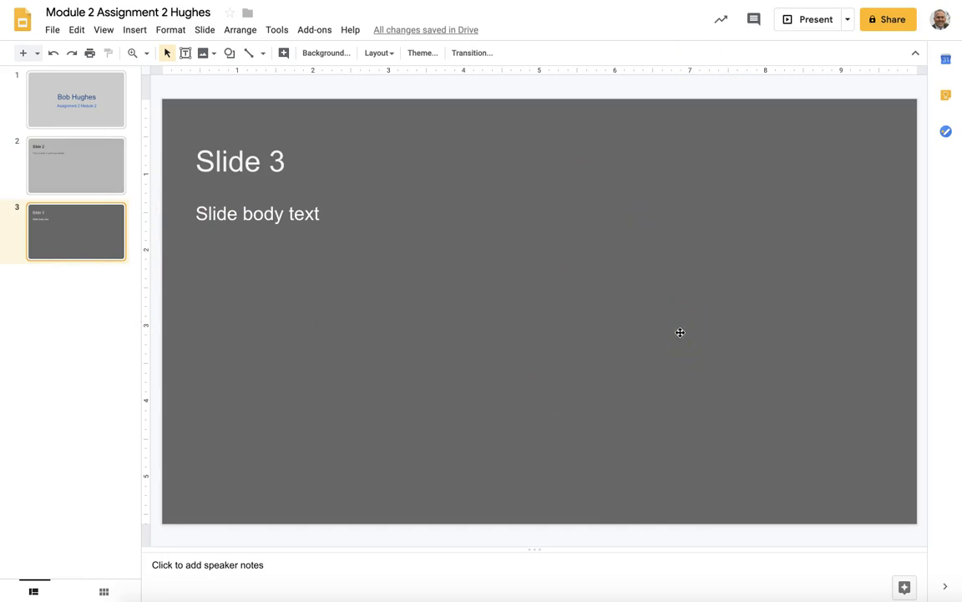
{"action": "mouse_move", "coordinate": [807, 301]}
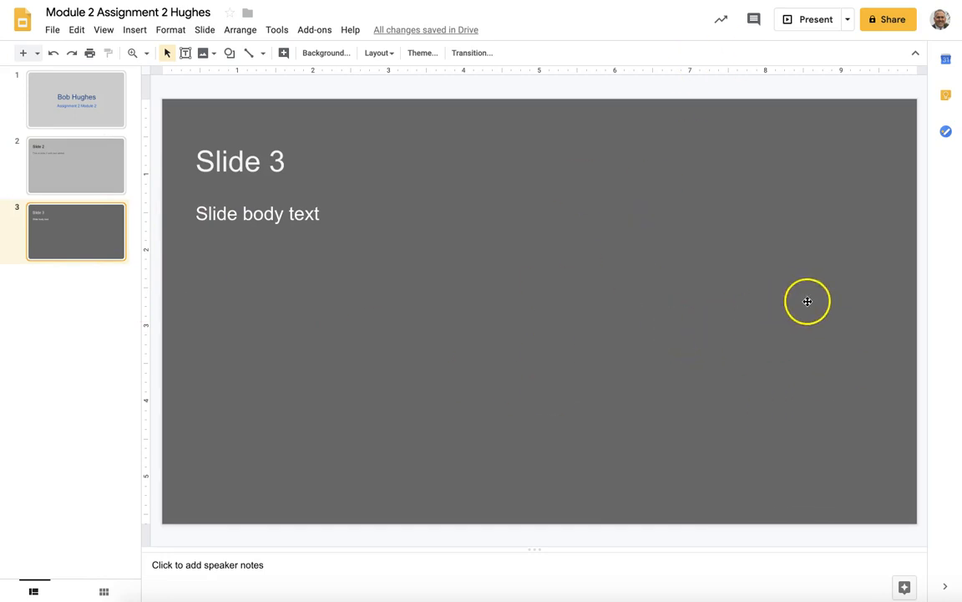
{"action": "mouse_move", "coordinate": [678, 275]}
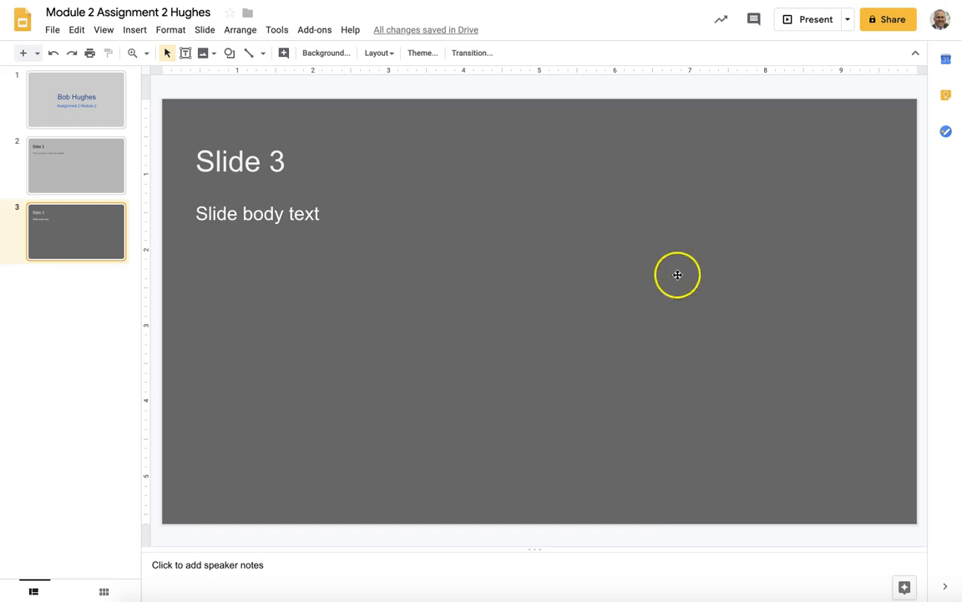
{"action": "mouse_move", "coordinate": [576, 375]}
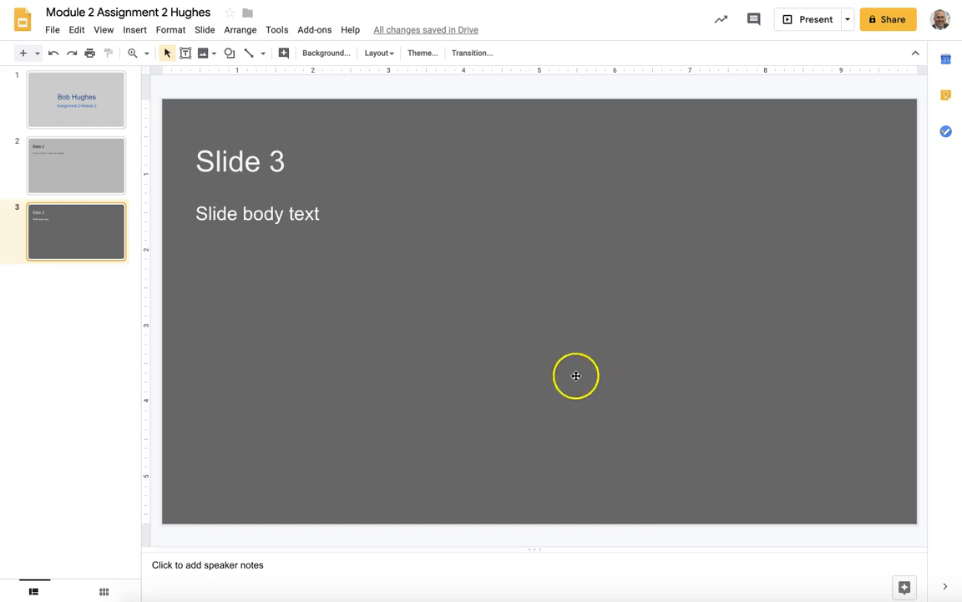
{"action": "mouse_move", "coordinate": [554, 374]}
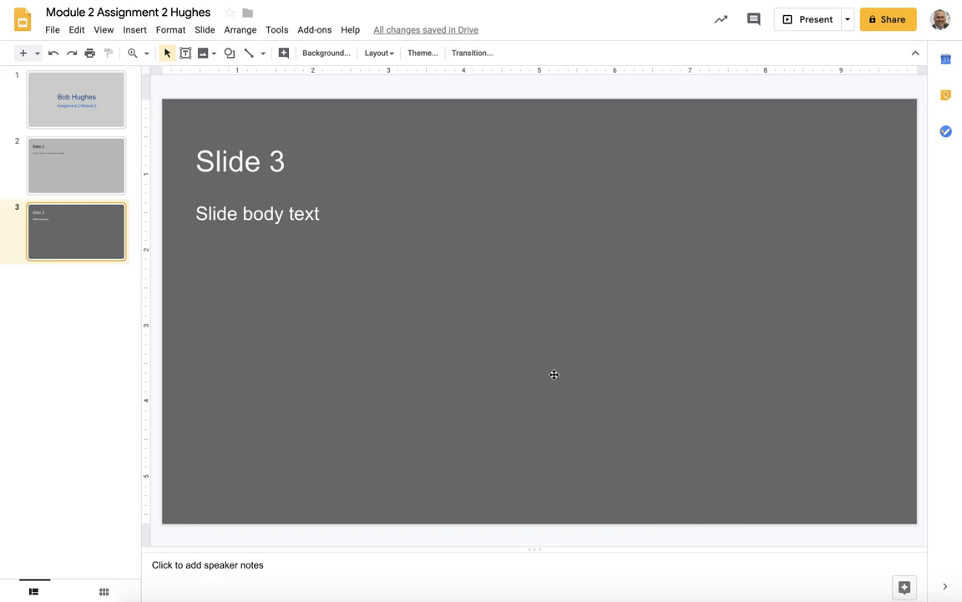
{"action": "mouse_move", "coordinate": [474, 193]}
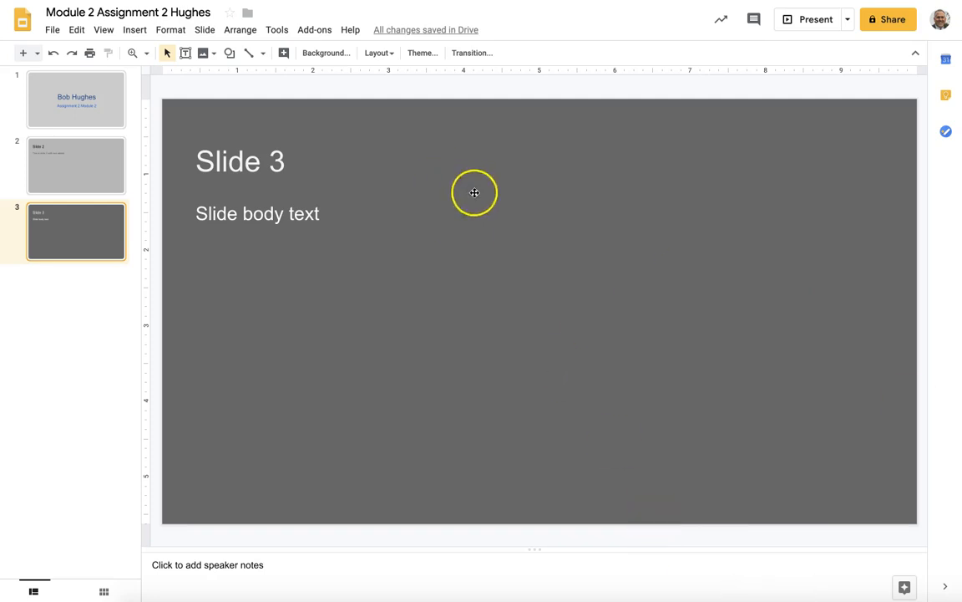
{"action": "left_click", "coordinate": [76, 98]}
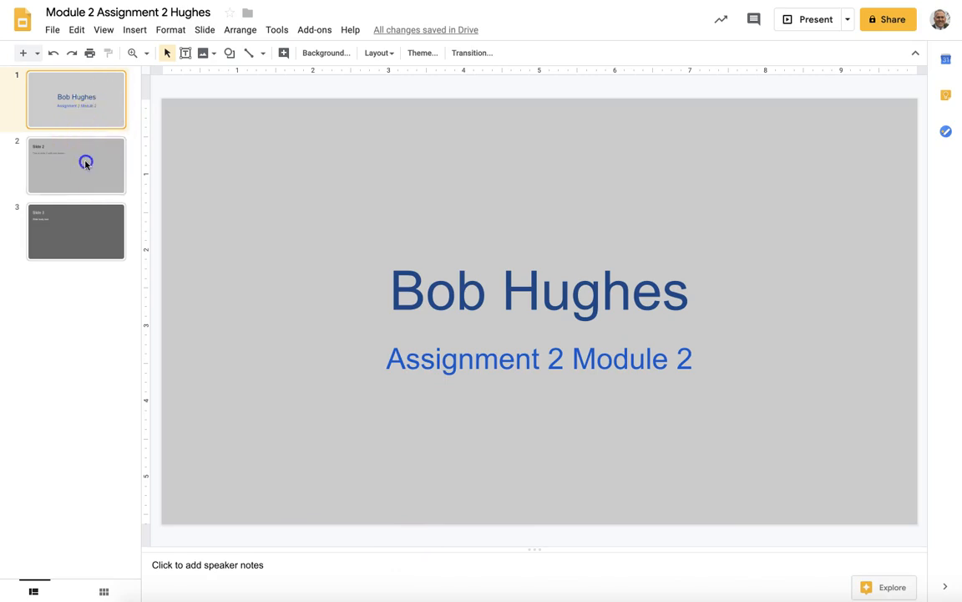
{"action": "mouse_move", "coordinate": [764, 299]}
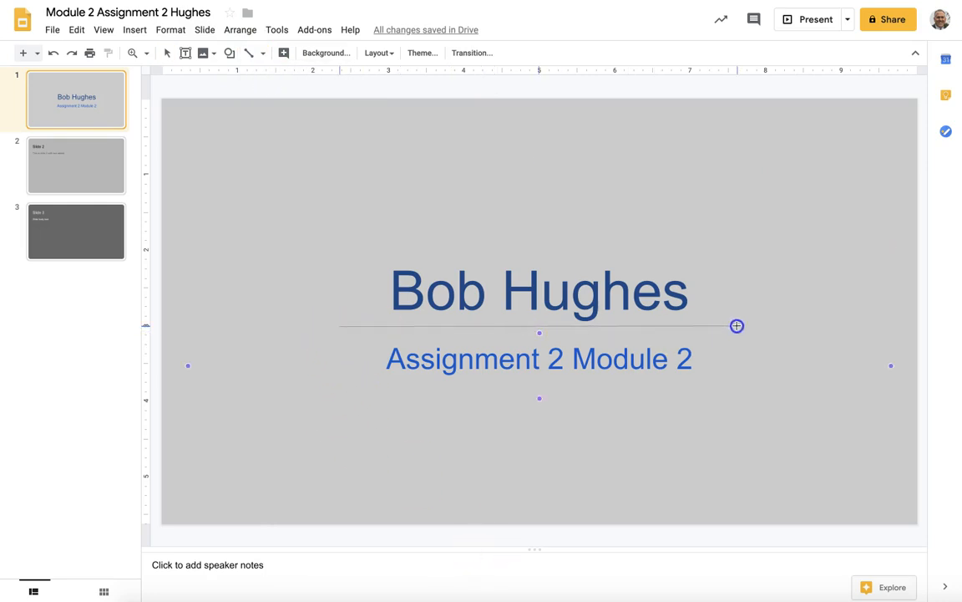
{"action": "left_click", "coordinate": [540, 326]}
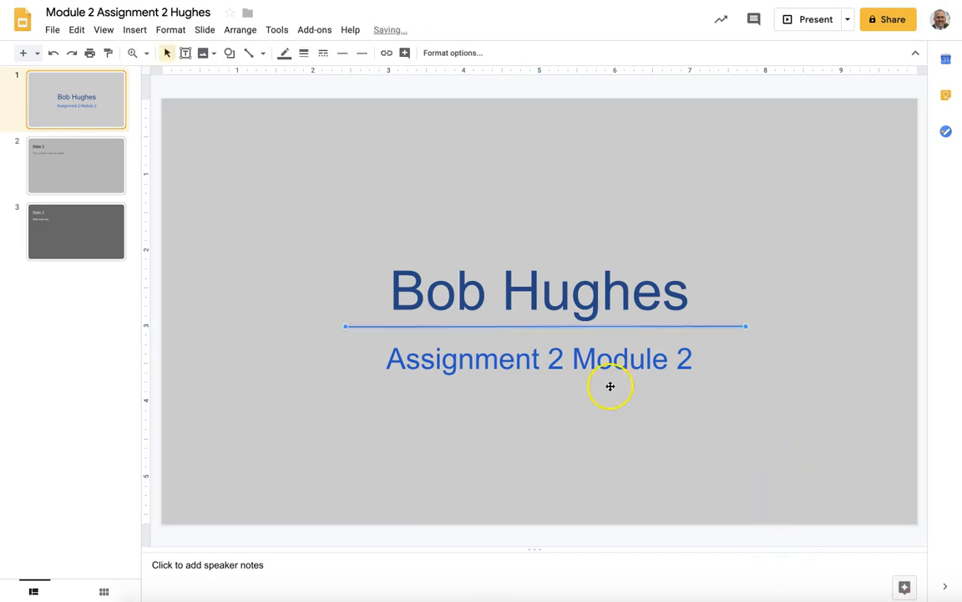
{"action": "left_click", "coordinate": [558, 486]}
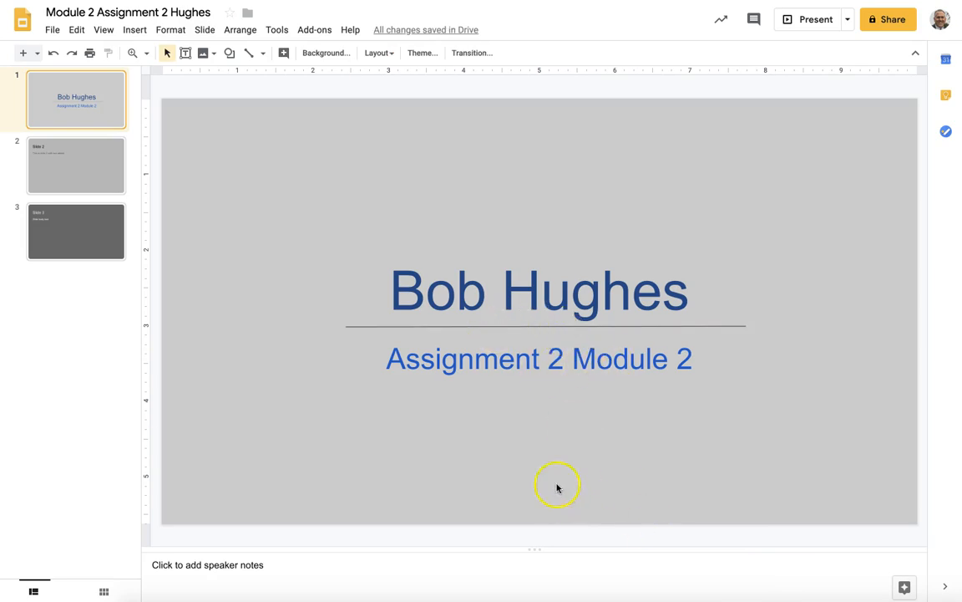
{"action": "mouse_move", "coordinate": [230, 53]}
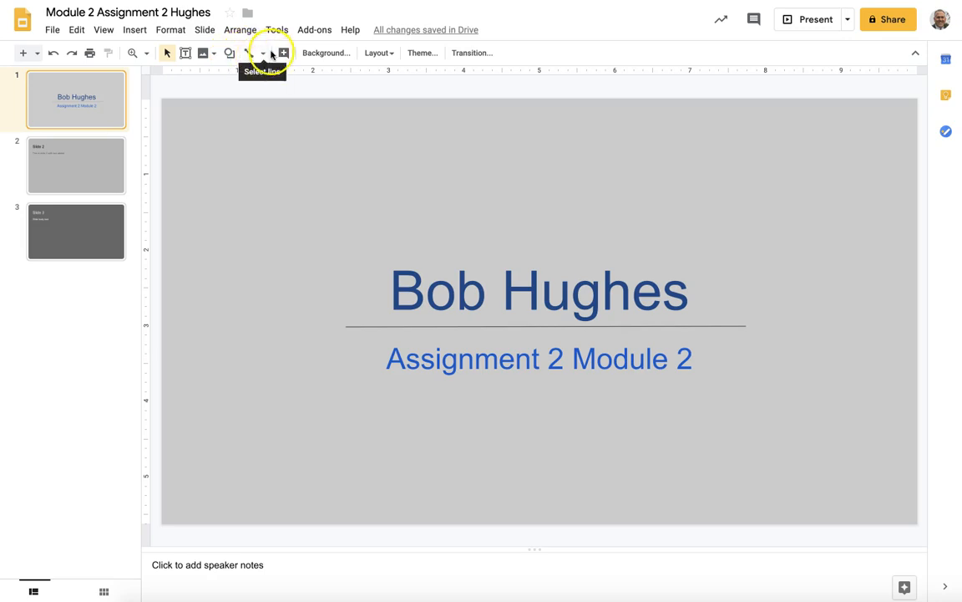
Draw a diagonal arrow at the slide's lower right, pointing up toward the subtitle
{"action": "left_click", "coordinate": [262, 53]}
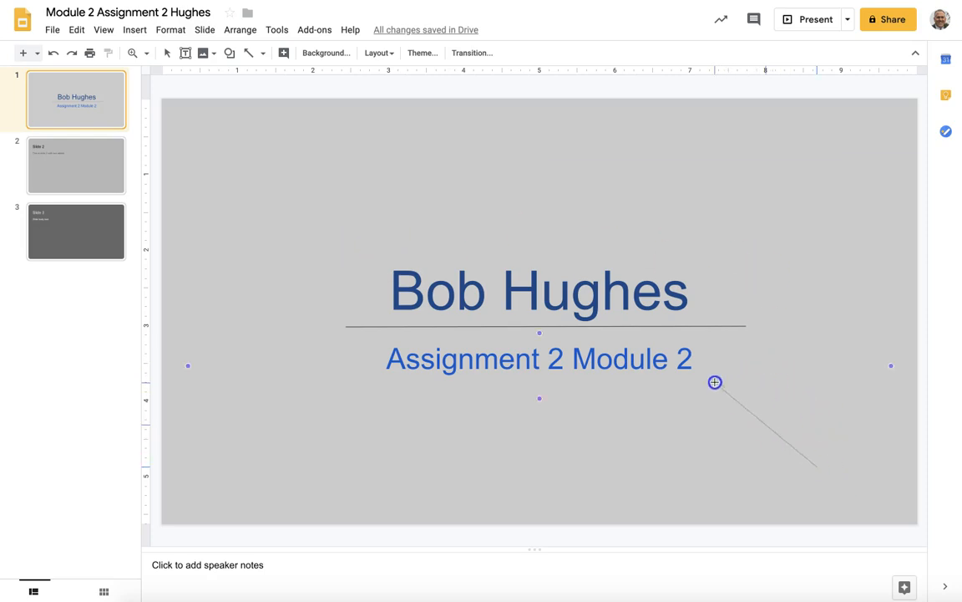
{"action": "left_click_drag", "start_coordinate": [715, 383], "coordinate": [799, 466]}
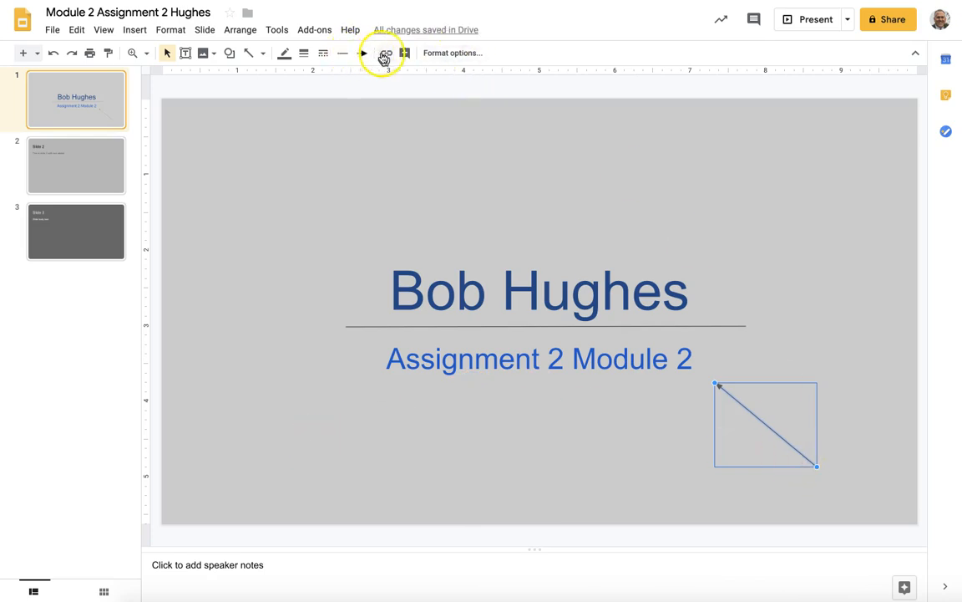
{"action": "left_click", "coordinate": [284, 53]}
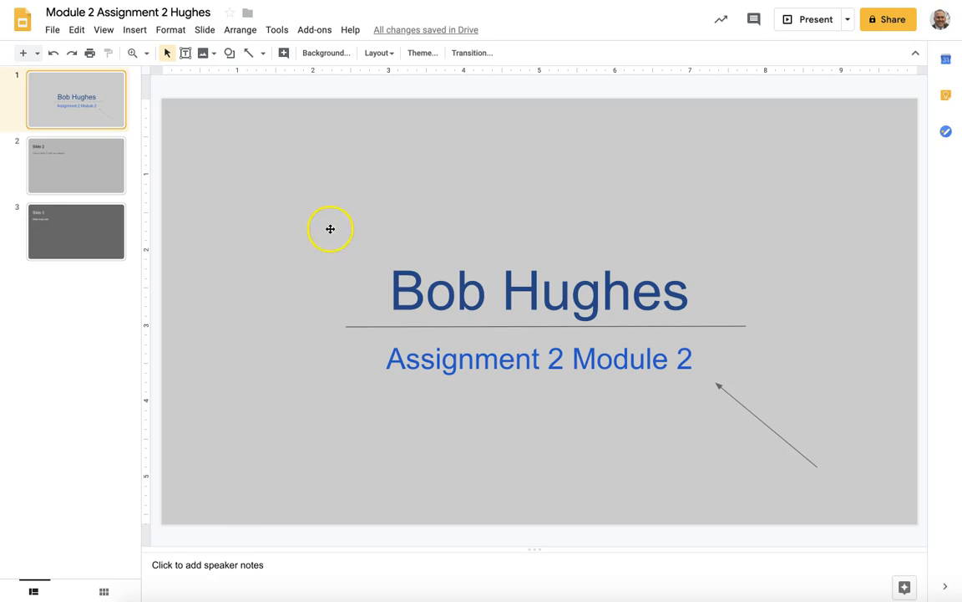
Draw an arrow line under the subtitle and give its ends round dot styles
{"action": "left_click", "coordinate": [262, 53]}
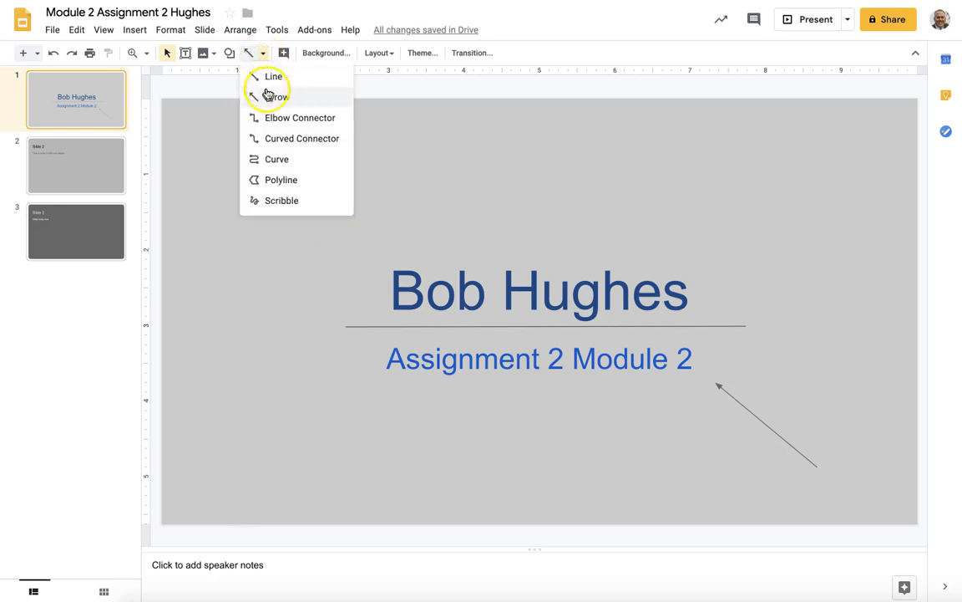
{"action": "mouse_move", "coordinate": [276, 97]}
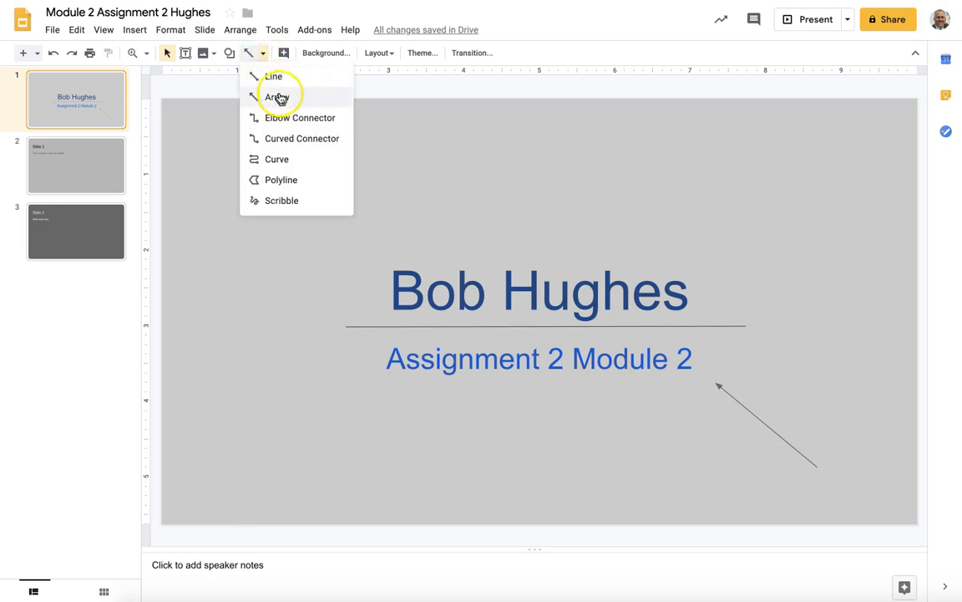
{"action": "left_click", "coordinate": [278, 97]}
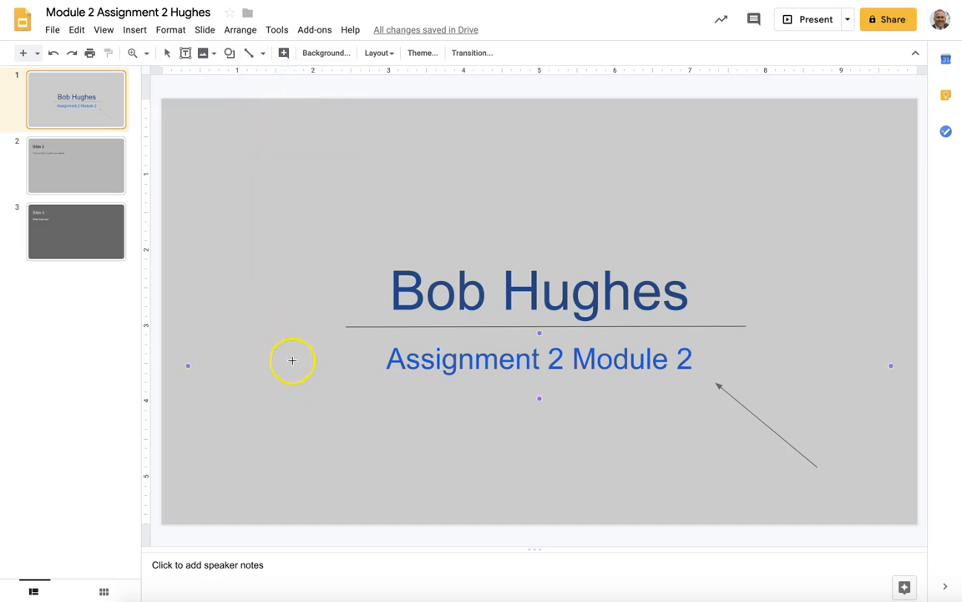
{"action": "mouse_move", "coordinate": [378, 386]}
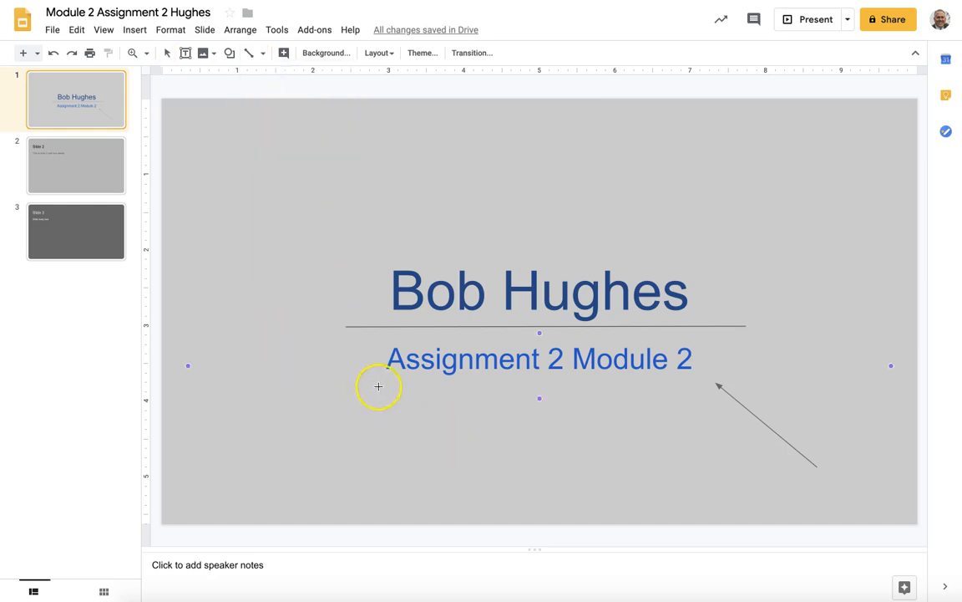
{"action": "mouse_move", "coordinate": [542, 389]}
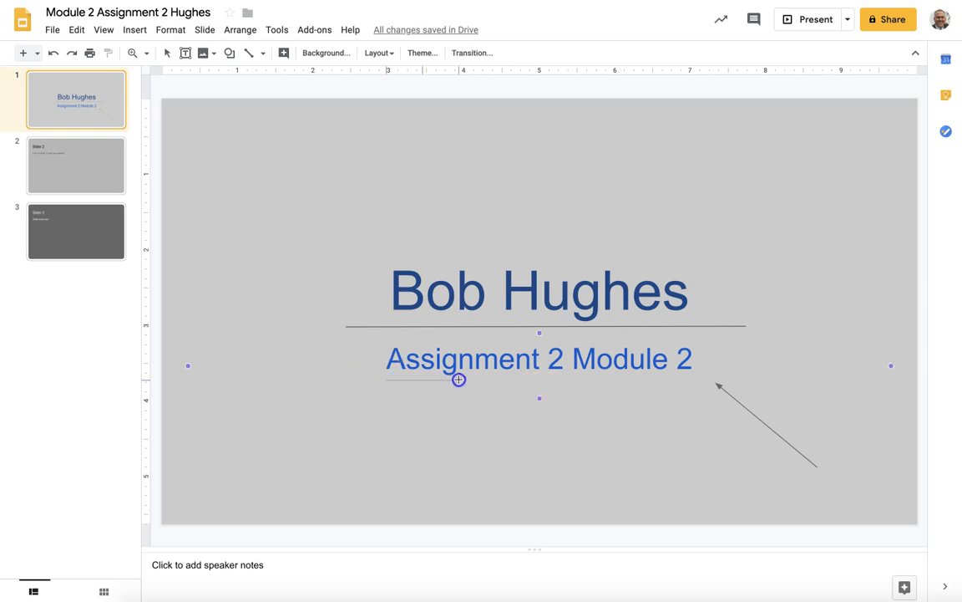
{"action": "mouse_move", "coordinate": [692, 380]}
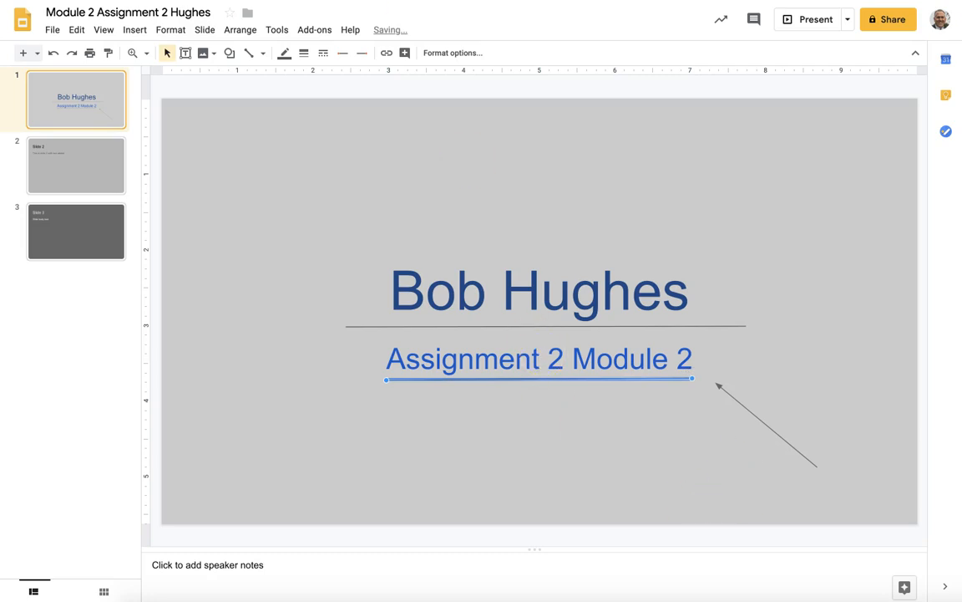
{"action": "left_click", "coordinate": [342, 52]}
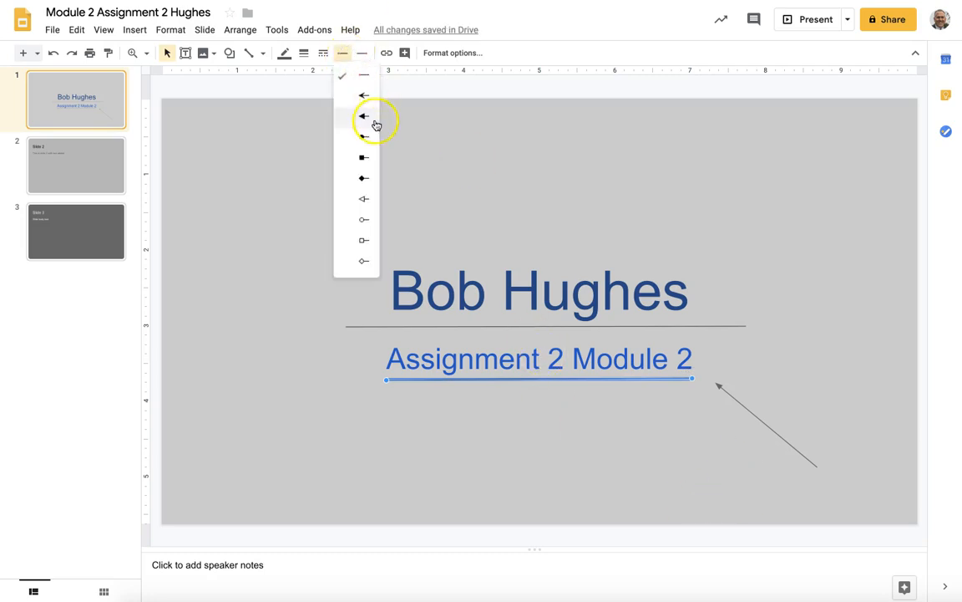
{"action": "left_click", "coordinate": [364, 116]}
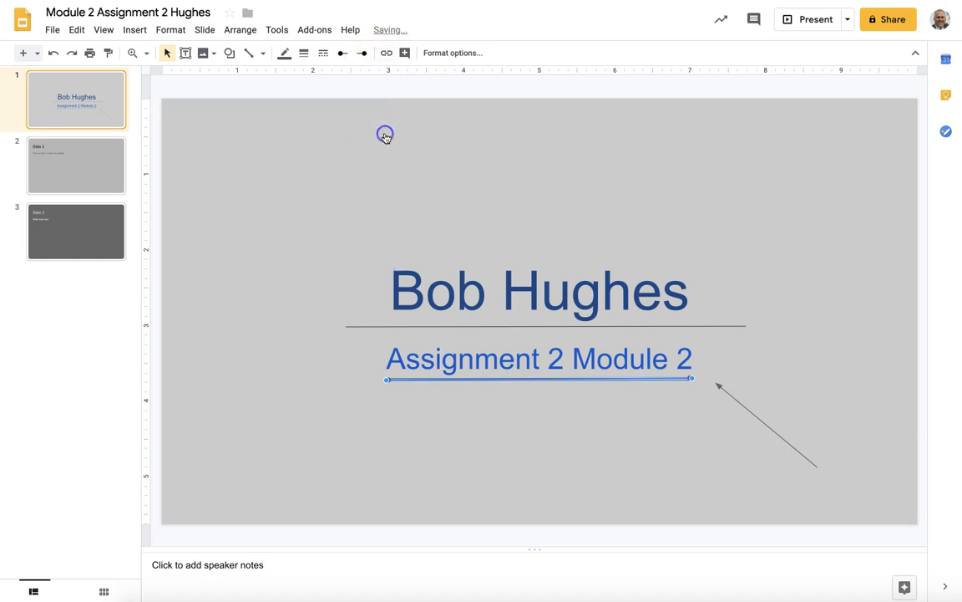
{"action": "left_click", "coordinate": [633, 319]}
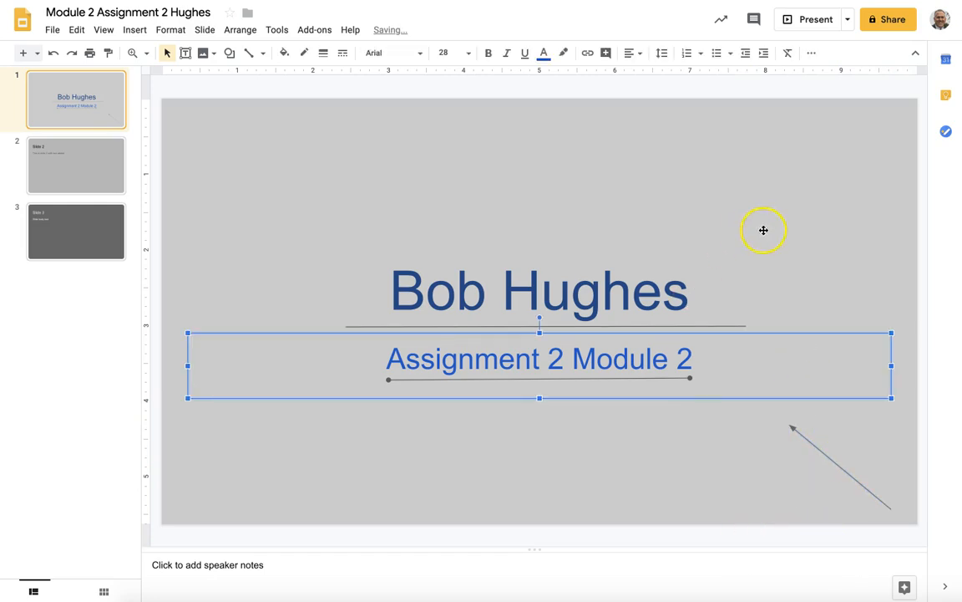
{"action": "mouse_move", "coordinate": [422, 376]}
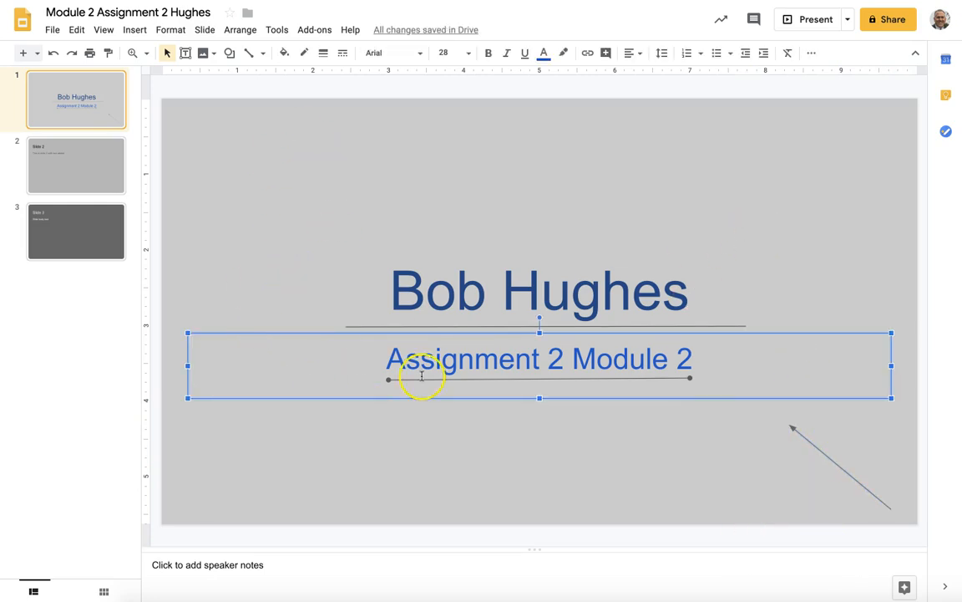
{"action": "mouse_move", "coordinate": [823, 453]}
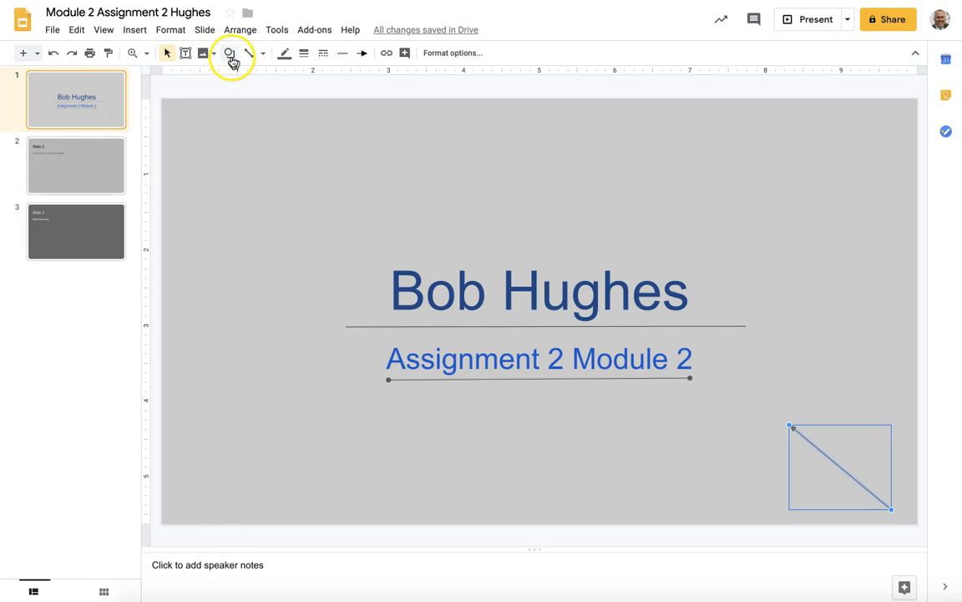
Draw a rounded rectangle, move it over the title, and stretch it taller to cover the subtitle
{"action": "left_click", "coordinate": [230, 52]}
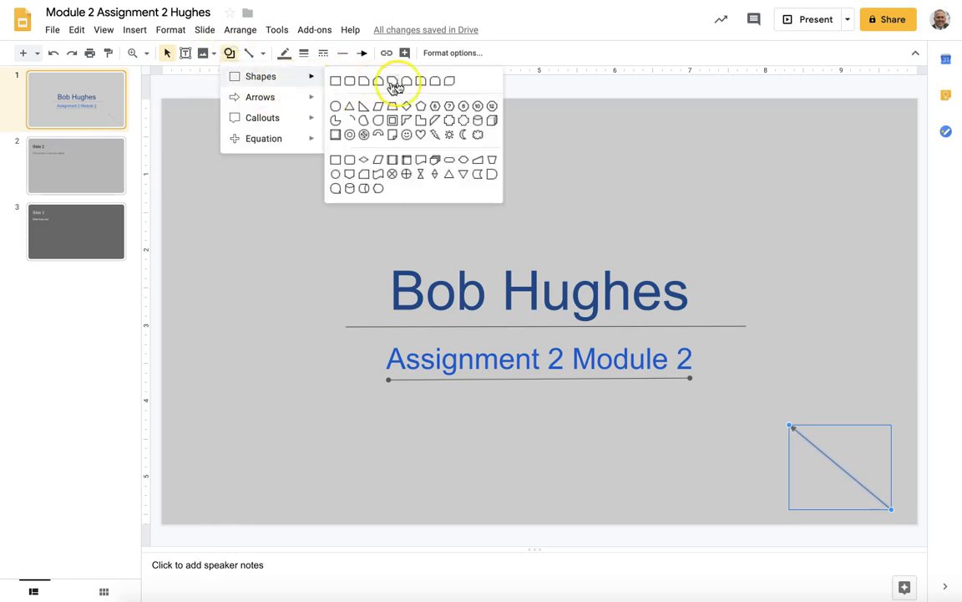
{"action": "mouse_move", "coordinate": [350, 82]}
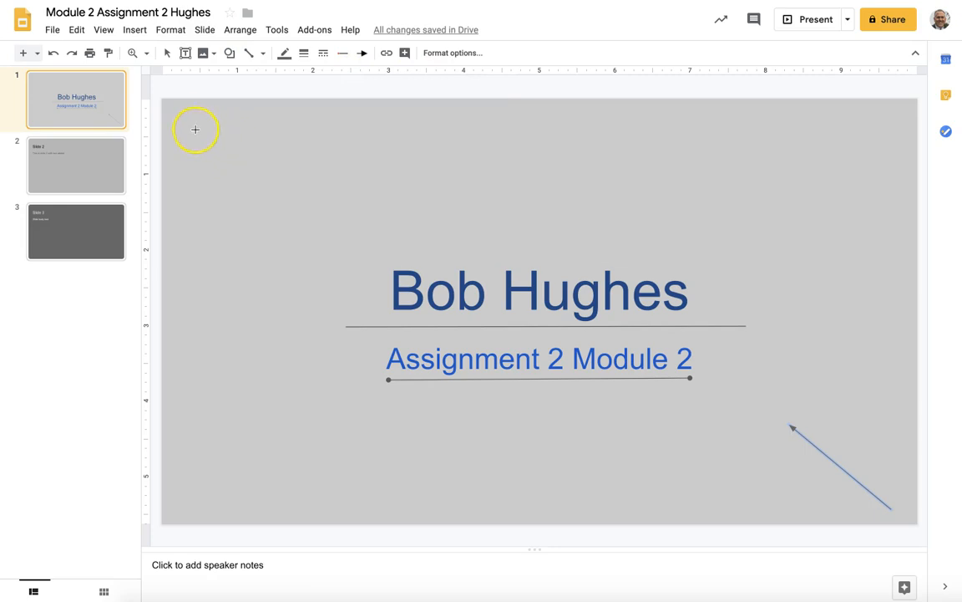
{"action": "mouse_move", "coordinate": [171, 429]}
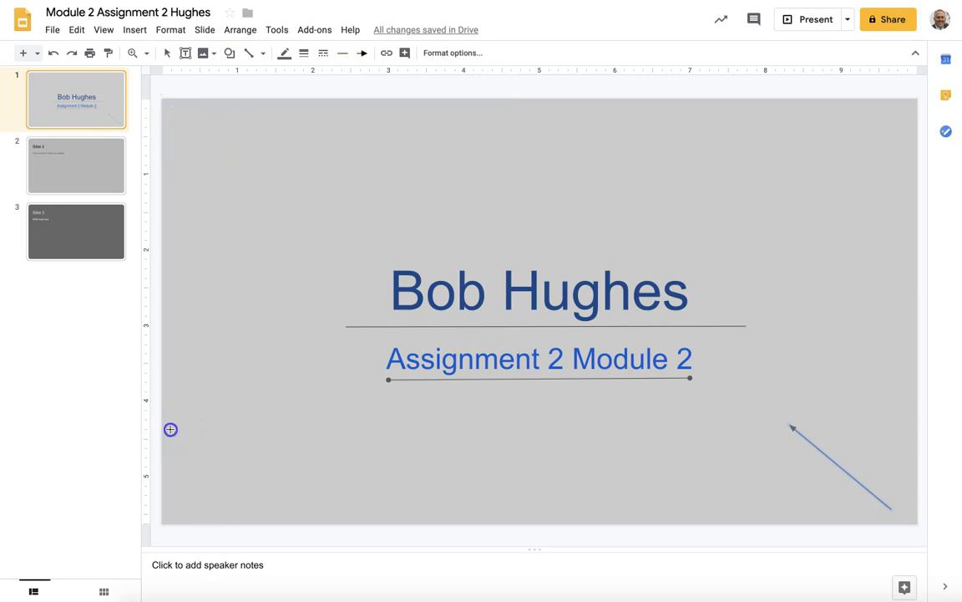
{"action": "left_click_drag", "start_coordinate": [171, 428], "coordinate": [483, 508]}
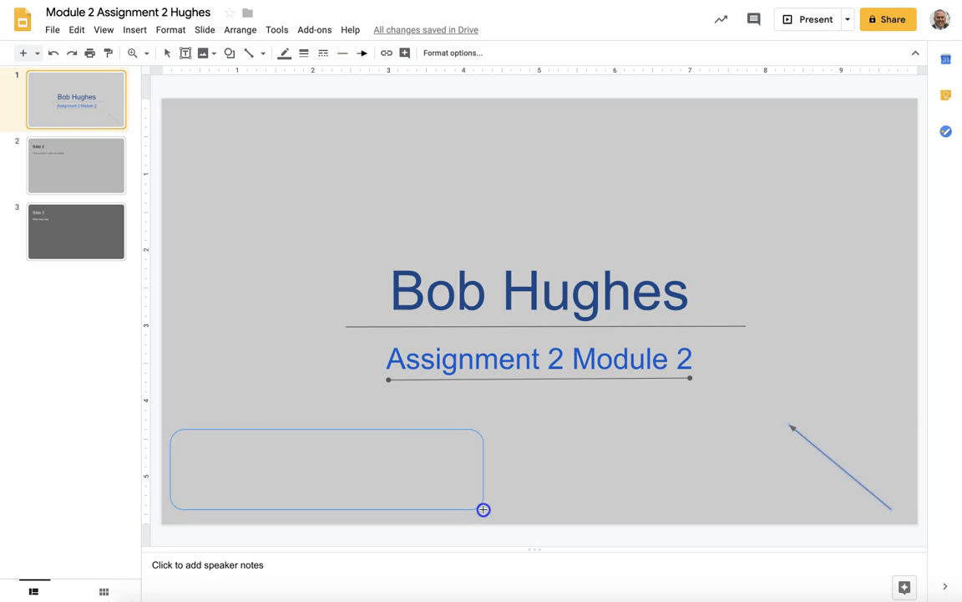
{"action": "left_click", "coordinate": [326, 470]}
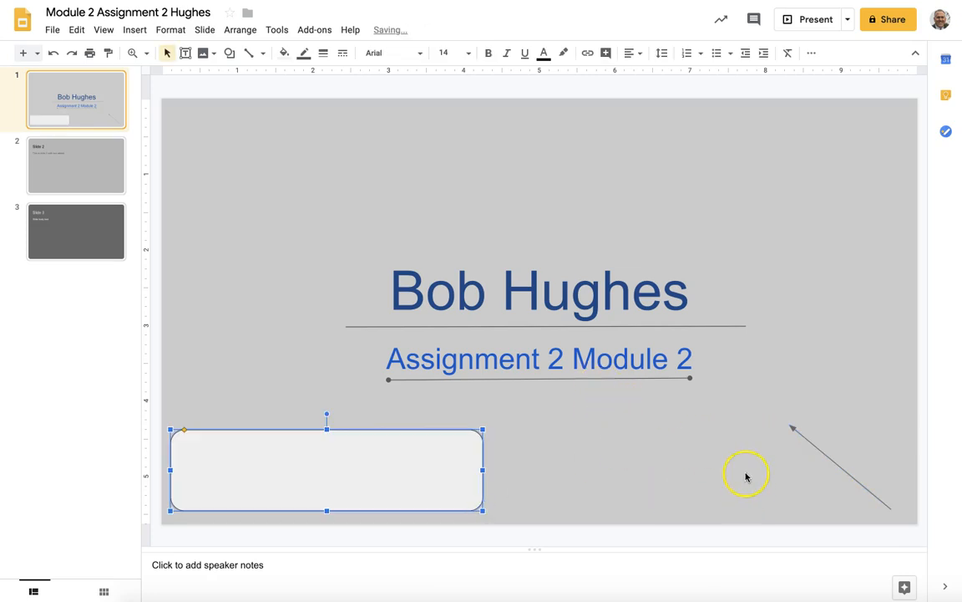
{"action": "mouse_move", "coordinate": [652, 539]}
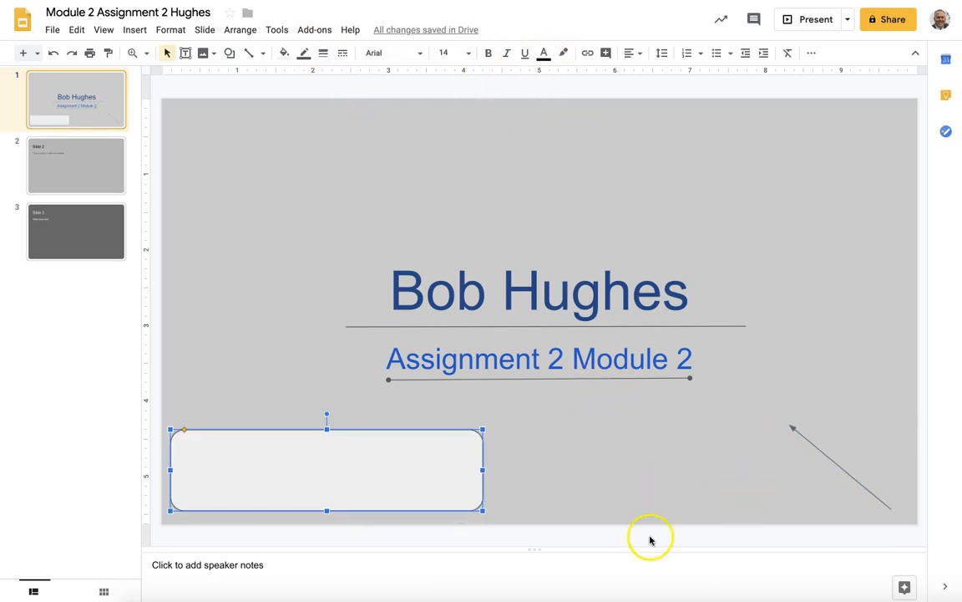
{"action": "mouse_move", "coordinate": [433, 442]}
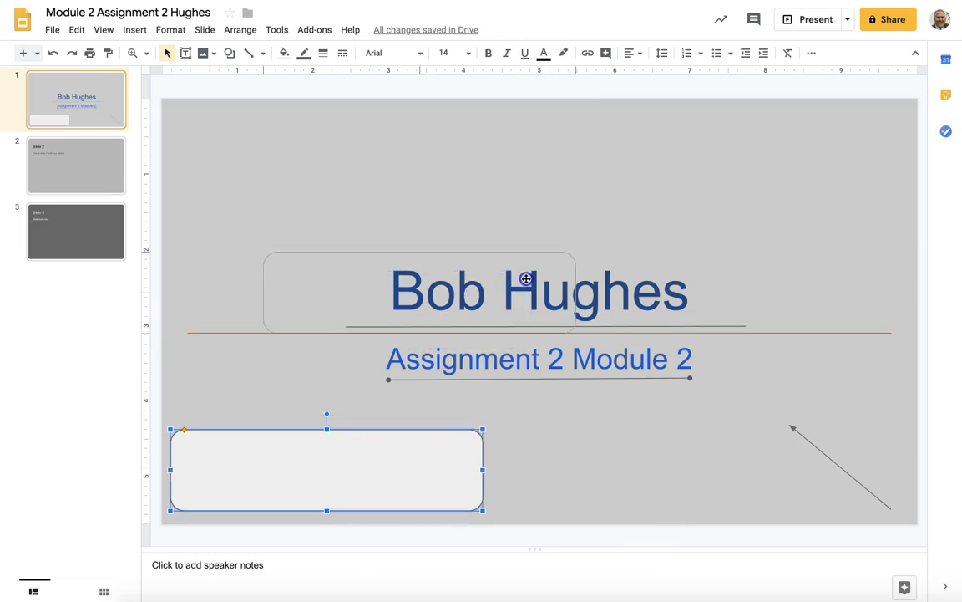
{"action": "left_click_drag", "start_coordinate": [326, 469], "coordinate": [473, 294]}
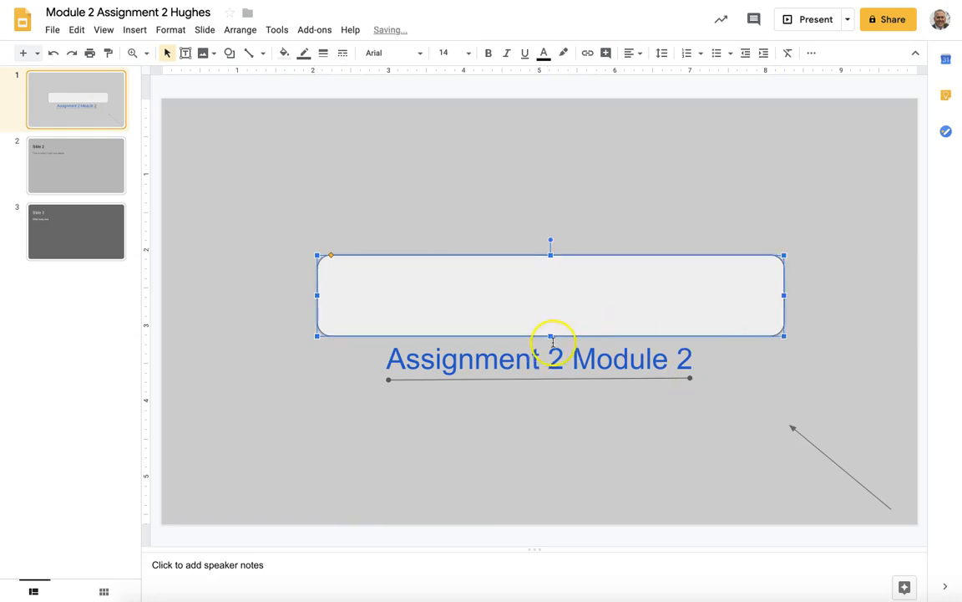
{"action": "left_click_drag", "start_coordinate": [550, 334], "coordinate": [548, 418]}
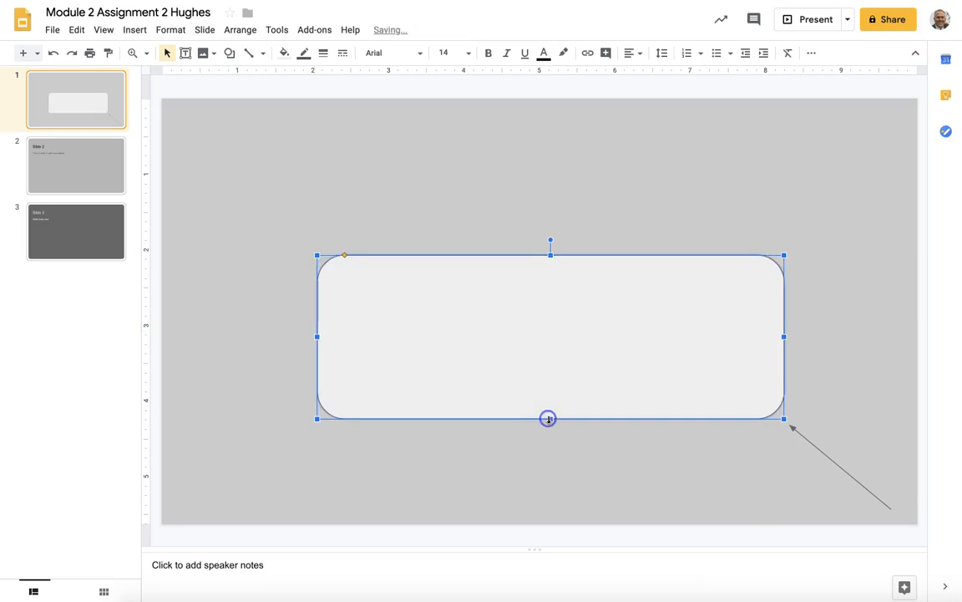
Send the rounded rectangle backward until the title and subtitle show on top
{"action": "right_click", "coordinate": [550, 336]}
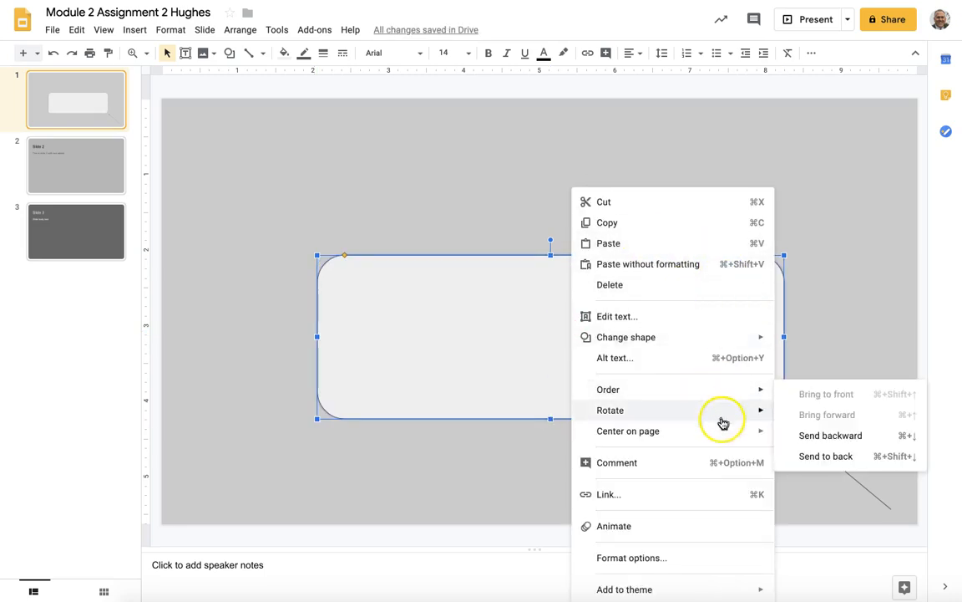
{"action": "mouse_move", "coordinate": [746, 389]}
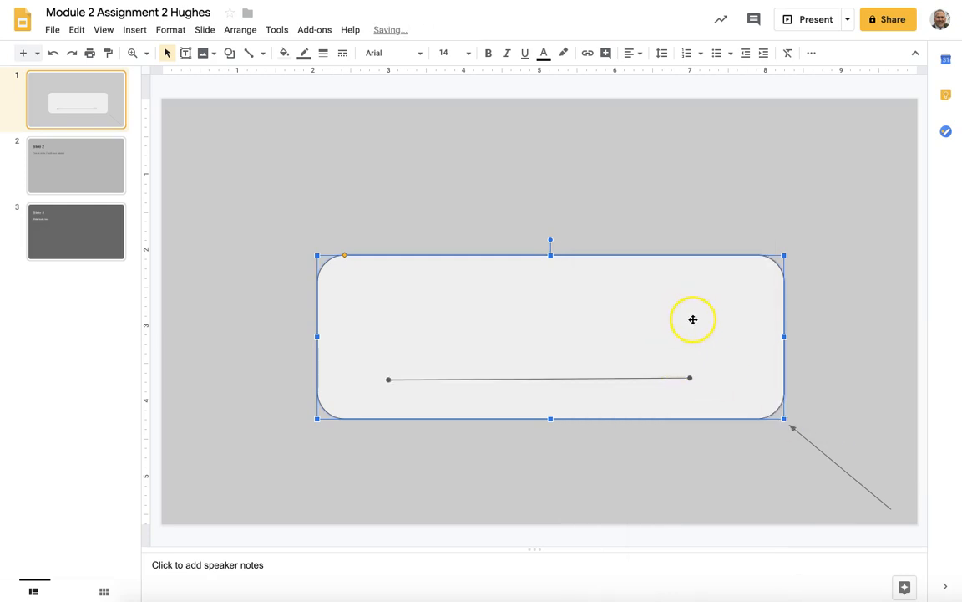
{"action": "right_click", "coordinate": [693, 319]}
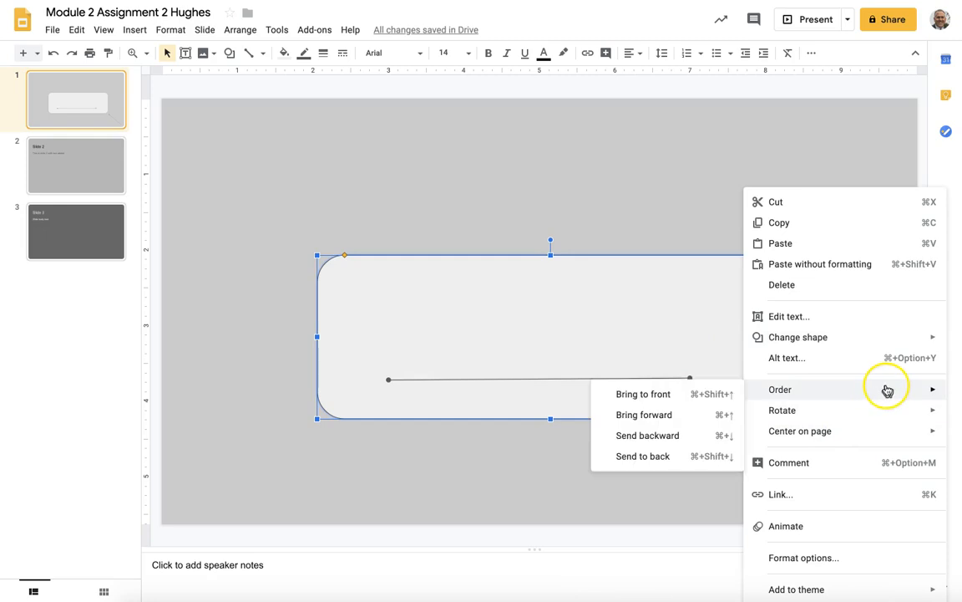
{"action": "mouse_move", "coordinate": [647, 435]}
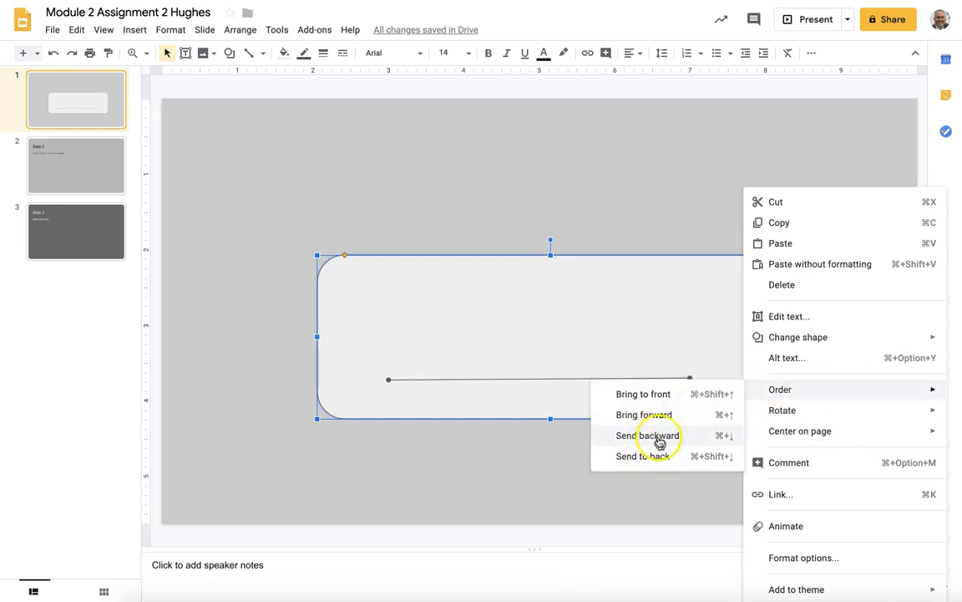
{"action": "left_click", "coordinate": [649, 435]}
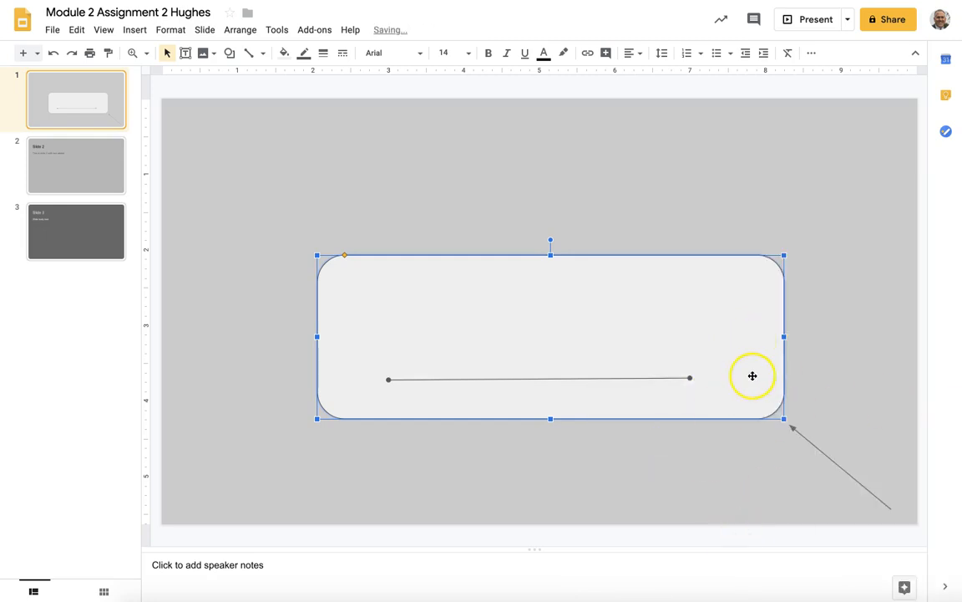
{"action": "right_click", "coordinate": [752, 375]}
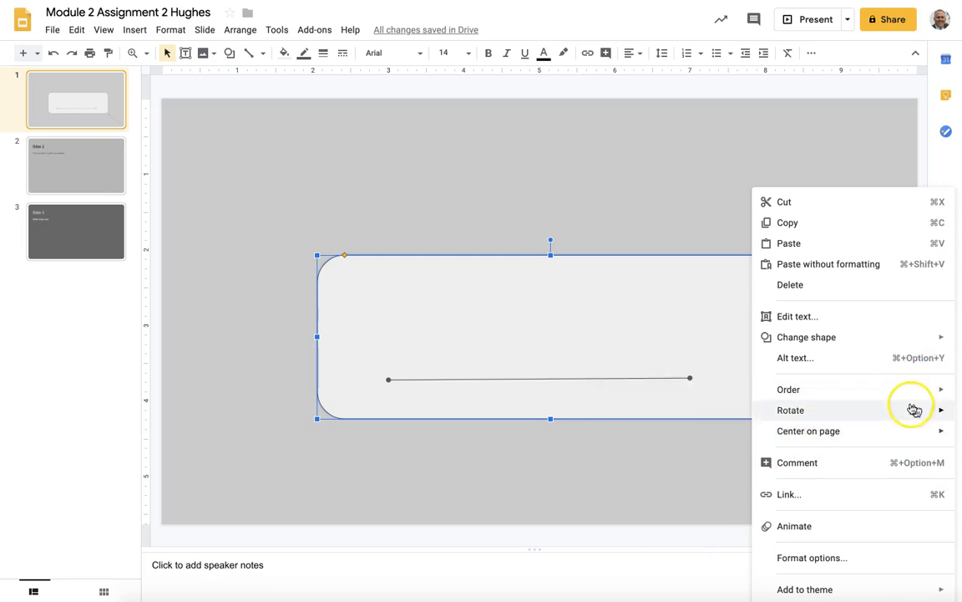
{"action": "mouse_move", "coordinate": [871, 389]}
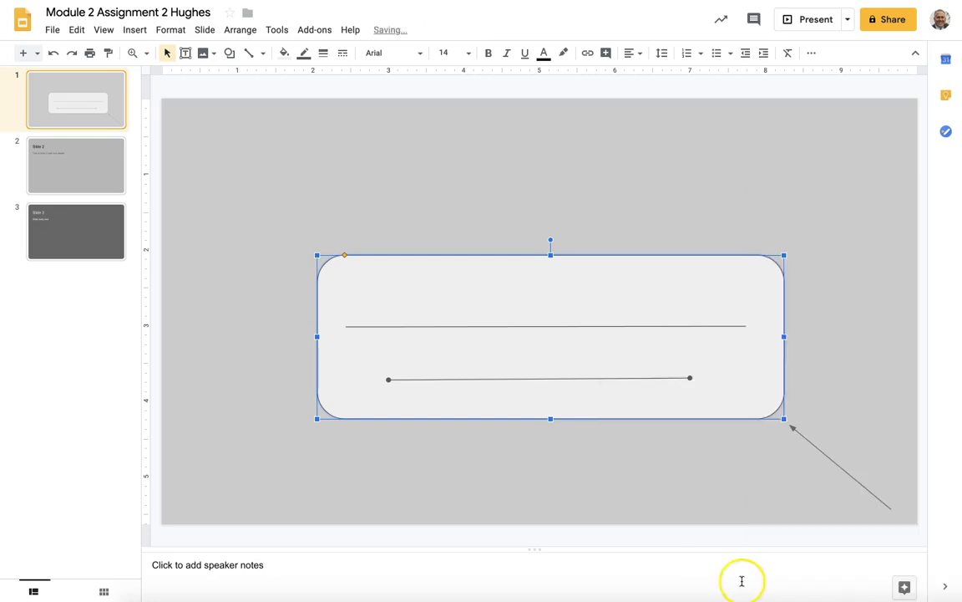
{"action": "mouse_move", "coordinate": [905, 584]}
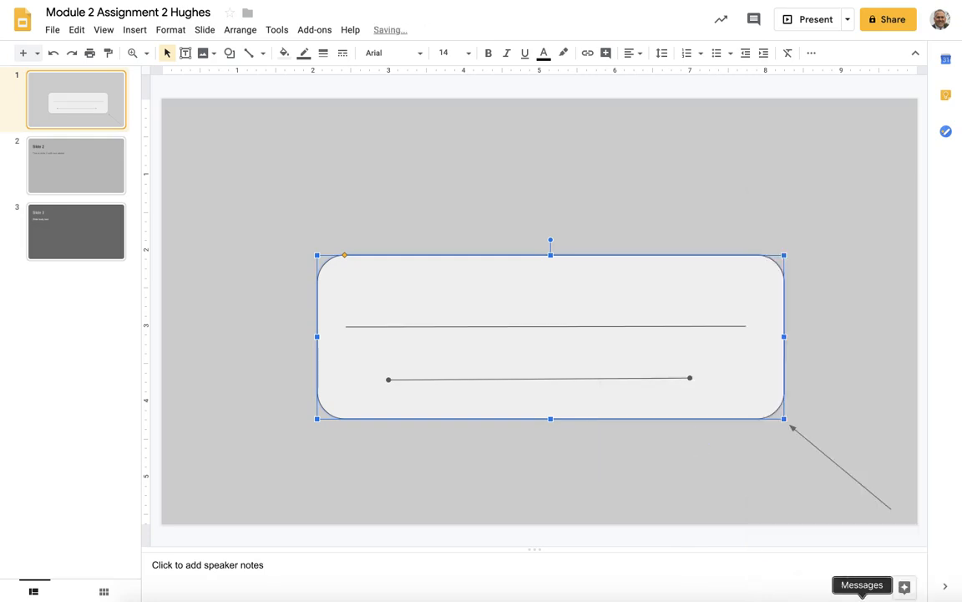
{"action": "mouse_move", "coordinate": [794, 426]}
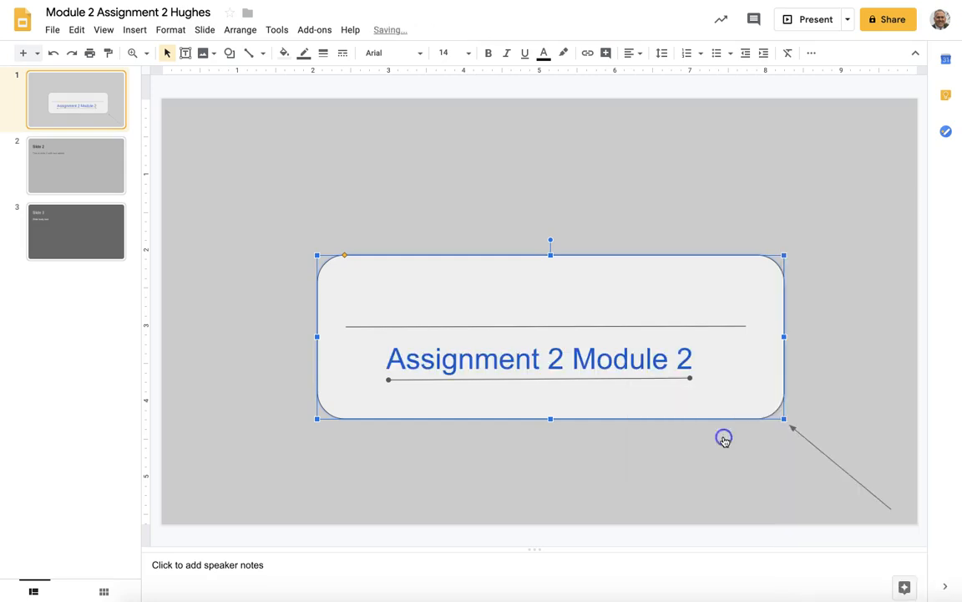
{"action": "left_click", "coordinate": [539, 358]}
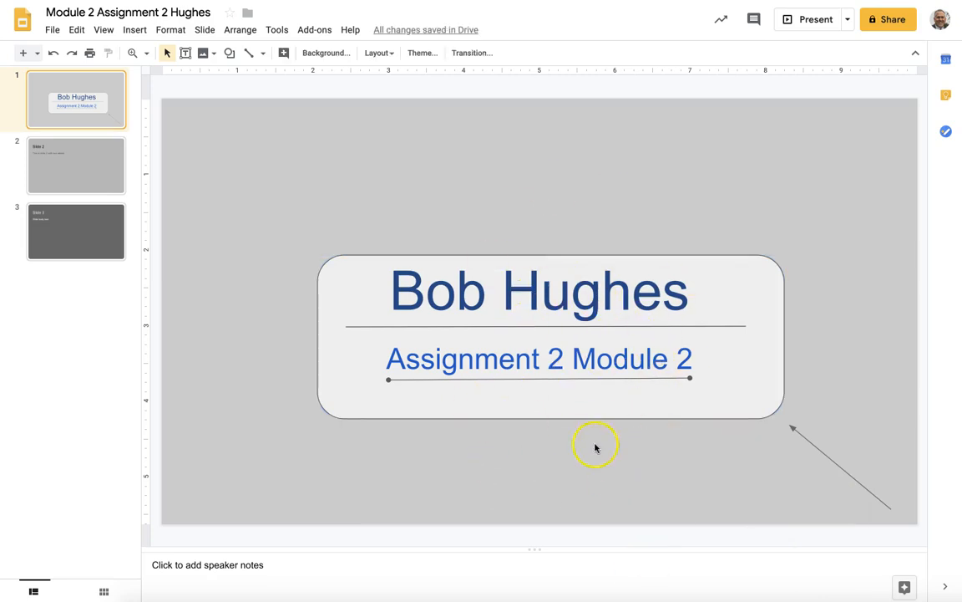
{"action": "mouse_move", "coordinate": [257, 183]}
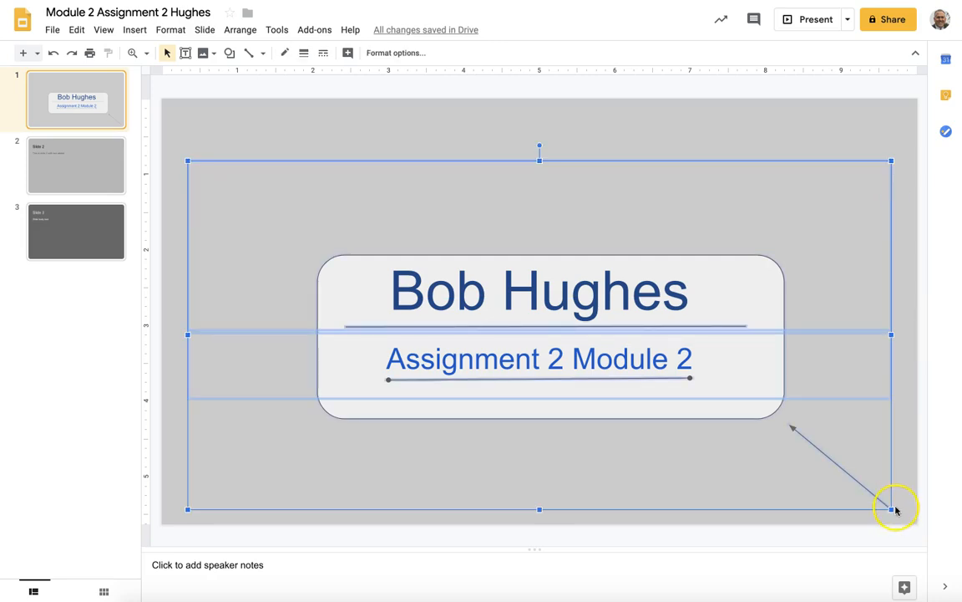
Align the rectangle and both text boxes to center and middle, then open slide 2
{"action": "left_click_drag", "start_coordinate": [893, 510], "coordinate": [893, 418]}
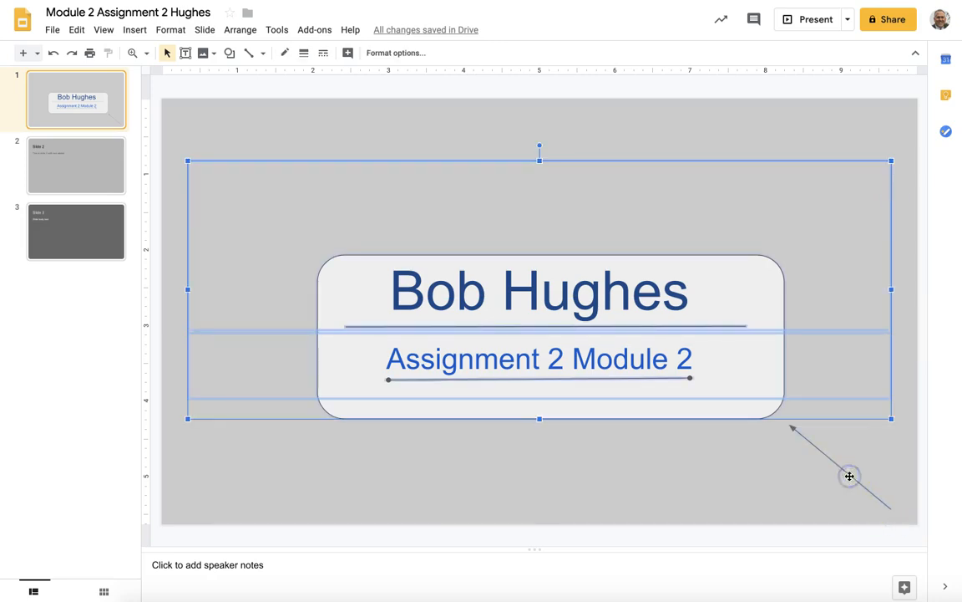
{"action": "mouse_move", "coordinate": [521, 230]}
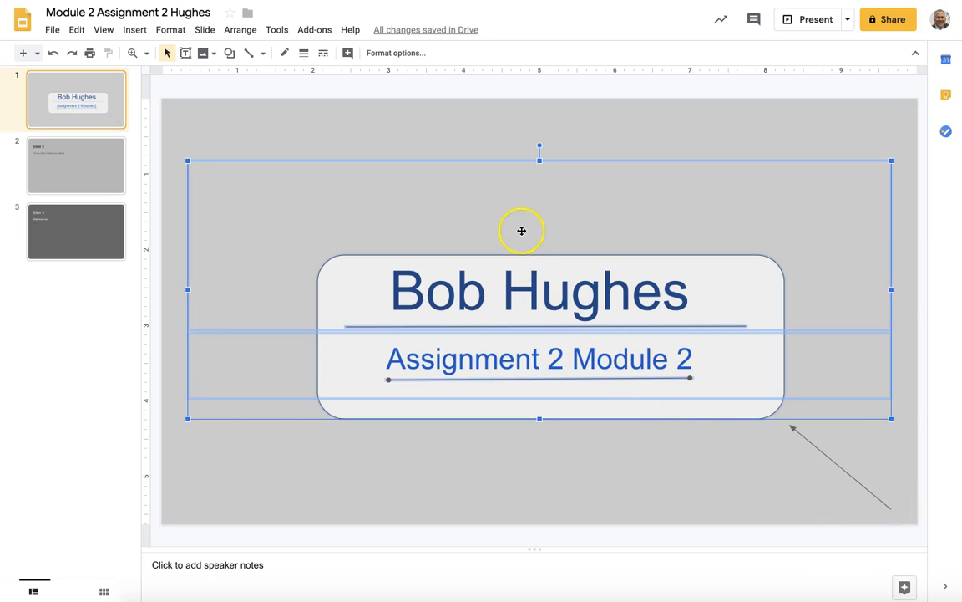
{"action": "right_click", "coordinate": [521, 230]}
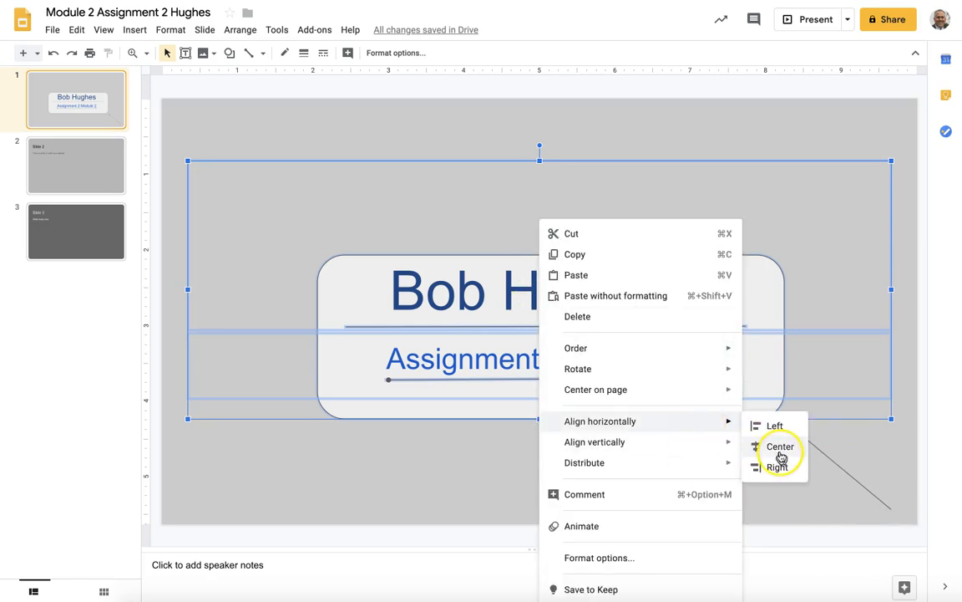
{"action": "left_click", "coordinate": [780, 446]}
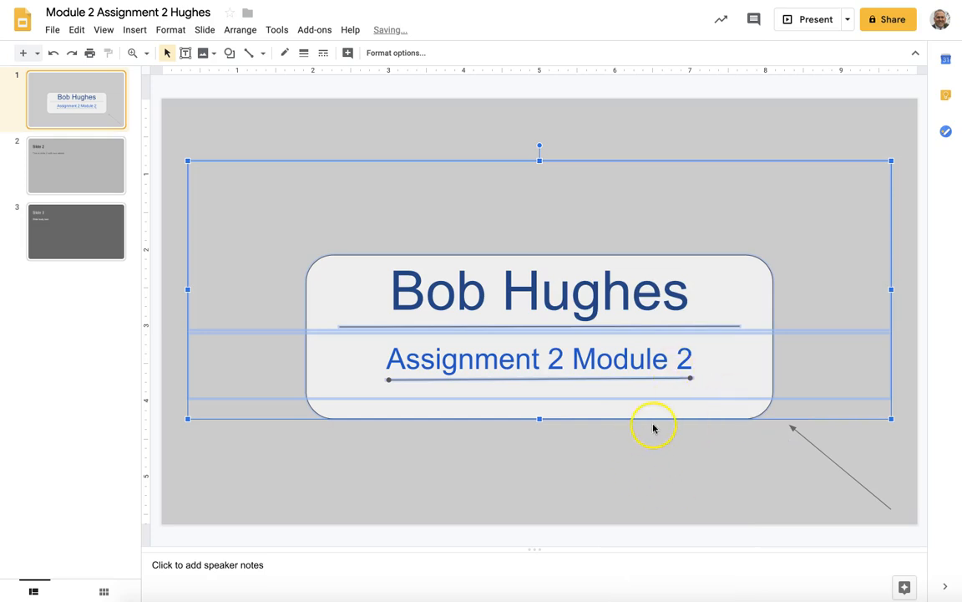
{"action": "right_click", "coordinate": [654, 428]}
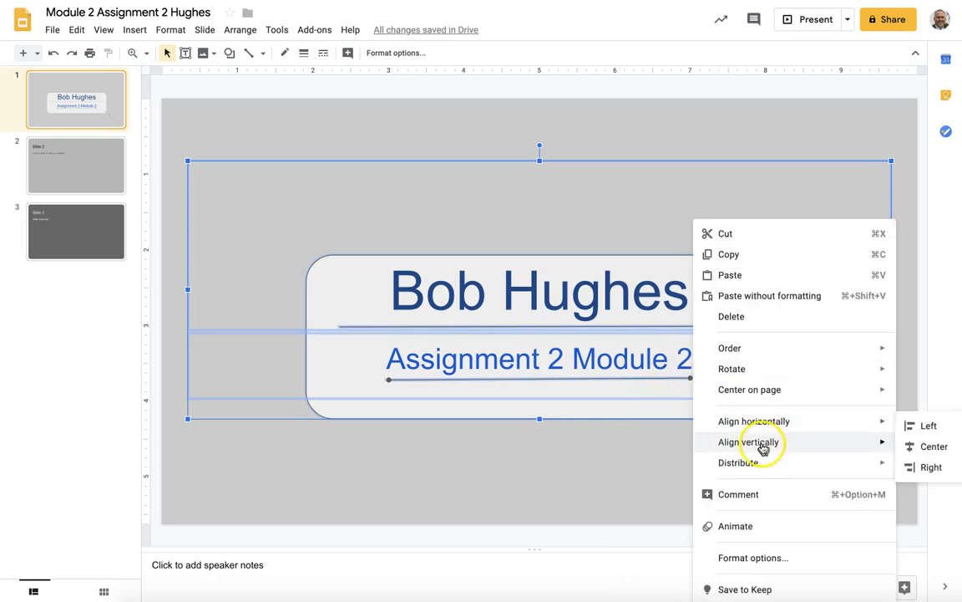
{"action": "mouse_move", "coordinate": [738, 463]}
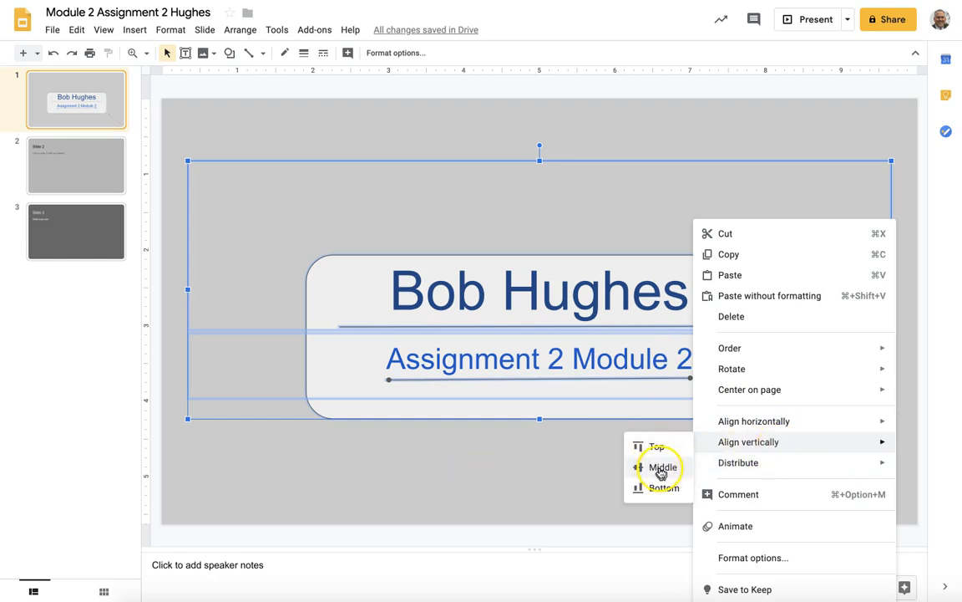
{"action": "left_click", "coordinate": [663, 467]}
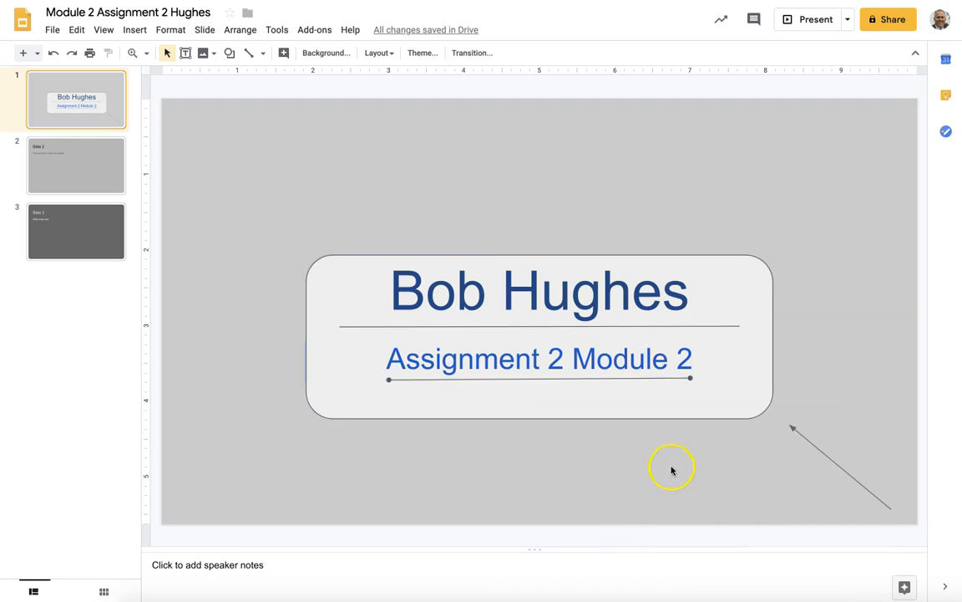
{"action": "left_click", "coordinate": [76, 164]}
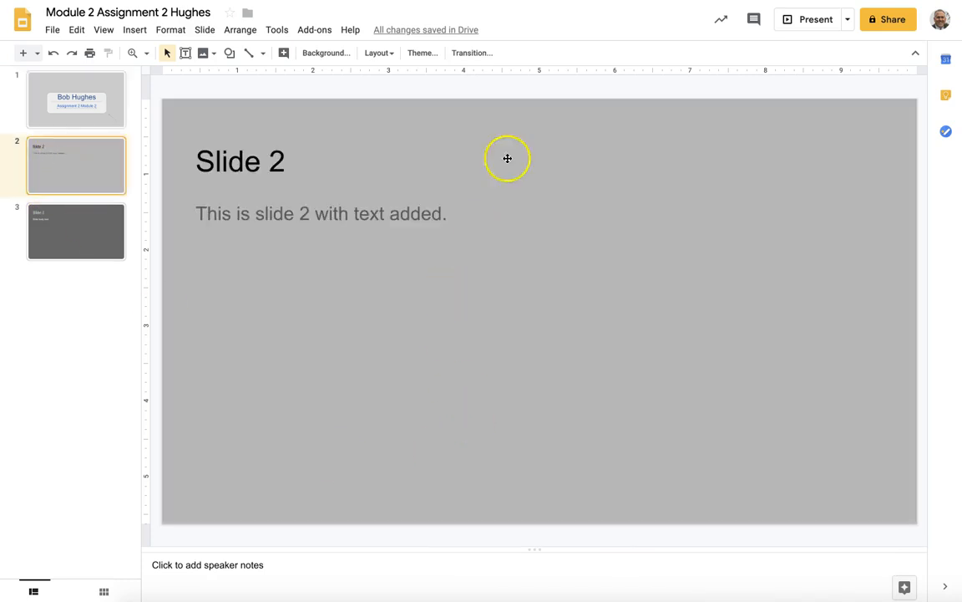
Return to slide 1 and pick an up arrow and a star from the shape menus
{"action": "left_click", "coordinate": [76, 99]}
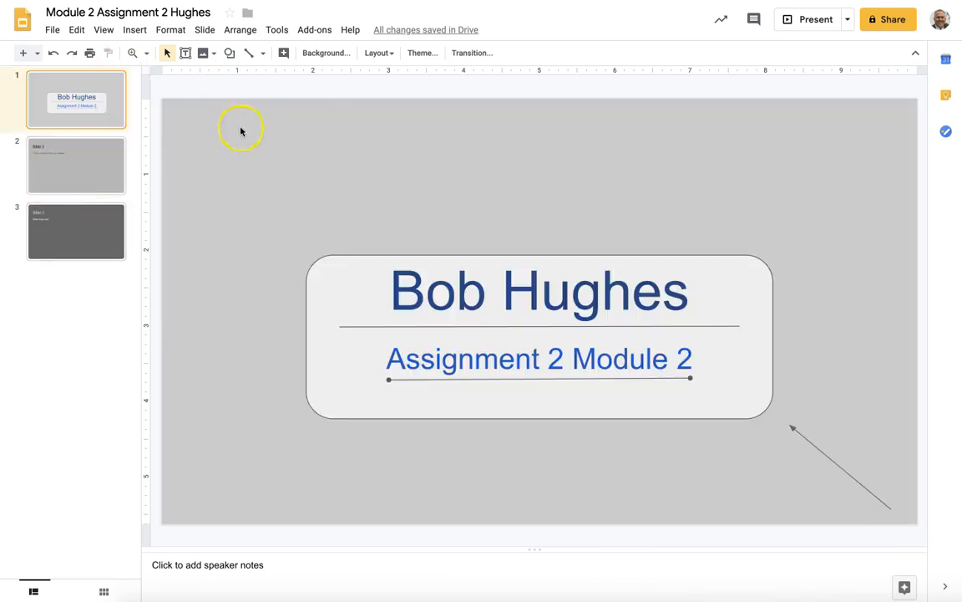
{"action": "left_click", "coordinate": [206, 53]}
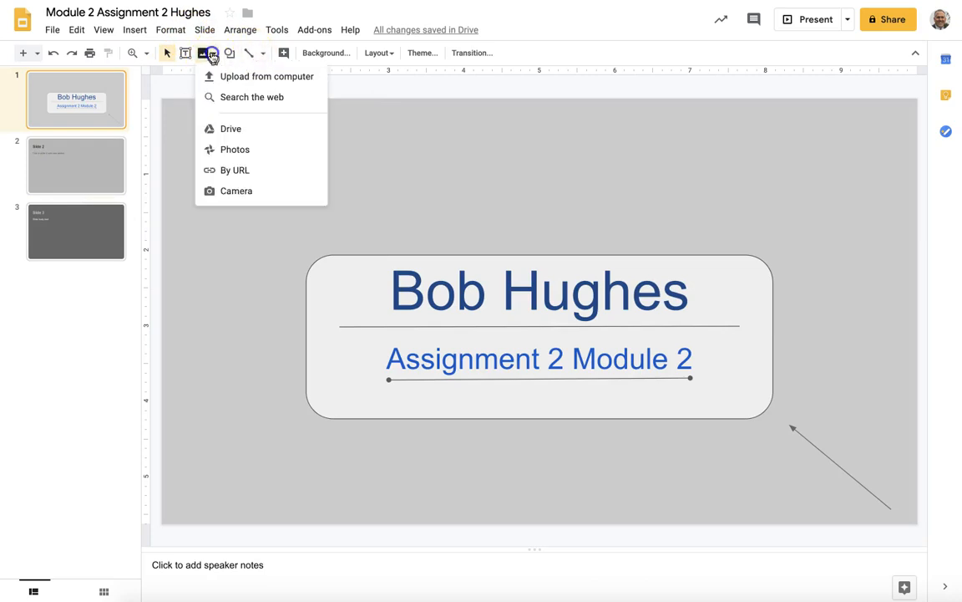
{"action": "left_click", "coordinate": [230, 52]}
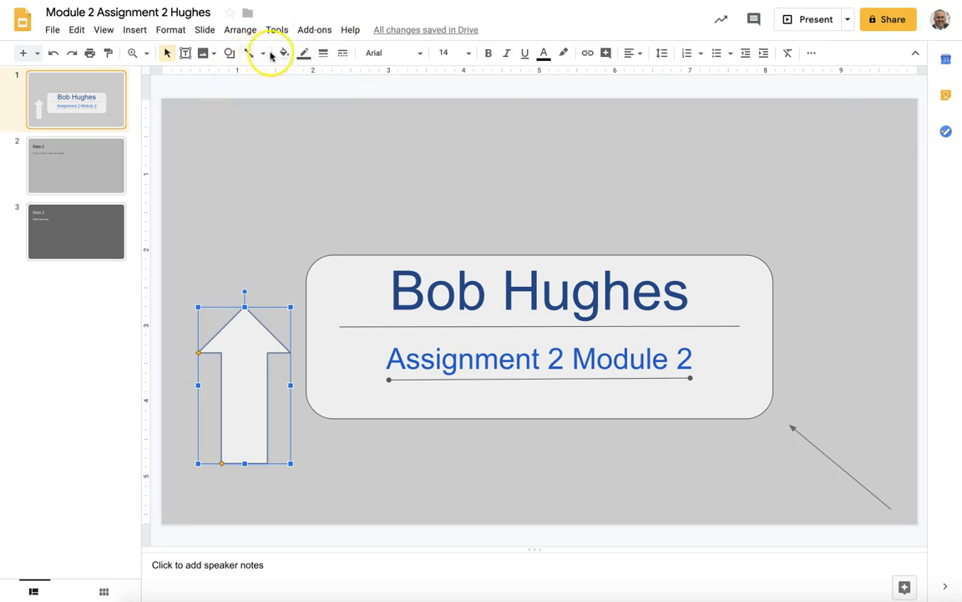
{"action": "left_click", "coordinate": [261, 53]}
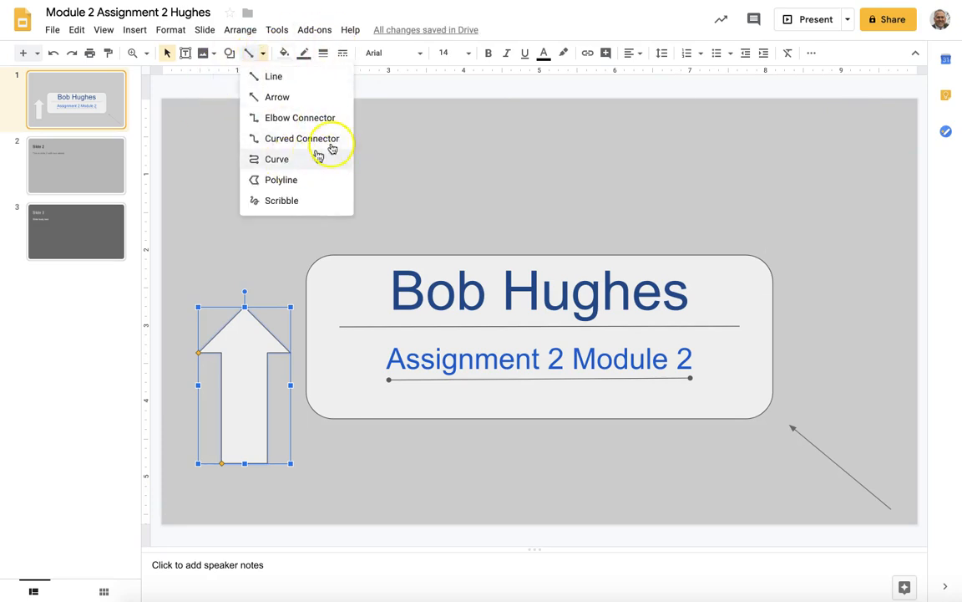
{"action": "left_click", "coordinate": [231, 53]}
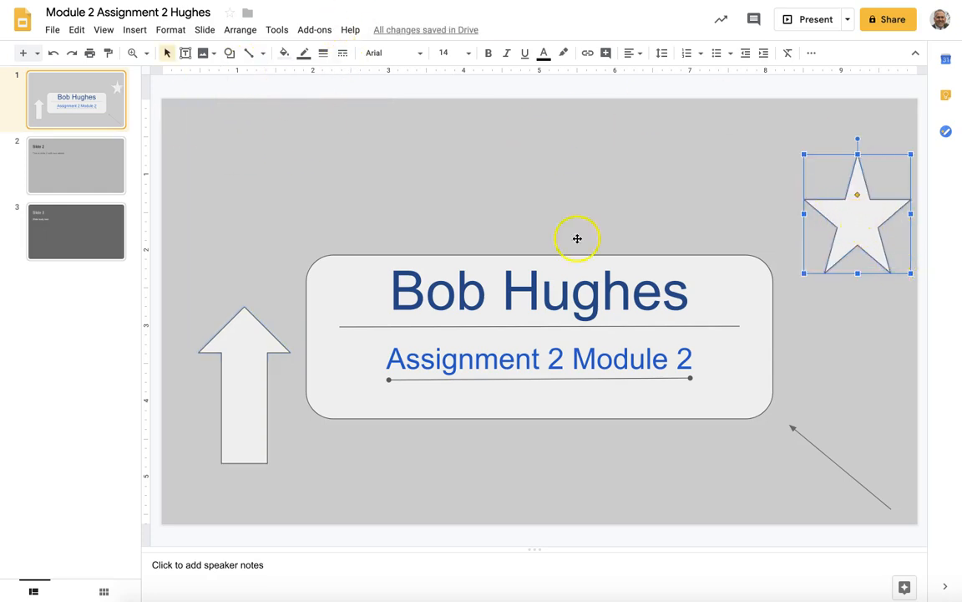
{"action": "mouse_move", "coordinate": [607, 443]}
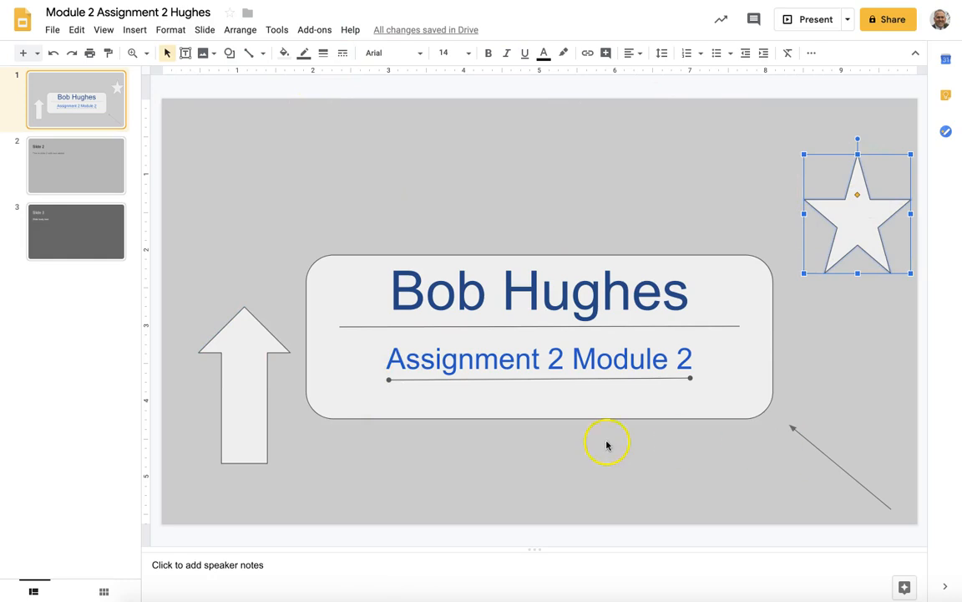
Open slide 3 from the filmstrip
{"action": "left_click", "coordinate": [76, 231]}
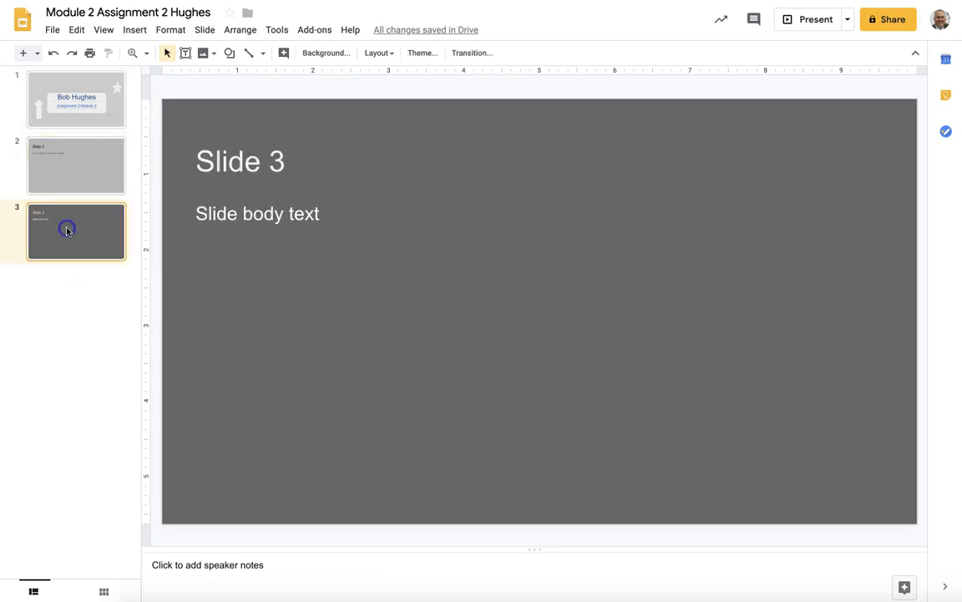
{"action": "mouse_move", "coordinate": [65, 81]}
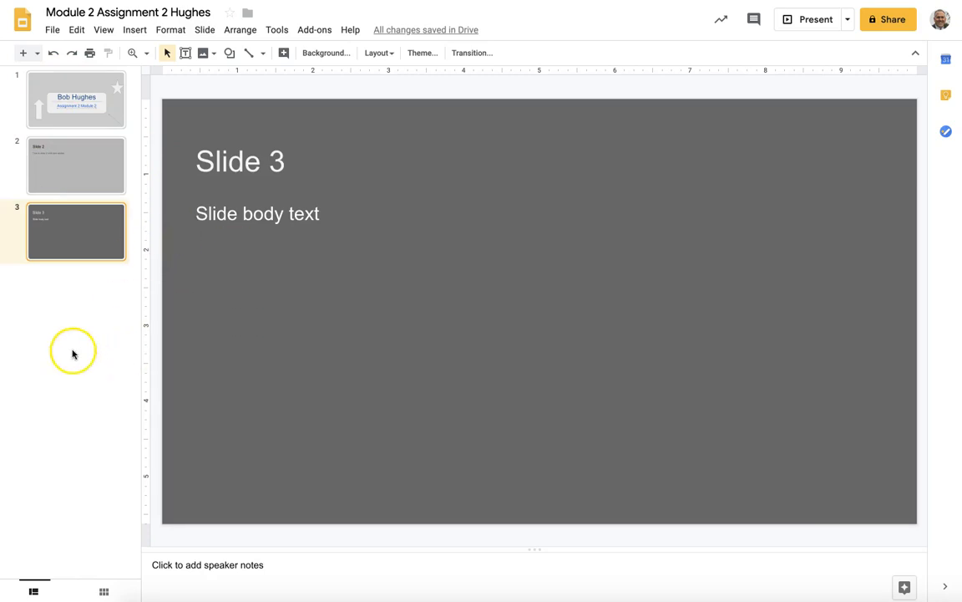
{"action": "mouse_move", "coordinate": [89, 346]}
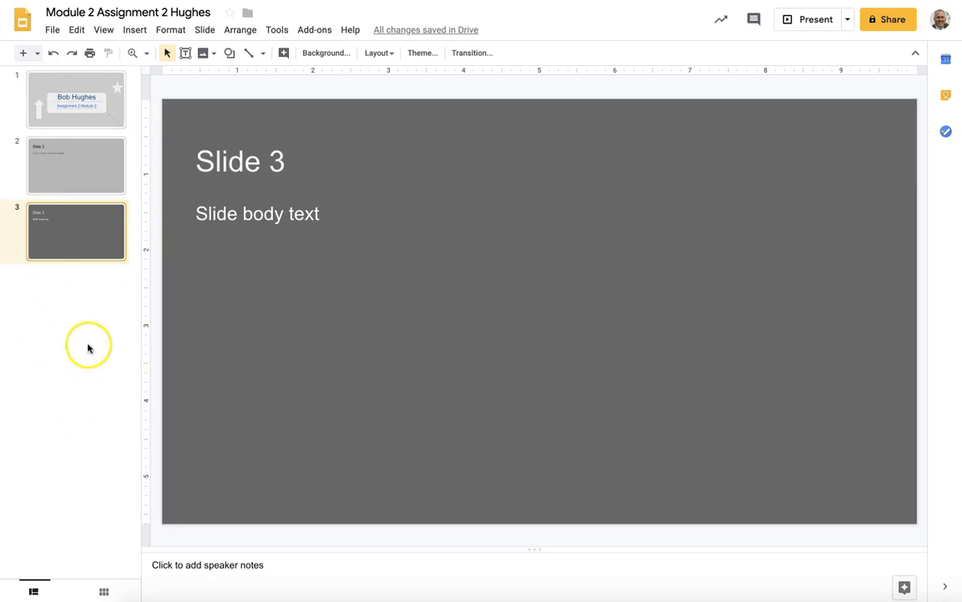
{"action": "mouse_move", "coordinate": [63, 278]}
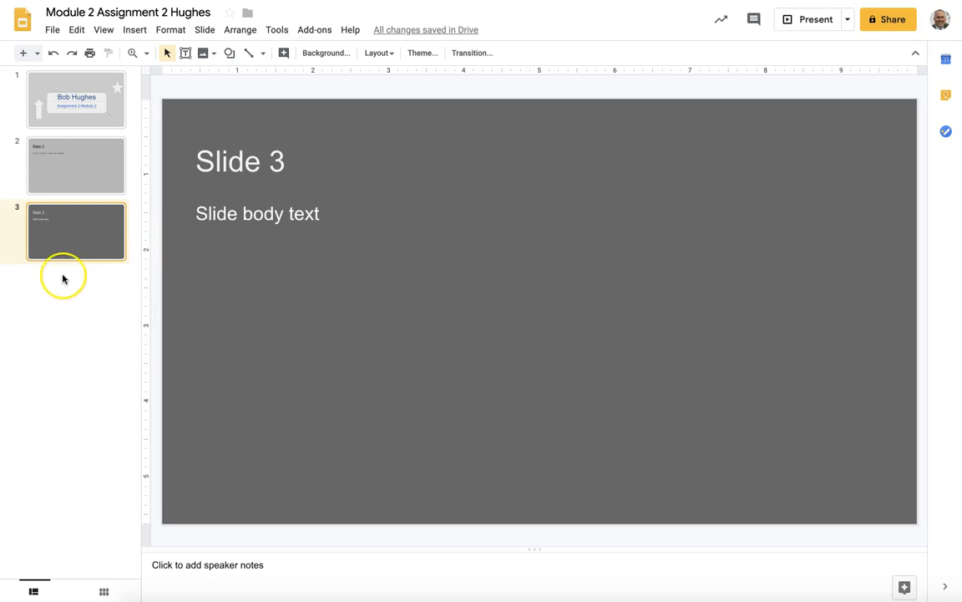